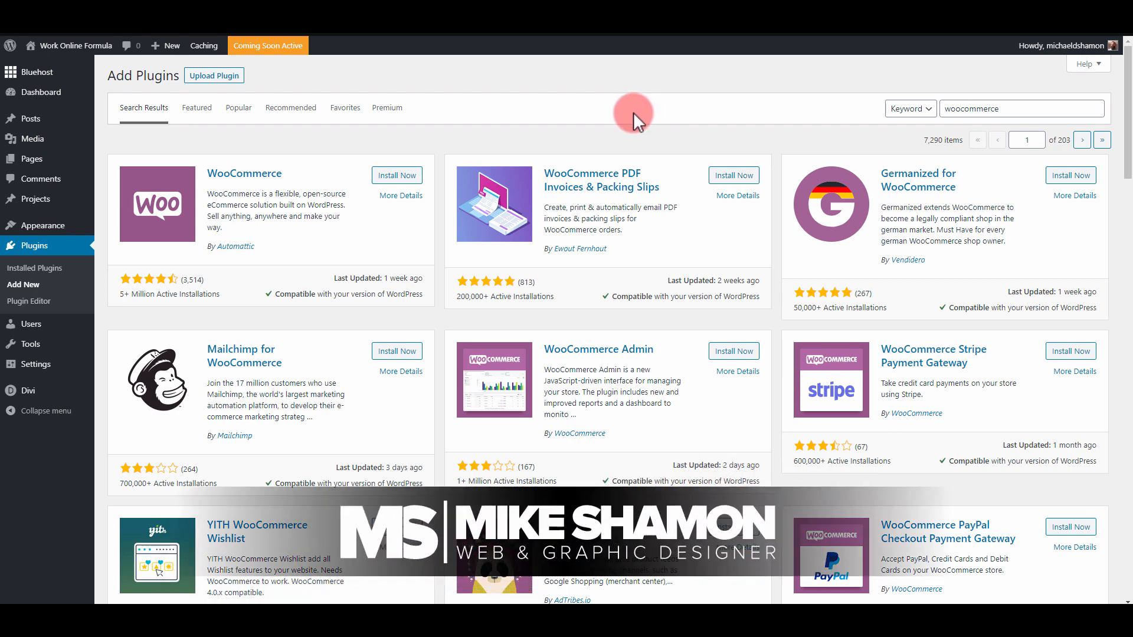
{"action": "mouse_move", "coordinate": [619, 116]}
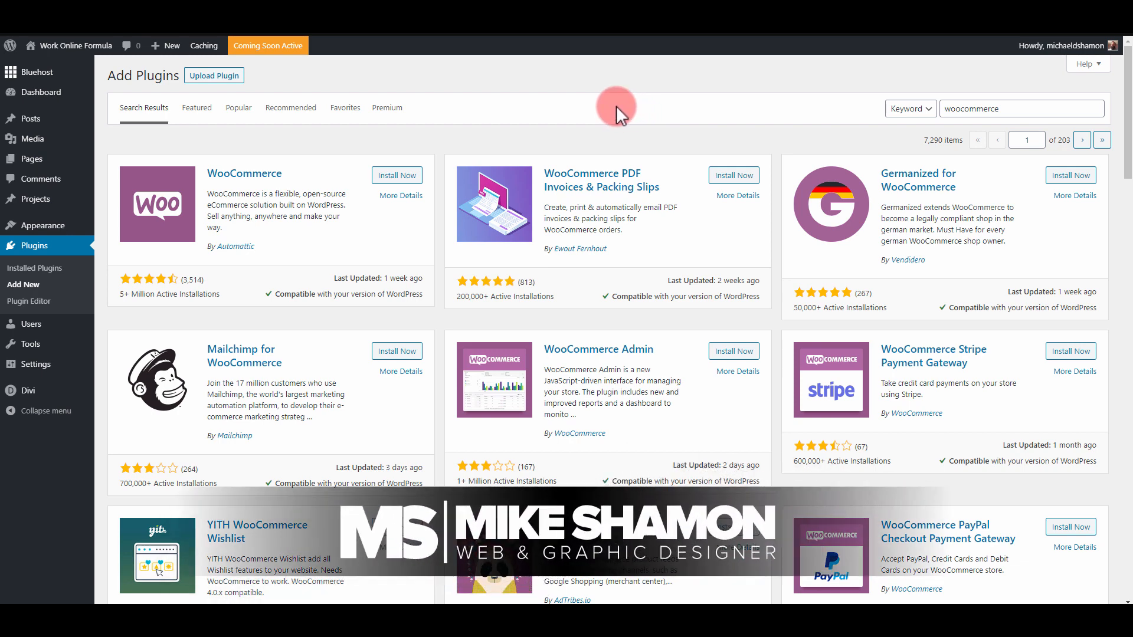
{"action": "mouse_move", "coordinate": [511, 157]}
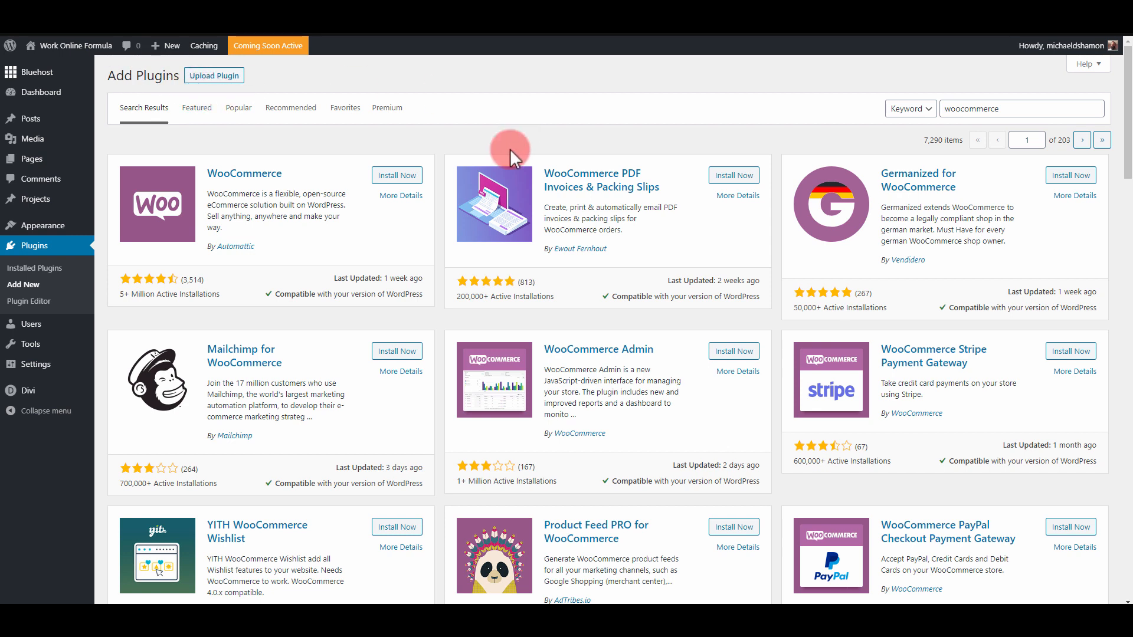
Step: Start installing the WooCommerce plugin from the plugin search results
{"action": "left_click", "coordinate": [396, 175]}
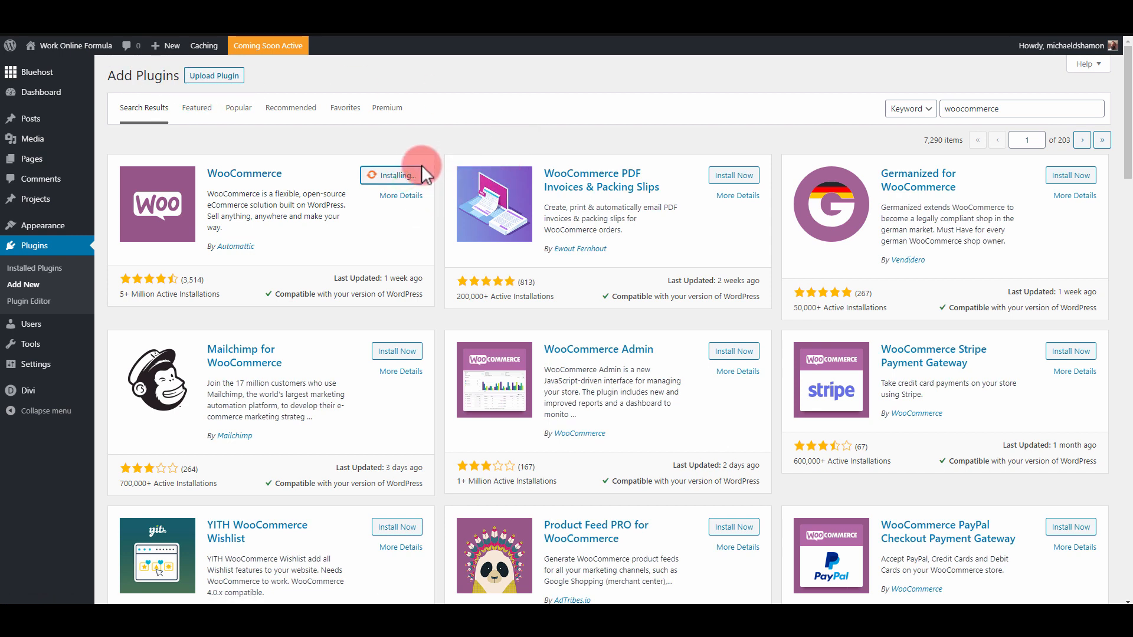
{"action": "mouse_move", "coordinate": [453, 136]}
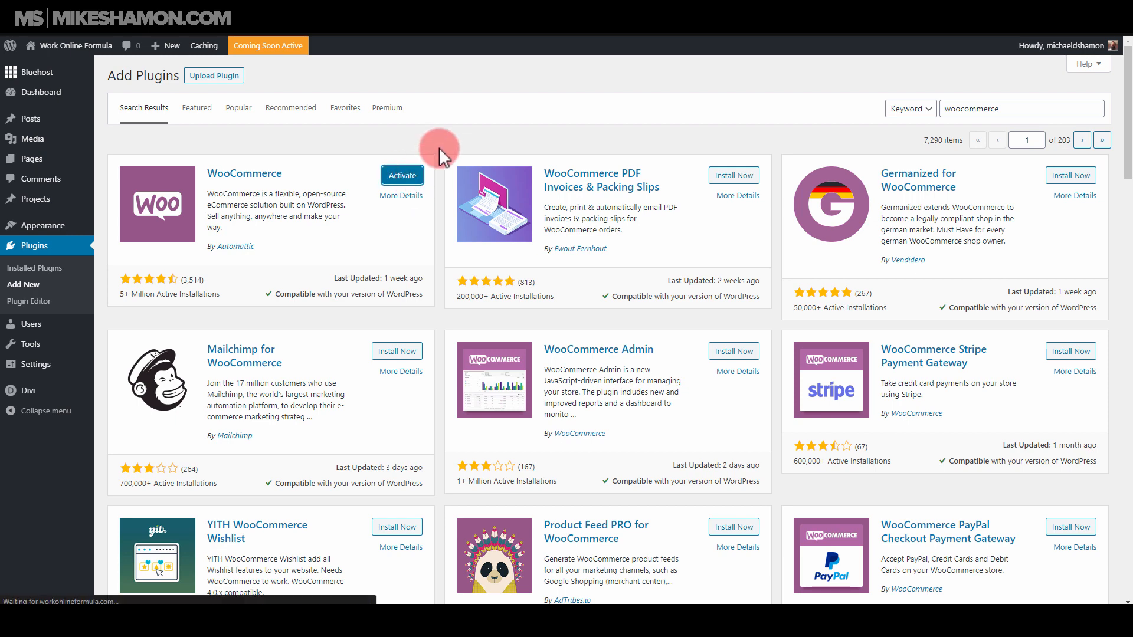
Step: Activate WooCommerce and accept the wizard's store location, tracking and payment steps
{"action": "left_click", "coordinate": [402, 175]}
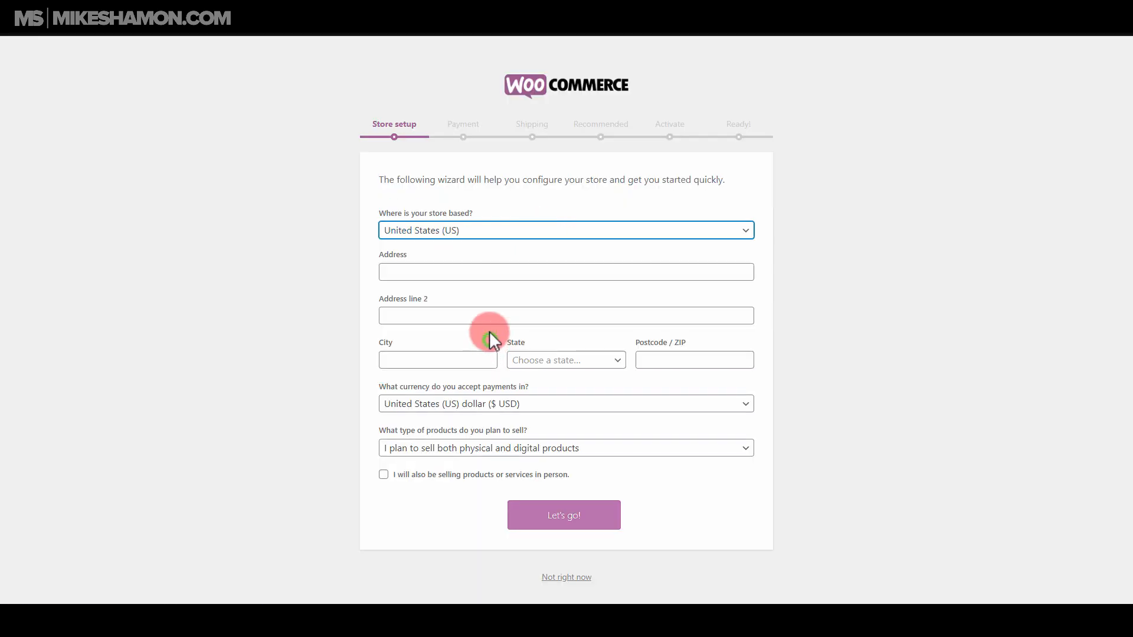
{"action": "left_click", "coordinate": [565, 515]}
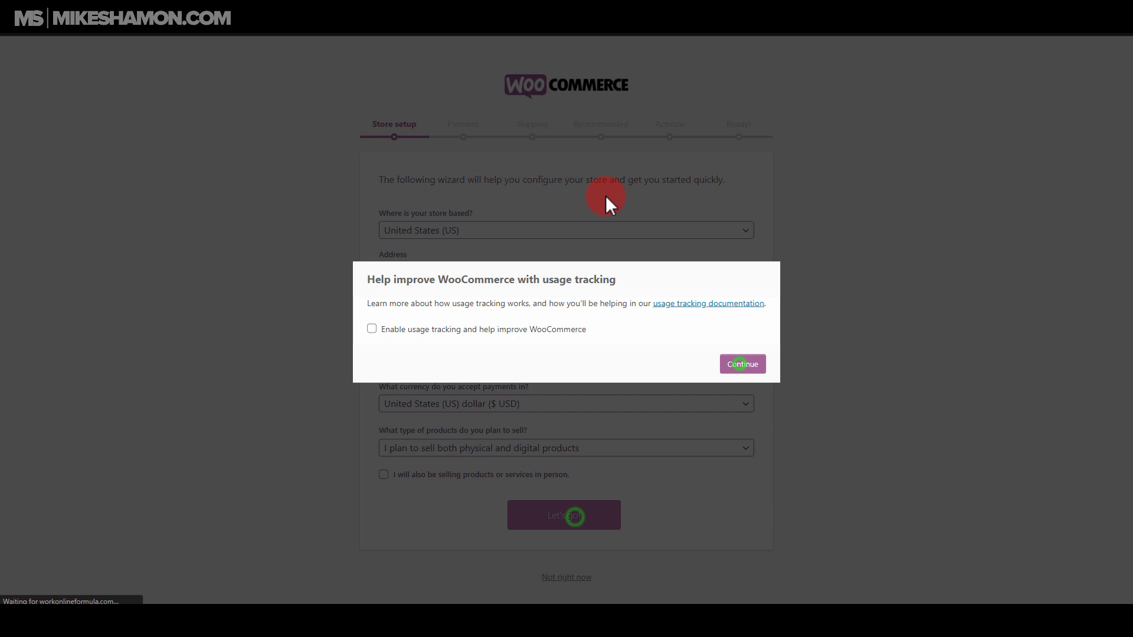
{"action": "left_click", "coordinate": [741, 363]}
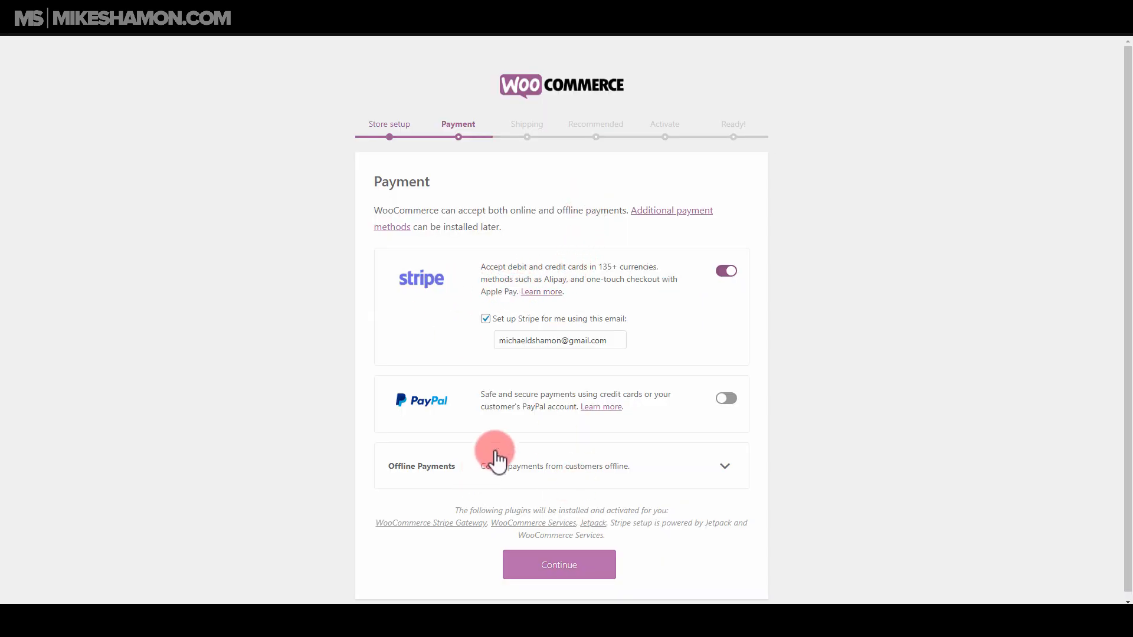
{"action": "mouse_move", "coordinate": [683, 378]}
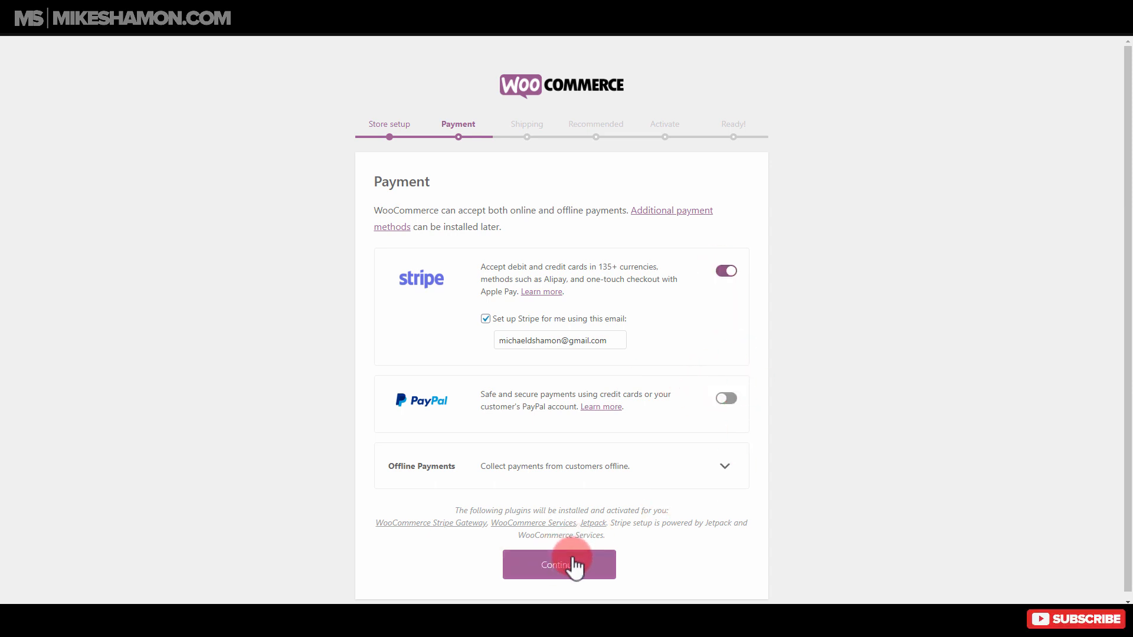
{"action": "left_click", "coordinate": [558, 564]}
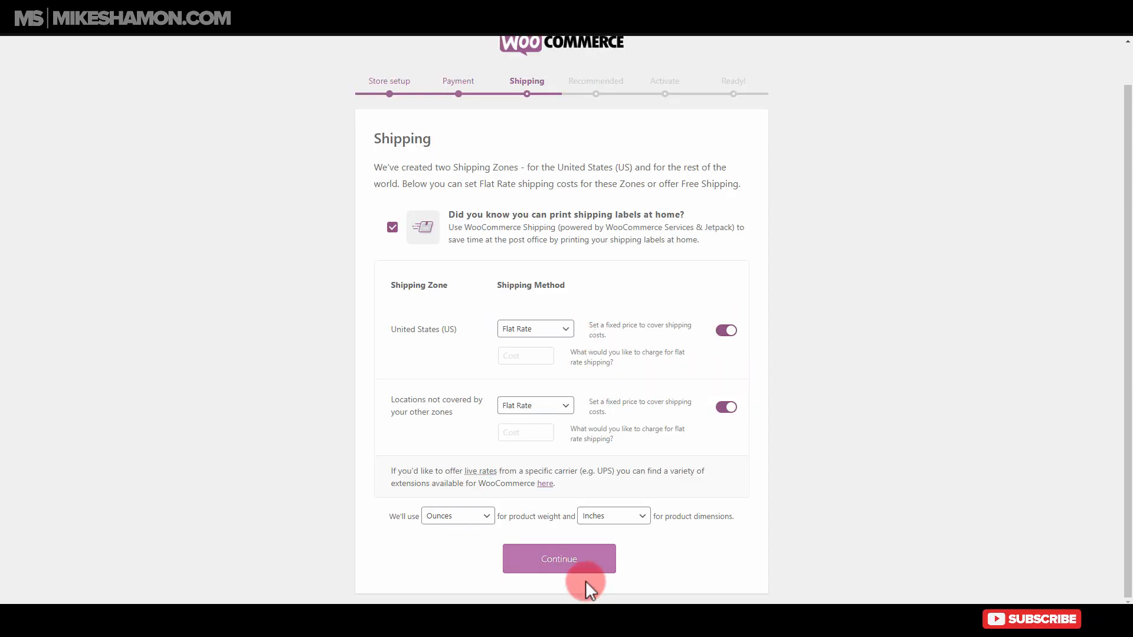
Step: Continue past shipping and recommended features and skip Jetpack to finish setup
{"action": "left_click", "coordinate": [559, 558]}
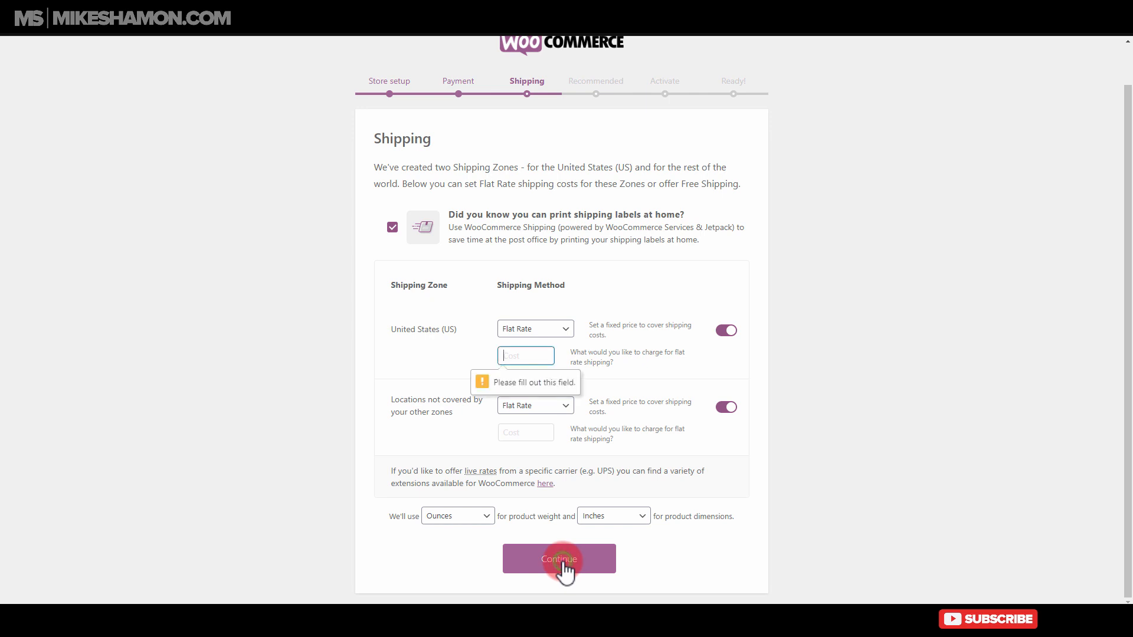
{"action": "mouse_move", "coordinate": [549, 343]}
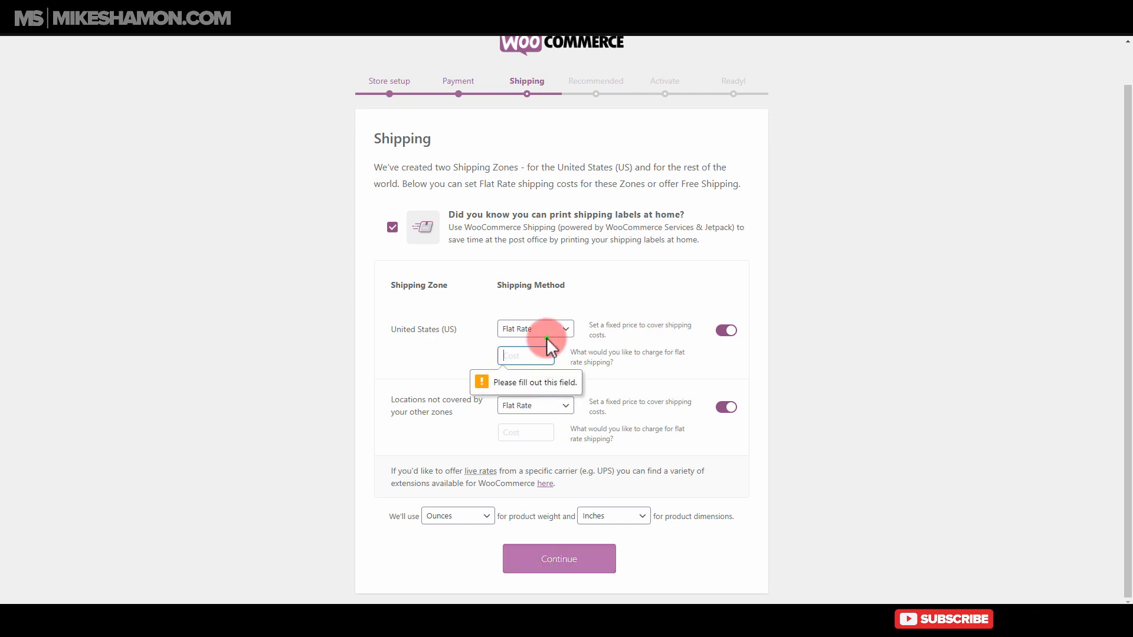
{"action": "left_click", "coordinate": [559, 559]}
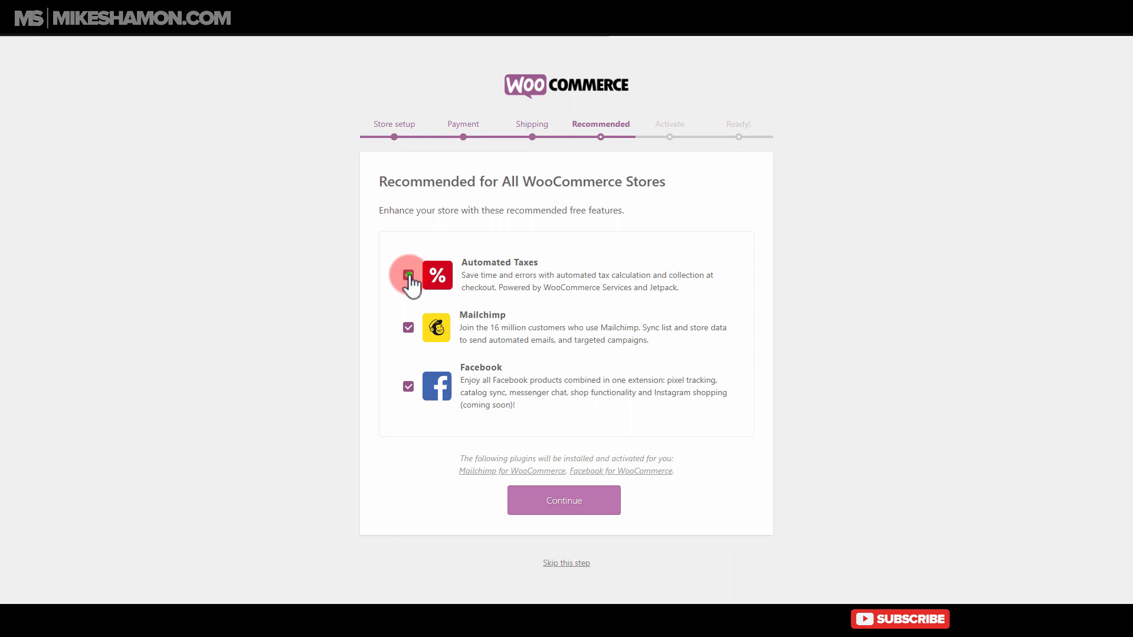
{"action": "left_click", "coordinate": [563, 500]}
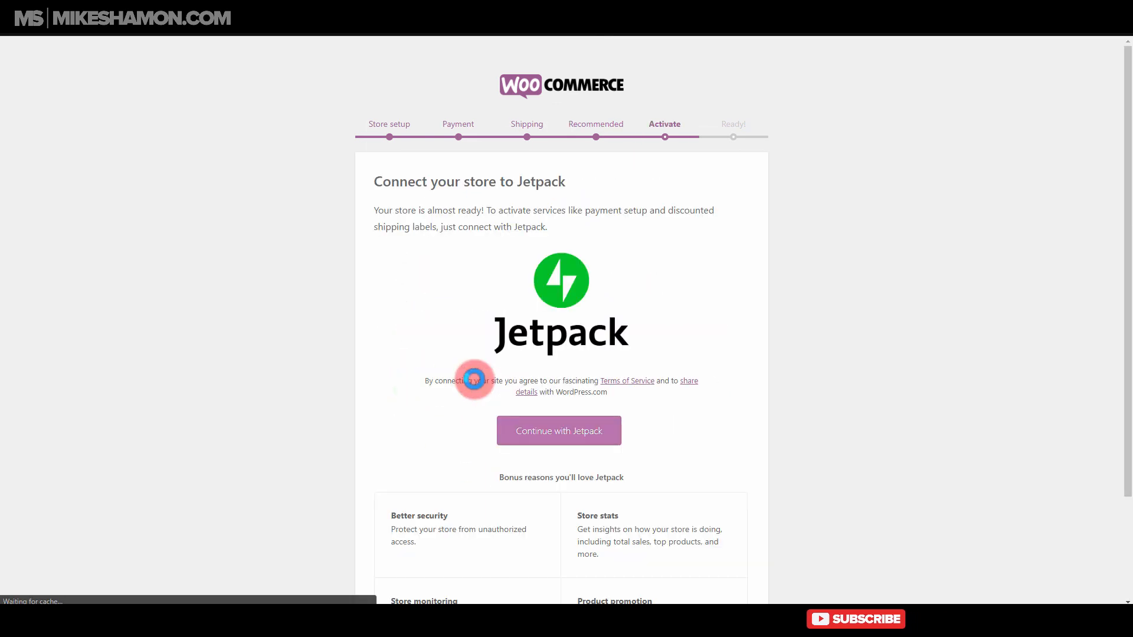
{"action": "scroll", "scroll_direction": "down", "scroll_amount": 3}
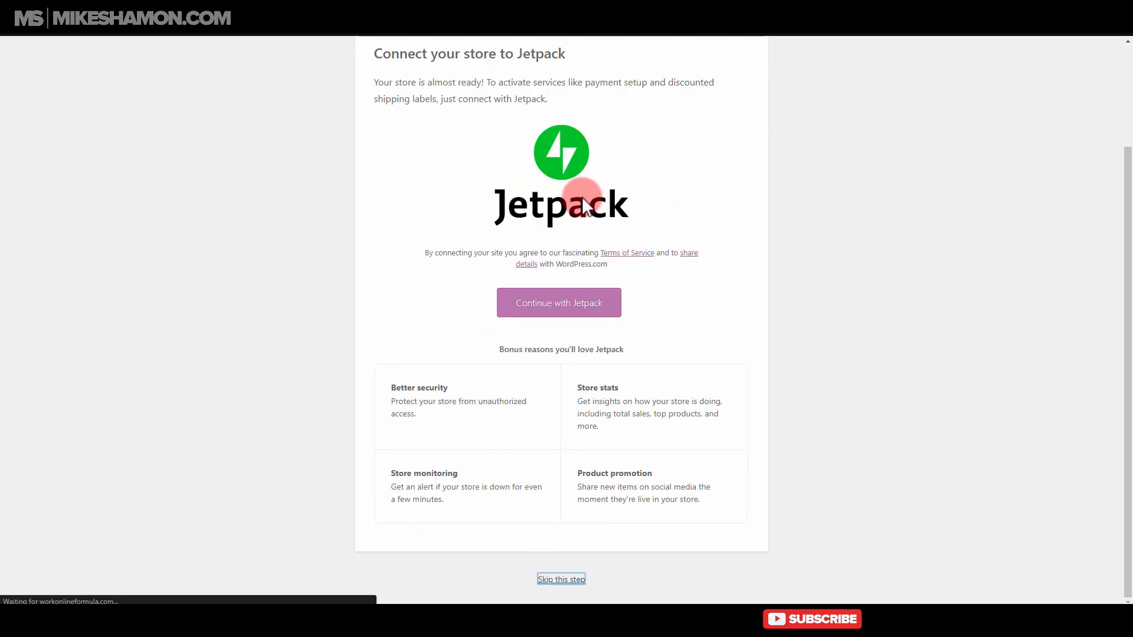
{"action": "left_click", "coordinate": [561, 579]}
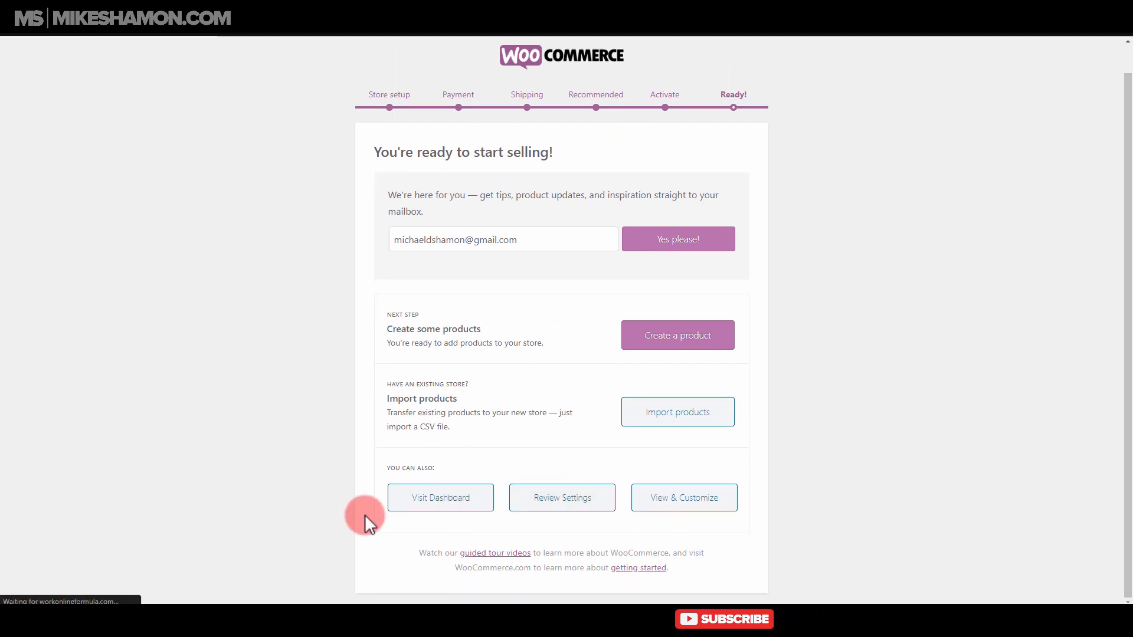
Step: Search 'printful' on Add New plugins and install Printful Integration for WooCommerce
{"action": "left_click", "coordinate": [439, 497]}
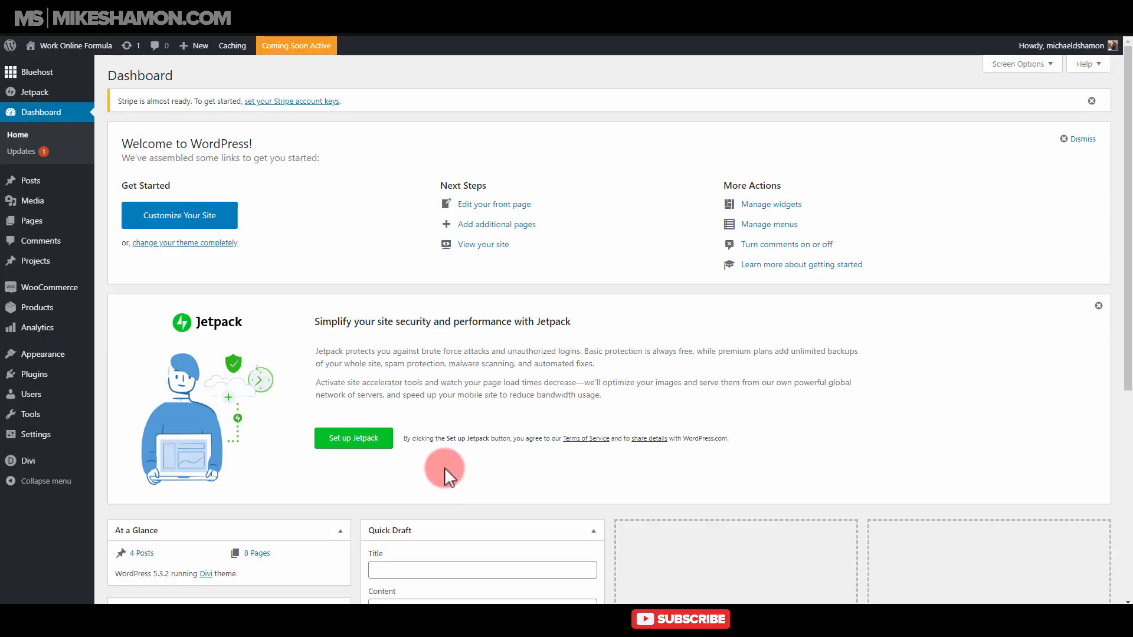
{"action": "mouse_move", "coordinate": [269, 481]}
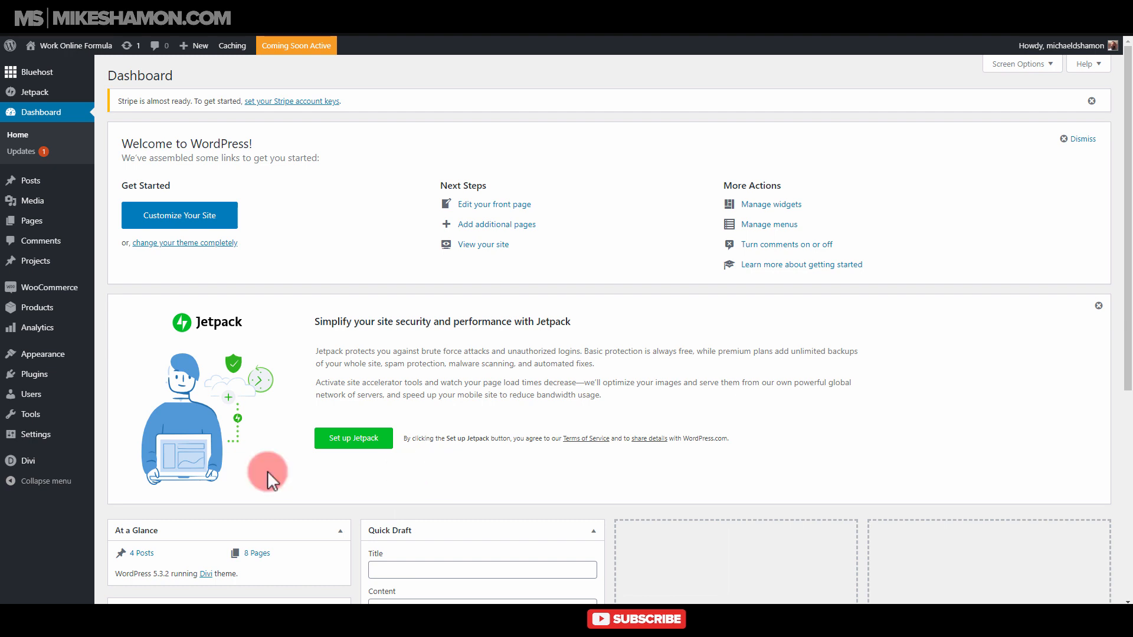
{"action": "mouse_move", "coordinate": [50, 288]}
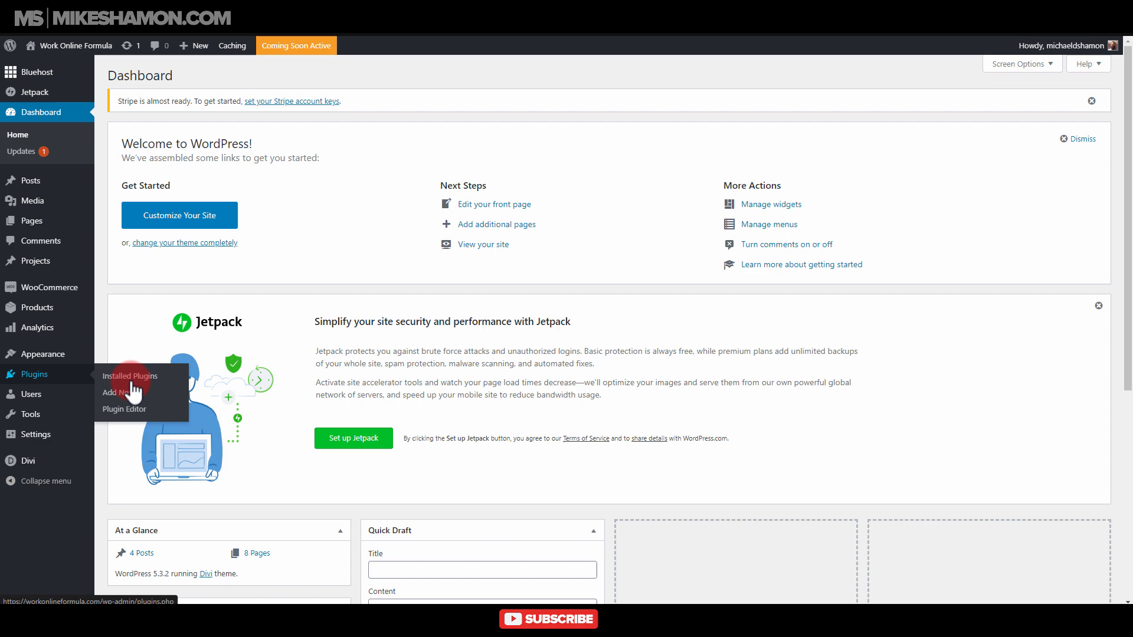
{"action": "left_click", "coordinate": [115, 391]}
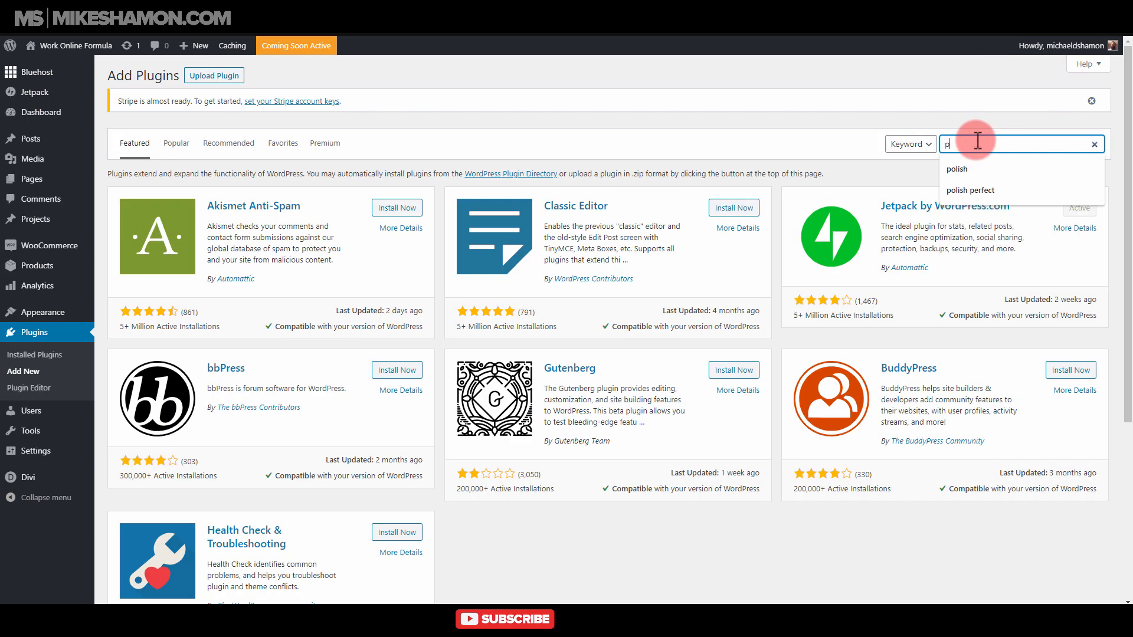
{"action": "type", "text": "printful"}
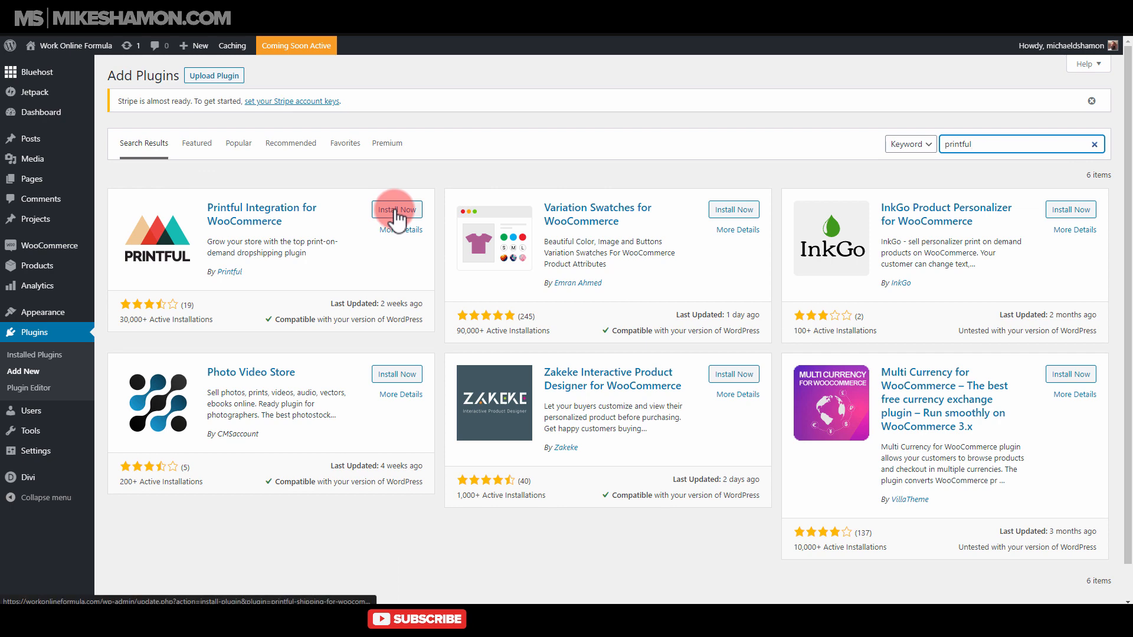
{"action": "left_click", "coordinate": [397, 210]}
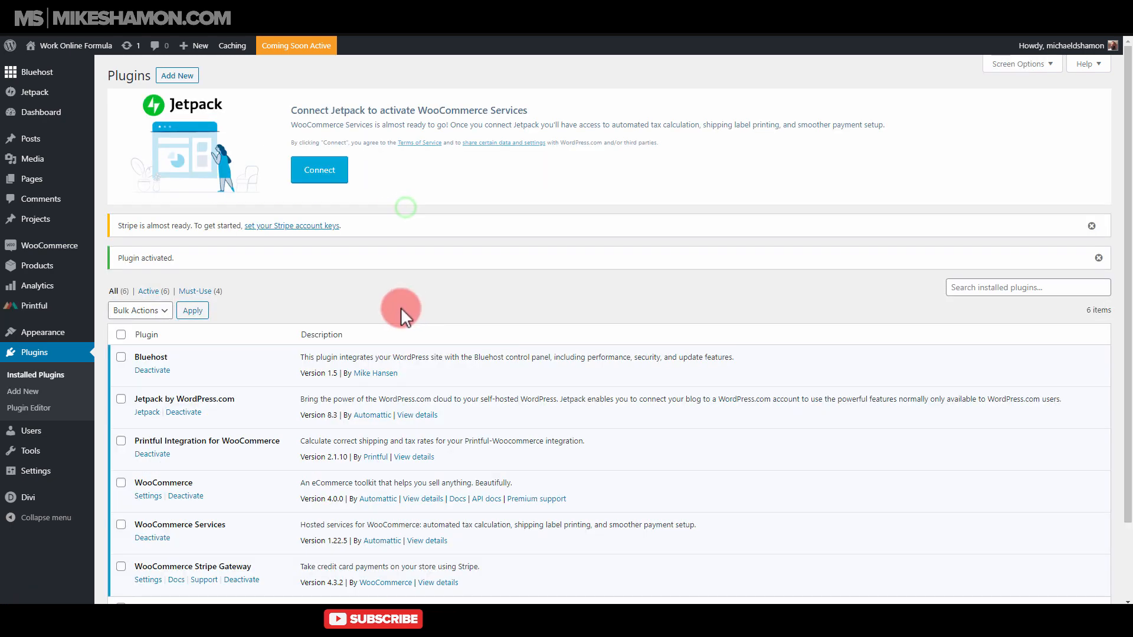
{"action": "mouse_move", "coordinate": [202, 445]}
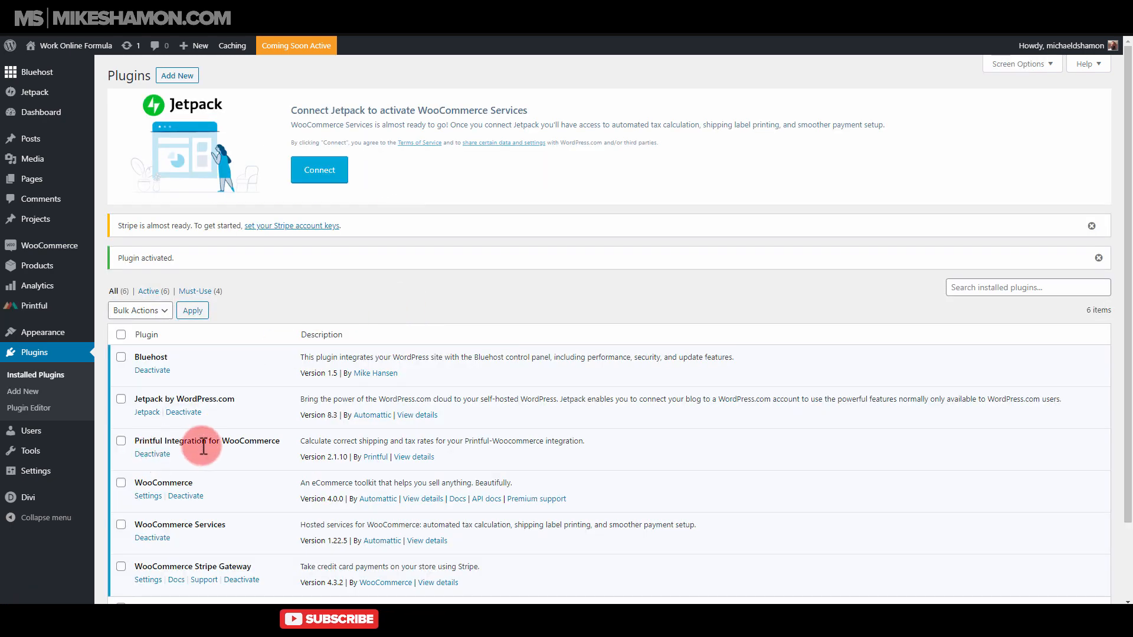
{"action": "mouse_move", "coordinate": [33, 304]}
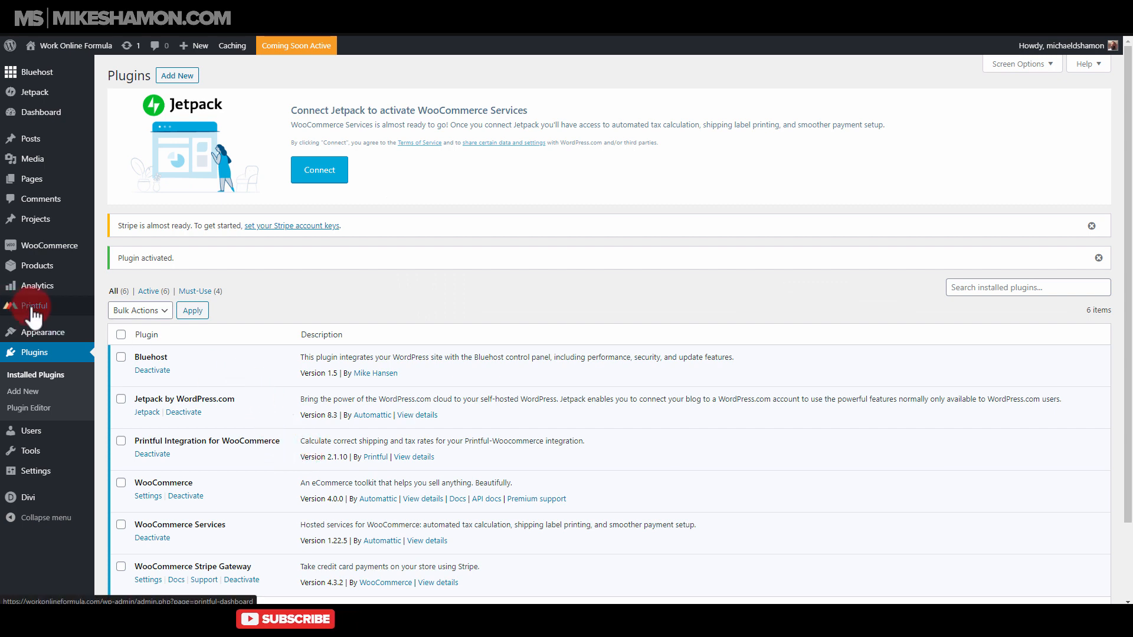
Step: Connect the store to Printful, approving access and signing in to the existing account
{"action": "left_click", "coordinate": [34, 305]}
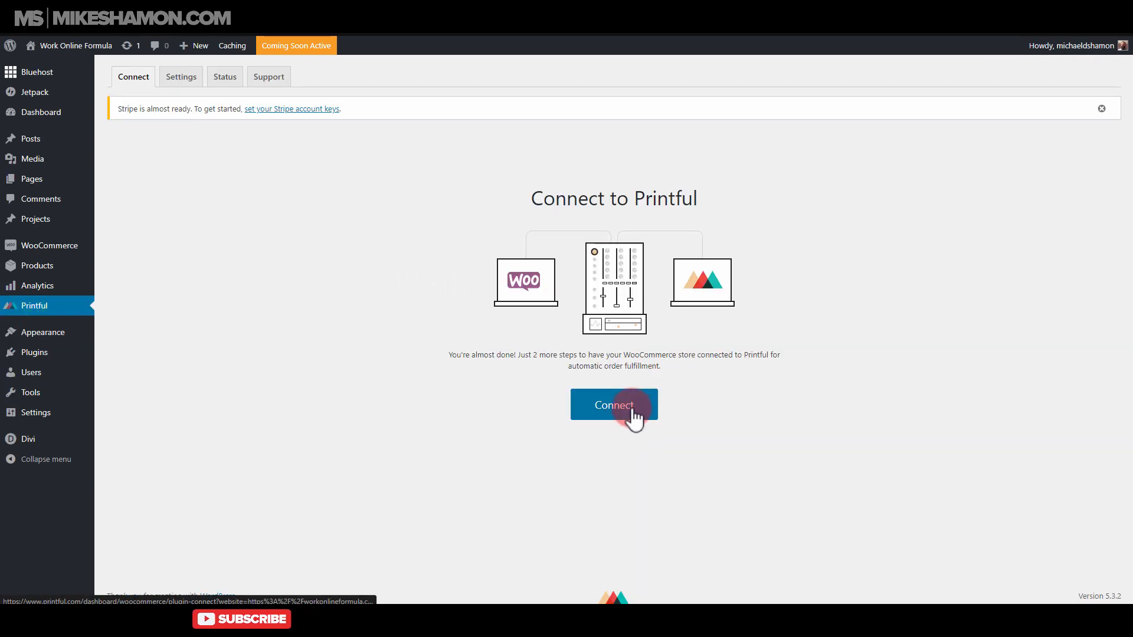
{"action": "left_click", "coordinate": [614, 404]}
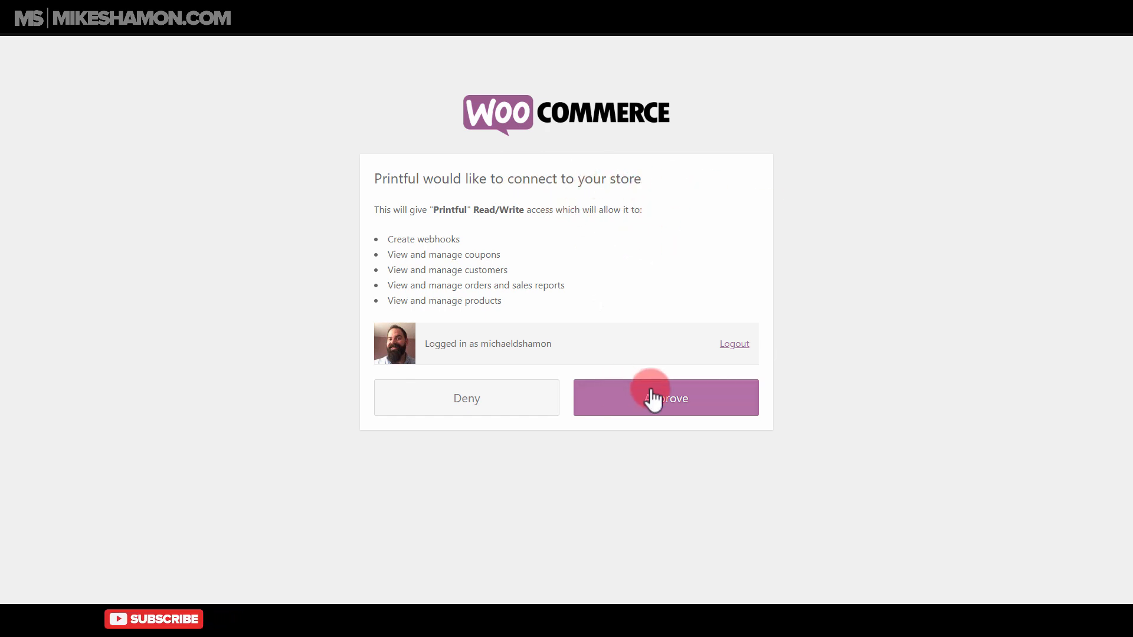
{"action": "left_click", "coordinate": [664, 398]}
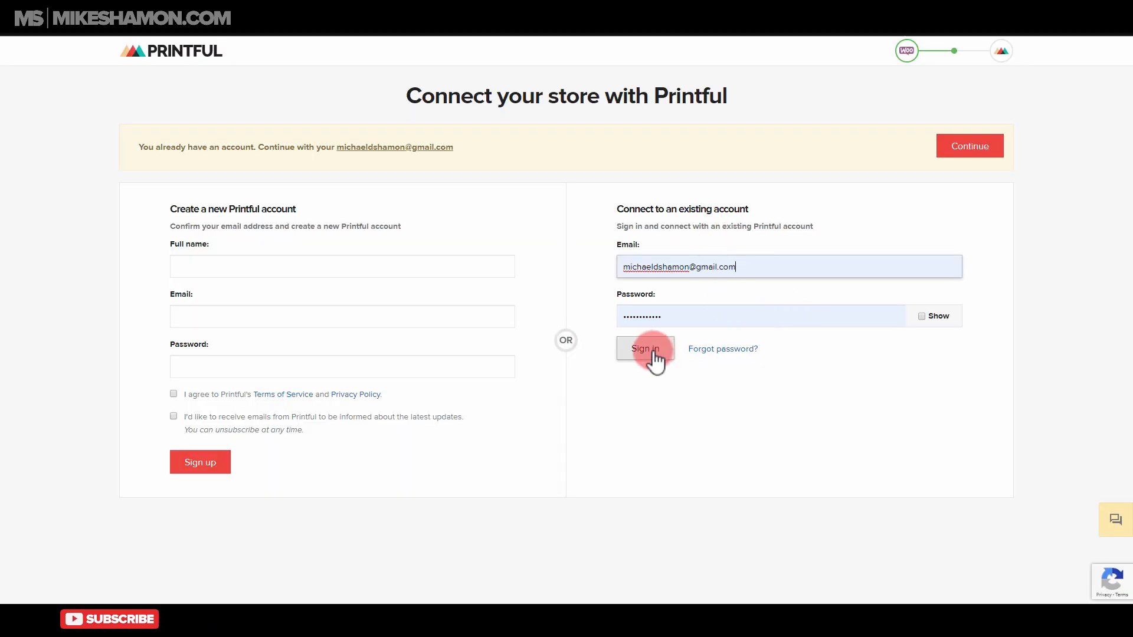
{"action": "left_click", "coordinate": [644, 349]}
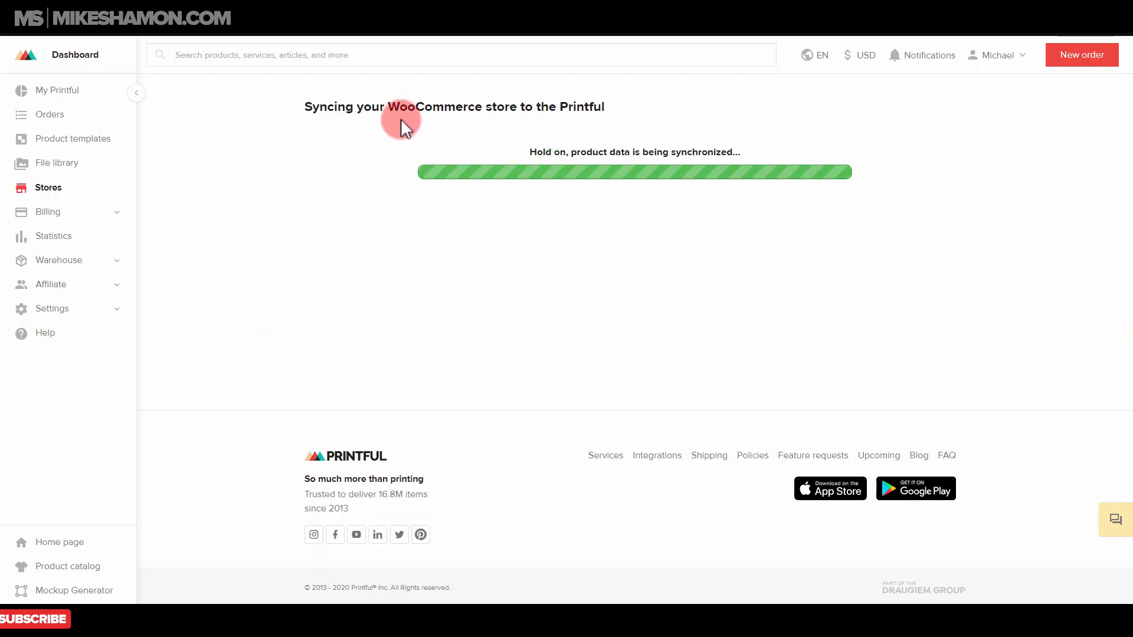
{"action": "mouse_move", "coordinate": [516, 321]}
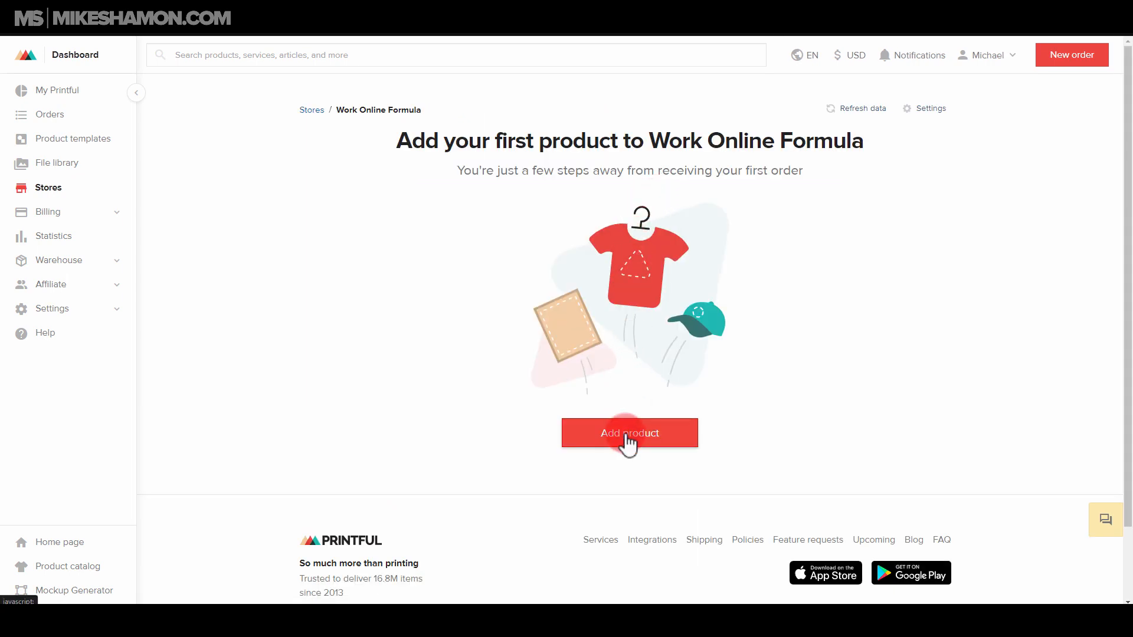
Step: Begin adding a first product to the Work Online Formula store
{"action": "left_click", "coordinate": [628, 433]}
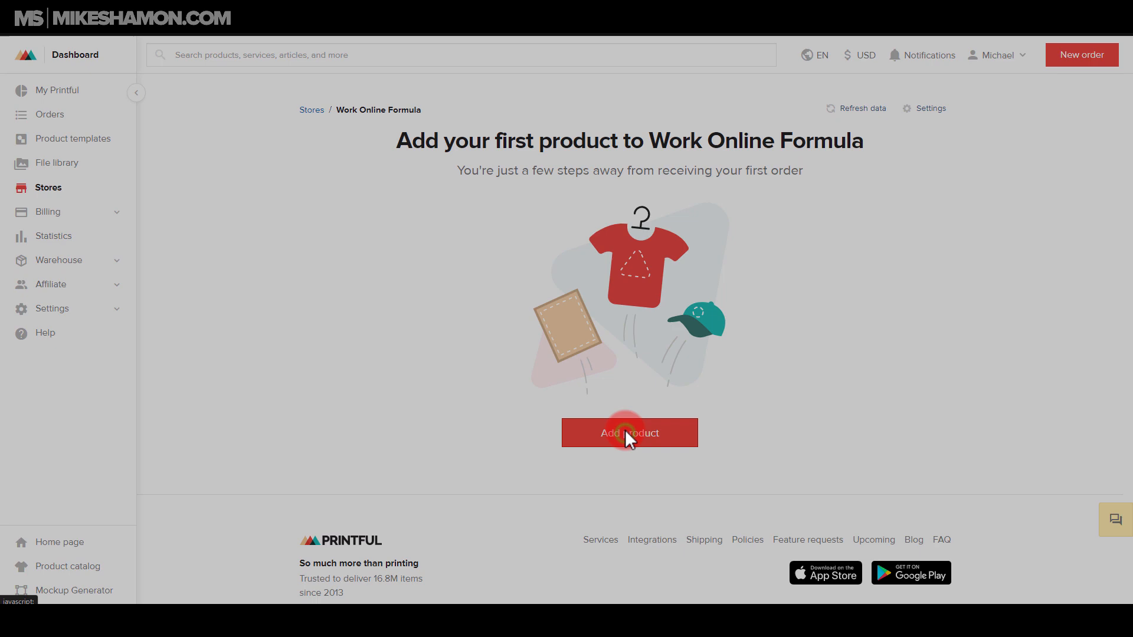
Step: Choose the Tri-Blend Track Shirt from men's clothing and upload the Beards Still Rule design
{"action": "left_click", "coordinate": [628, 432]}
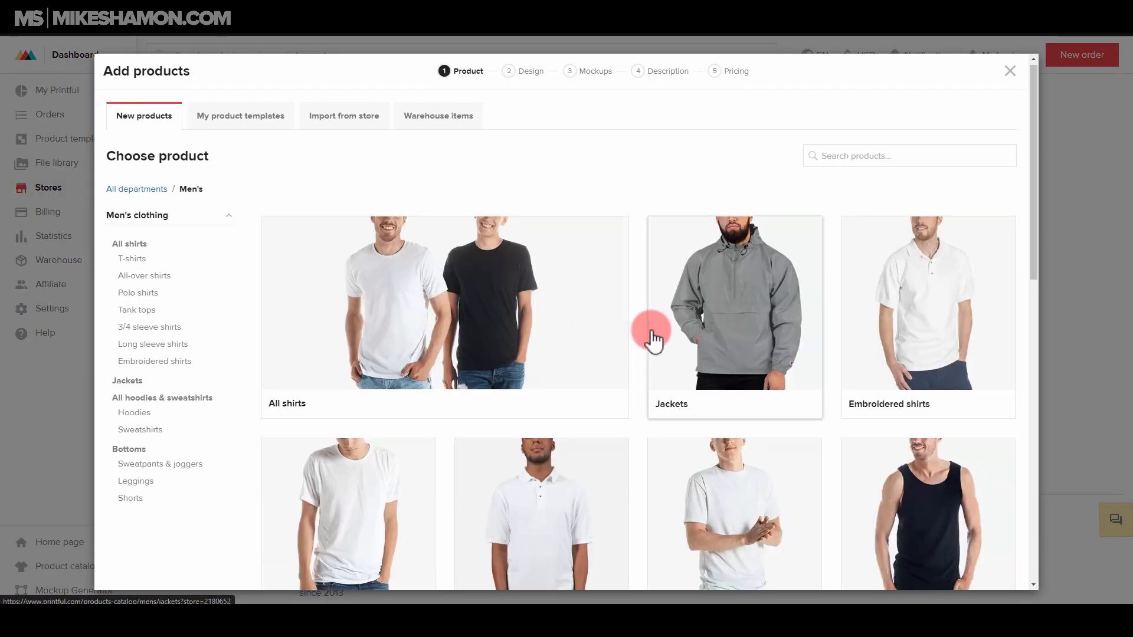
{"action": "left_click", "coordinate": [132, 261]}
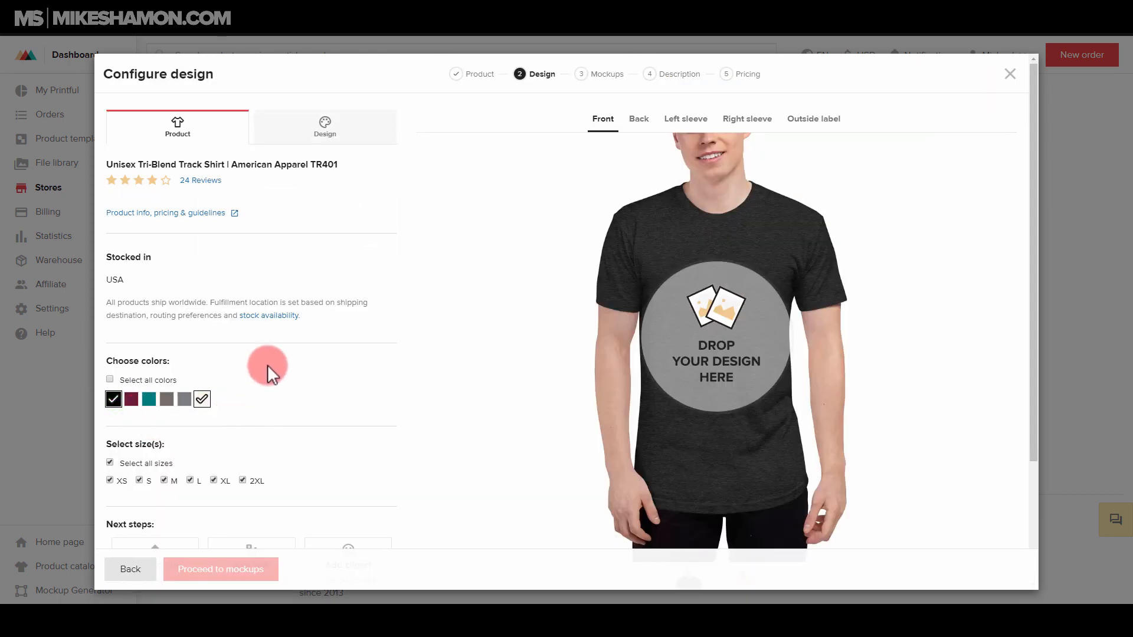
{"action": "scroll", "scroll_direction": "down", "scroll_amount": 3}
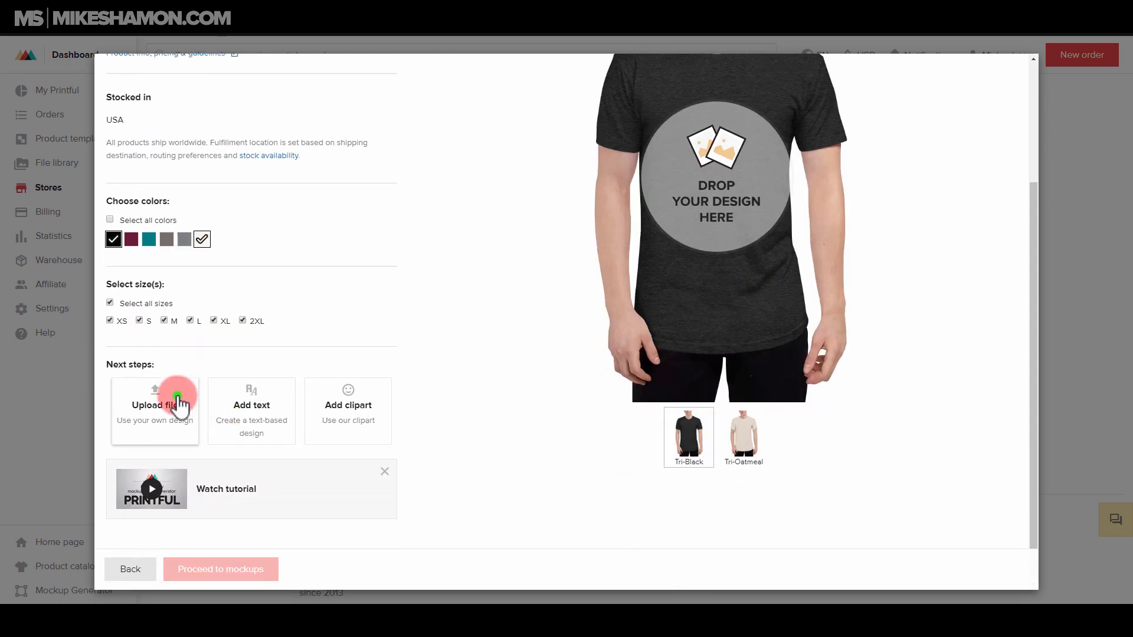
{"action": "left_click", "coordinate": [155, 405]}
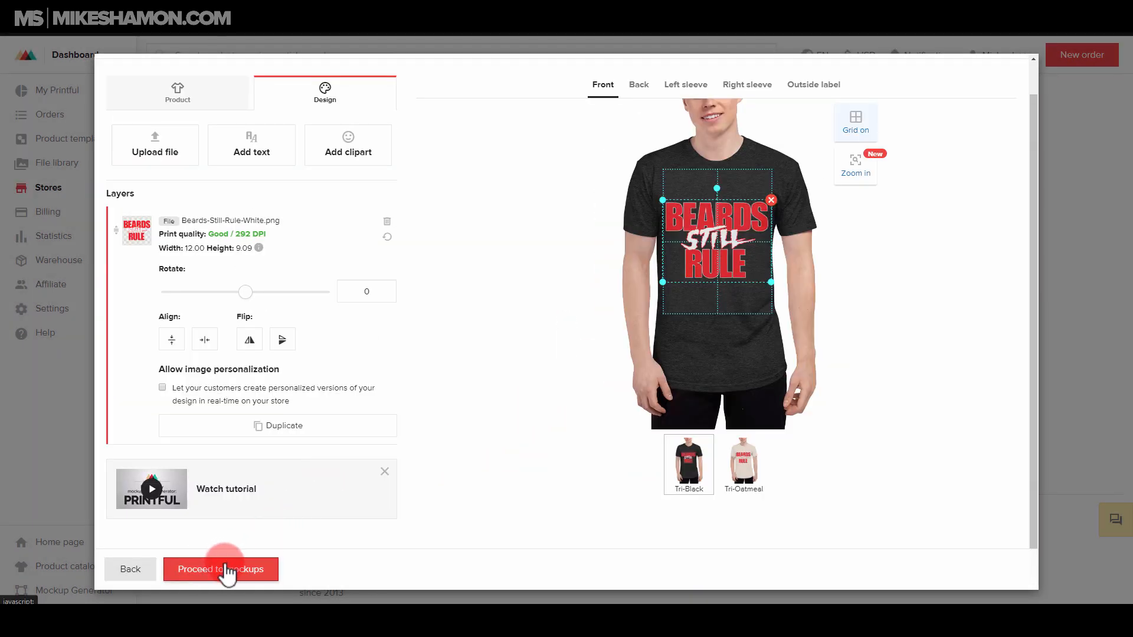
Step: Review the shirt's black and oatmeal colour options and proceed to the mockup images step
{"action": "left_click", "coordinate": [221, 569]}
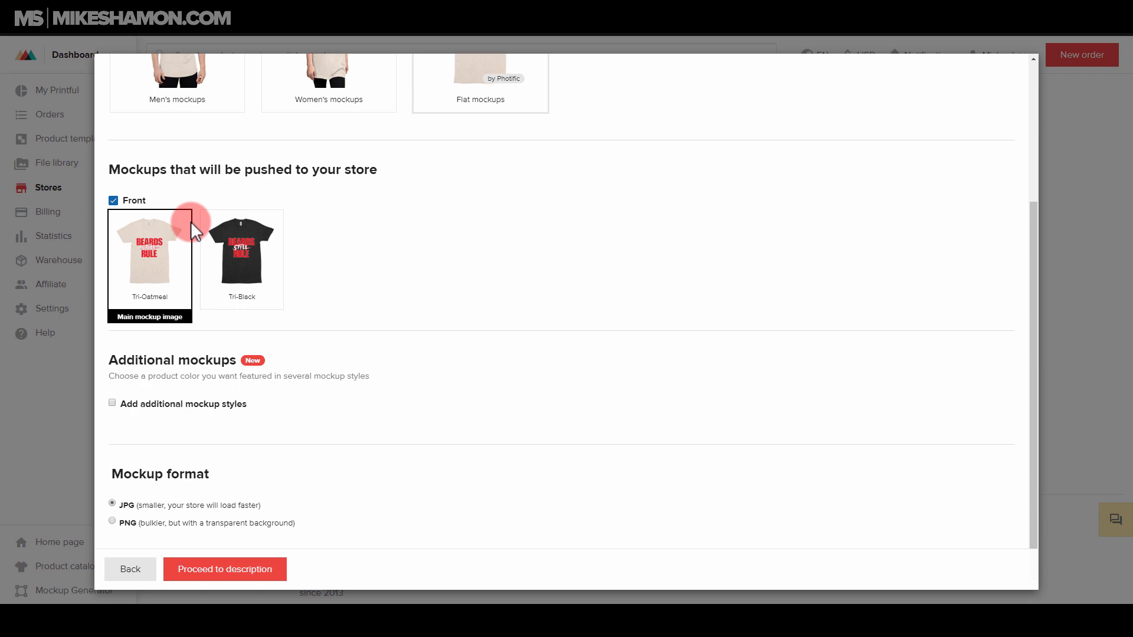
{"action": "scroll", "scroll_direction": "up", "scroll_amount": 3}
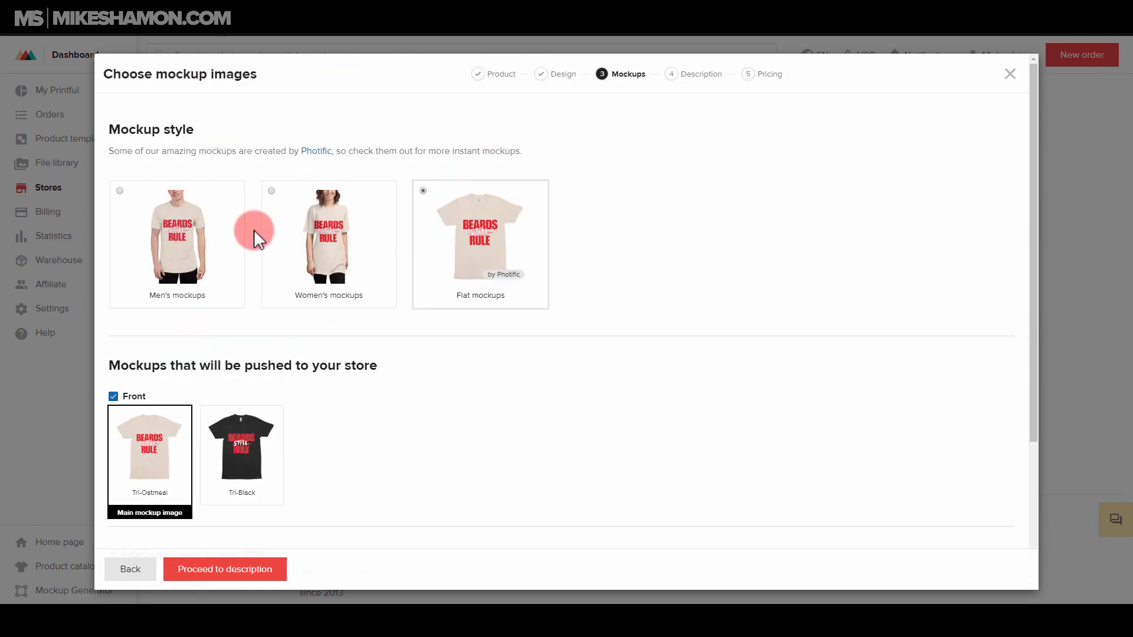
{"action": "left_click", "coordinate": [130, 569]}
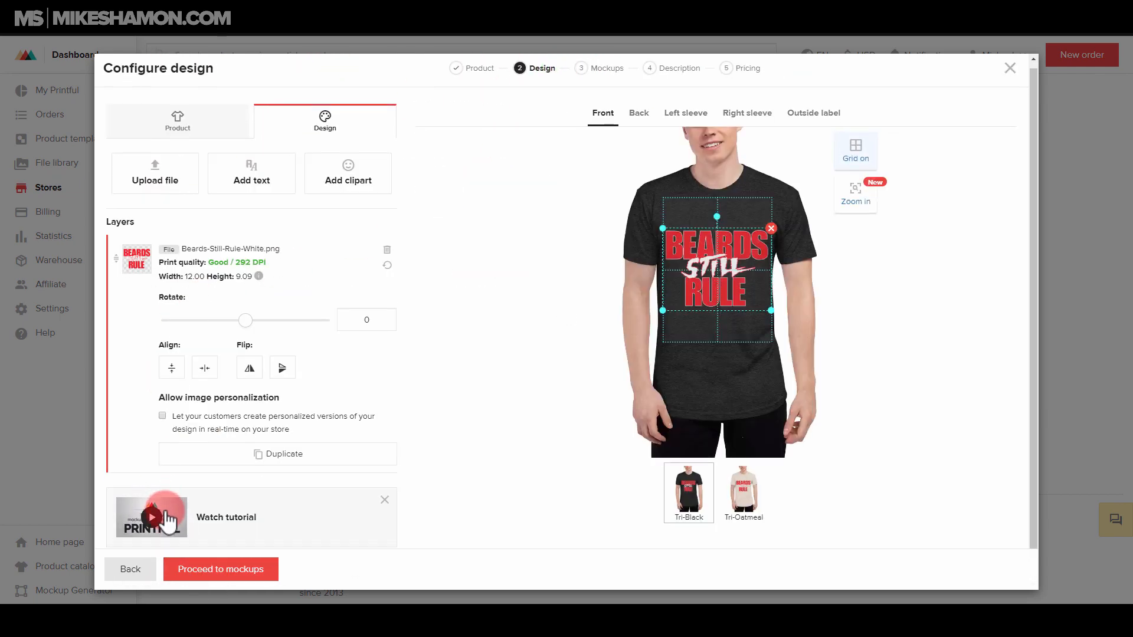
{"action": "left_click", "coordinate": [177, 120]}
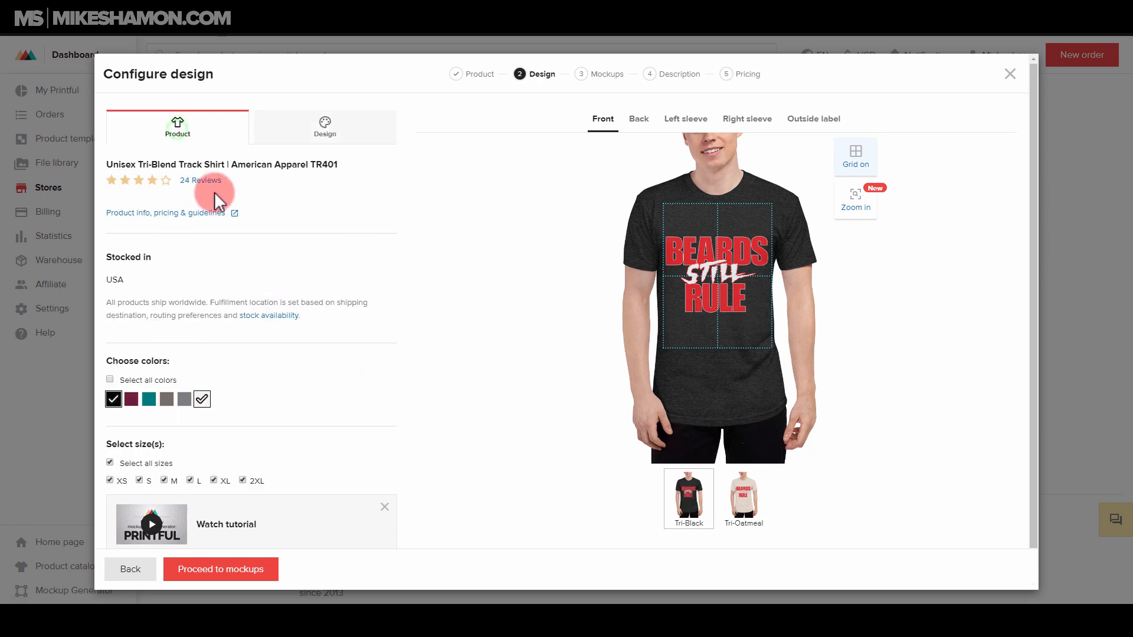
{"action": "mouse_move", "coordinate": [204, 369]}
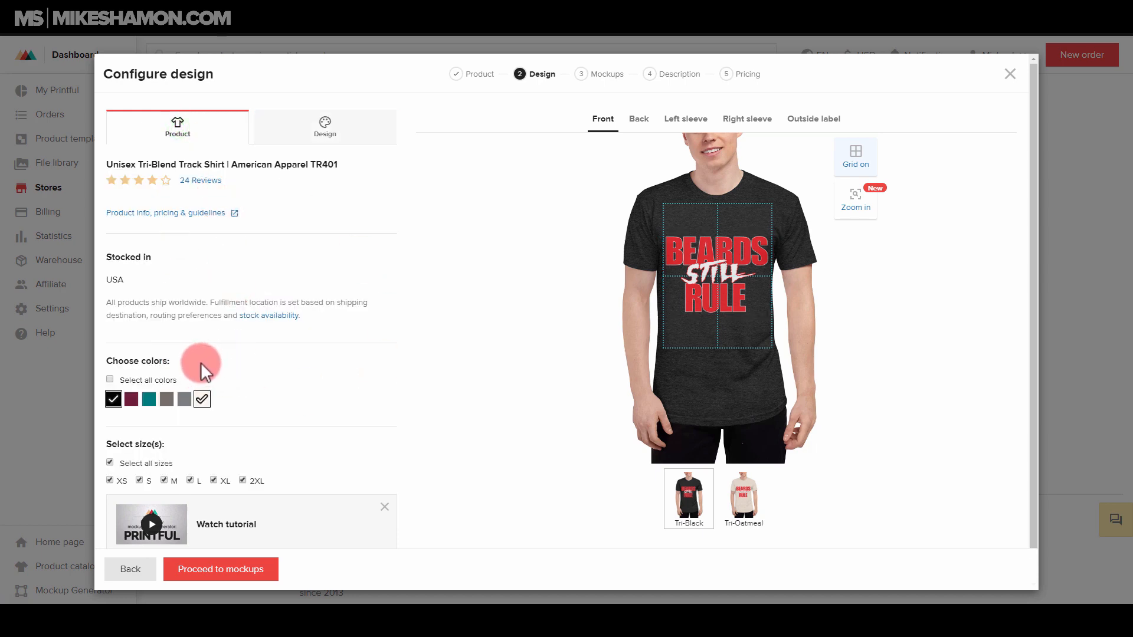
{"action": "mouse_move", "coordinate": [642, 162]}
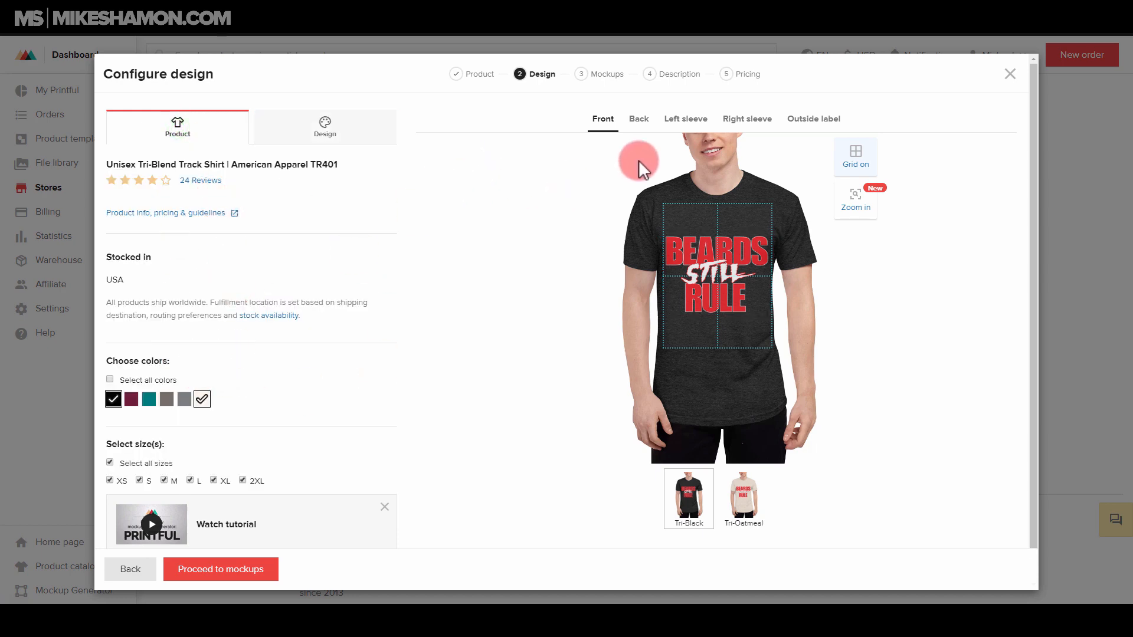
{"action": "left_click", "coordinate": [221, 569]}
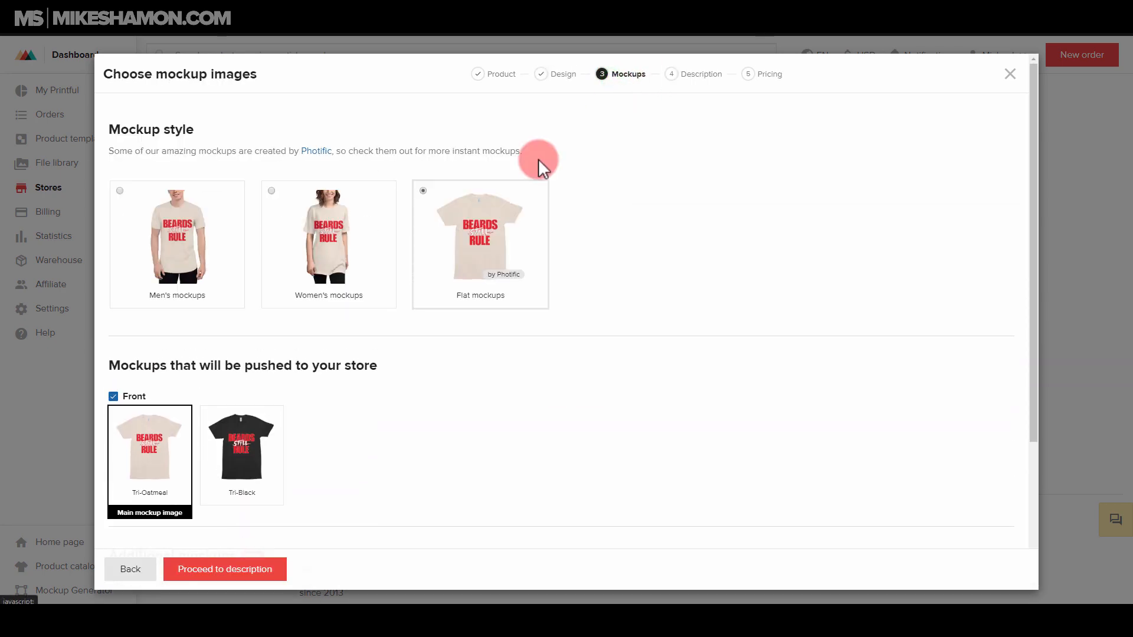
{"action": "scroll", "scroll_direction": "down", "scroll_amount": 3}
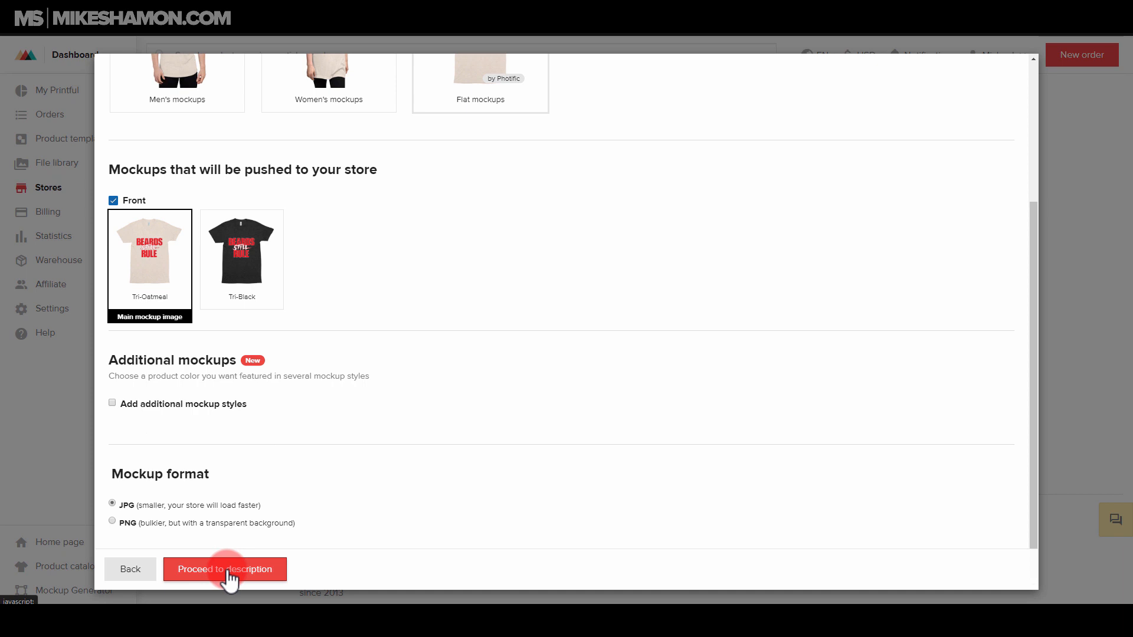
{"action": "scroll", "scroll_direction": "up", "scroll_amount": 3}
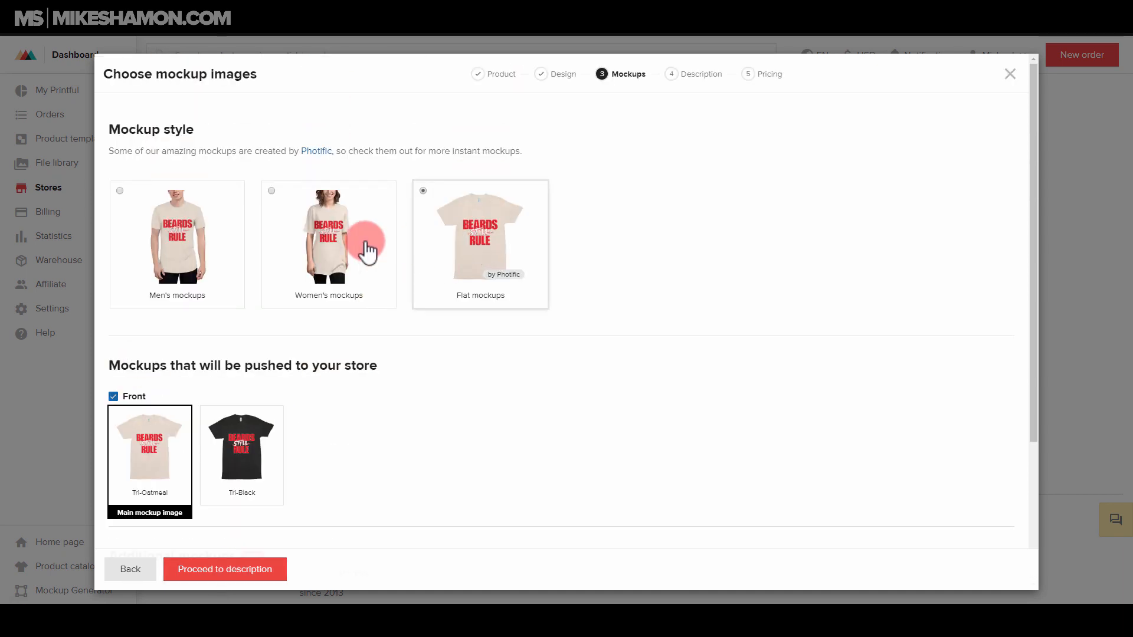
{"action": "mouse_move", "coordinate": [140, 434]}
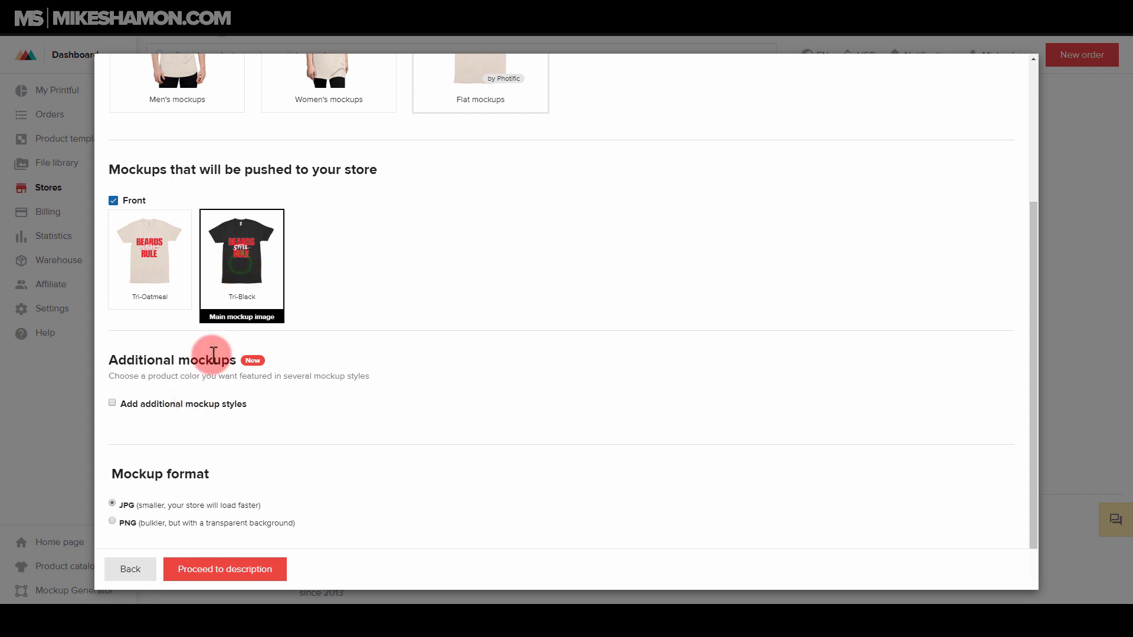
{"action": "mouse_move", "coordinate": [340, 360]}
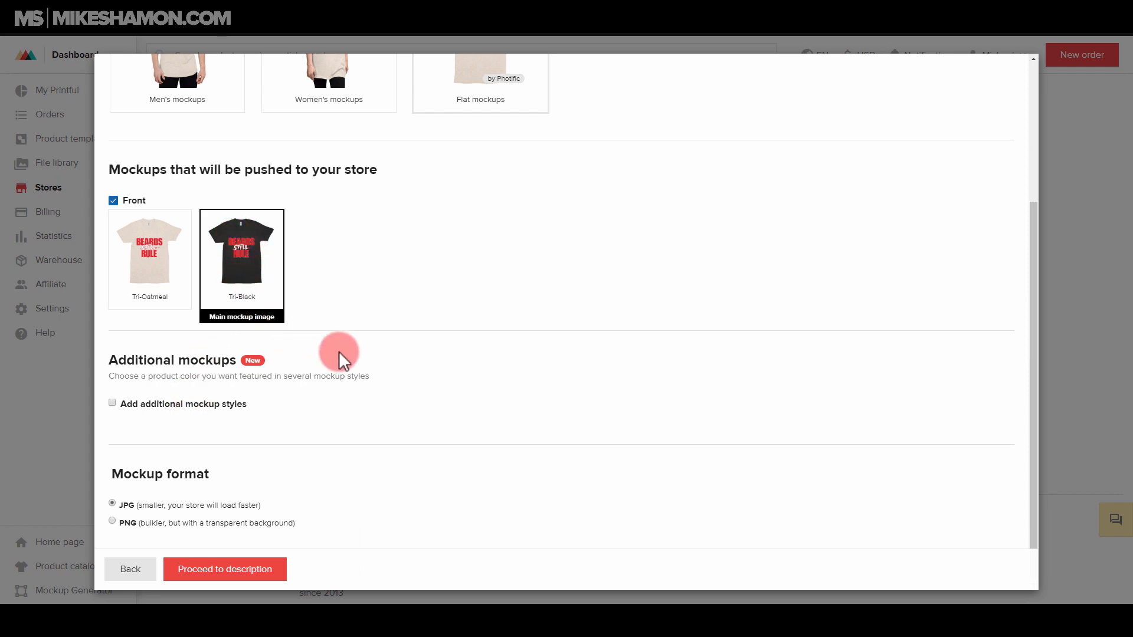
{"action": "mouse_move", "coordinate": [152, 476]}
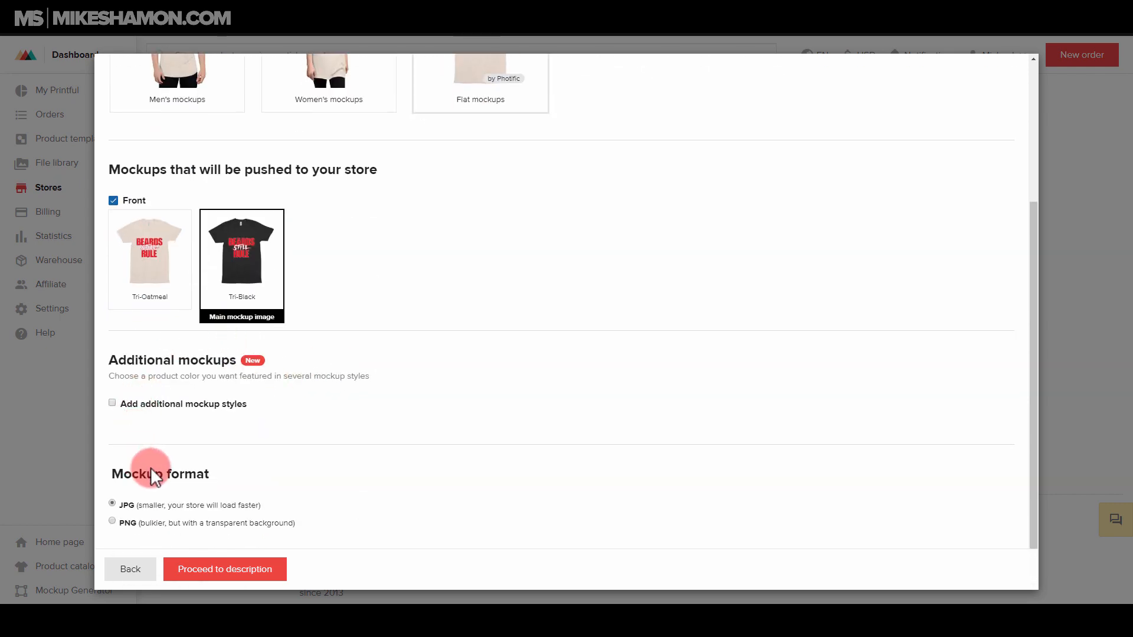
{"action": "mouse_move", "coordinate": [220, 510]}
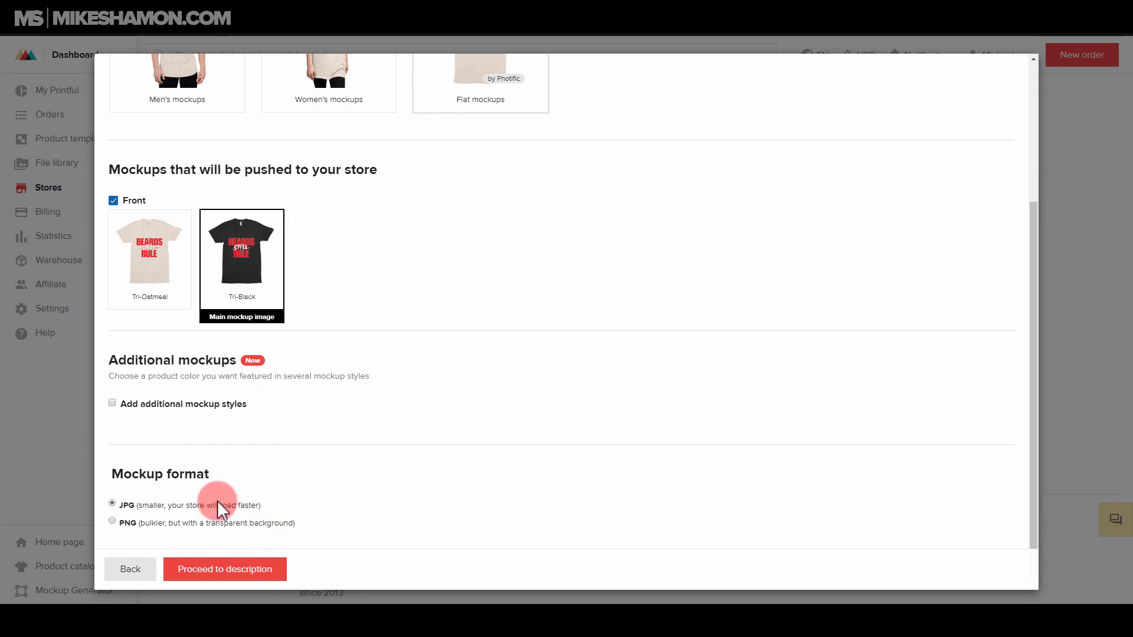
{"action": "mouse_move", "coordinate": [150, 533]}
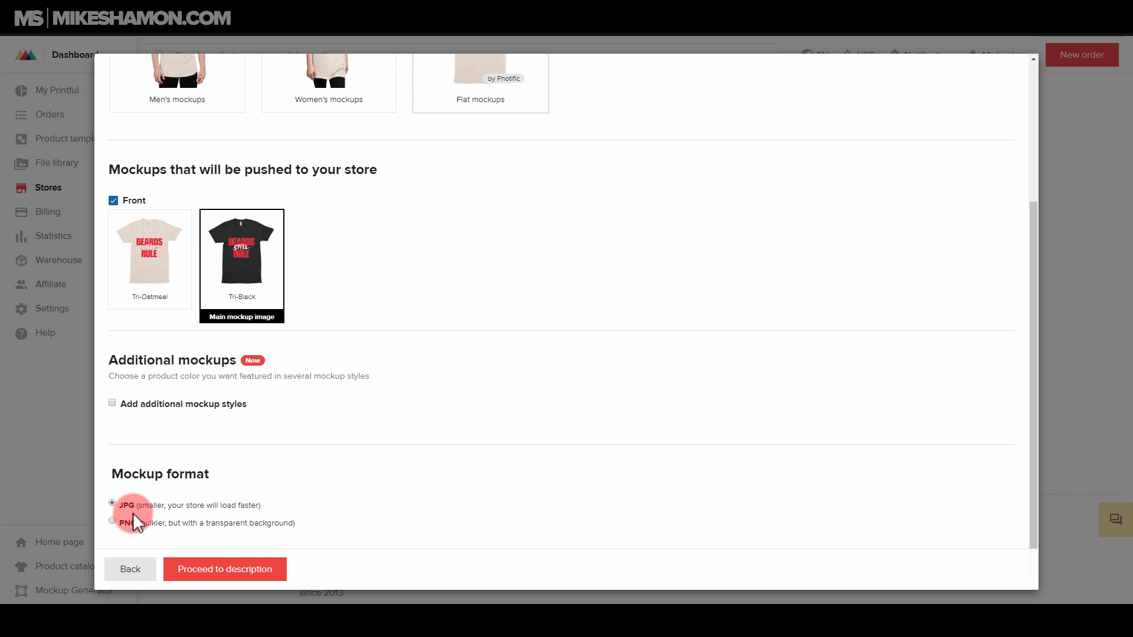
{"action": "mouse_move", "coordinate": [225, 569]}
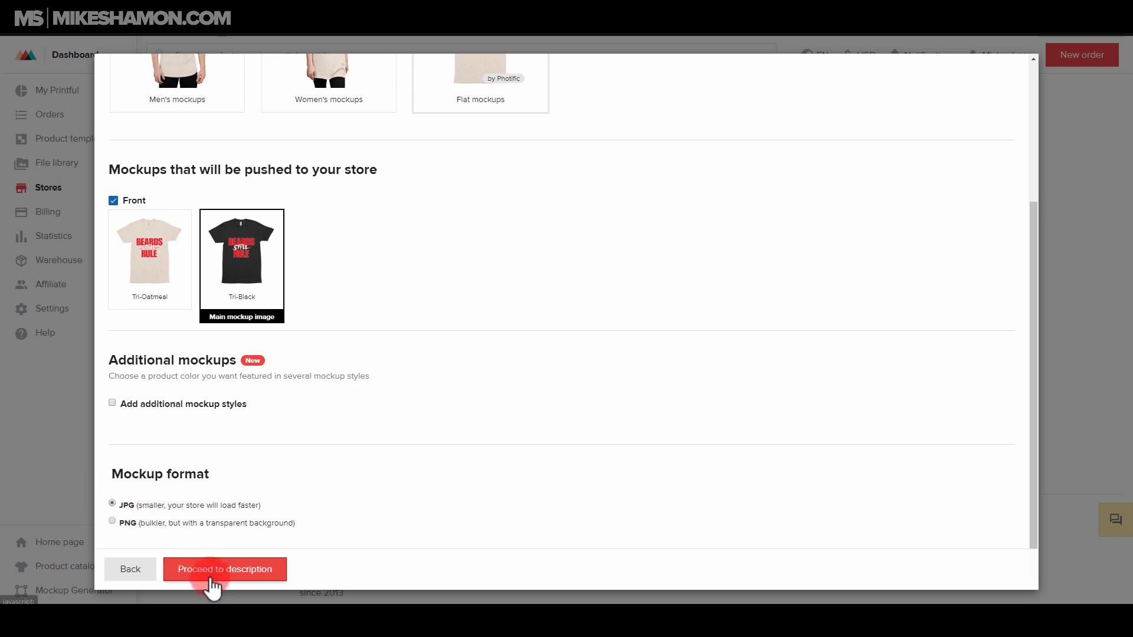
{"action": "mouse_move", "coordinate": [242, 592]}
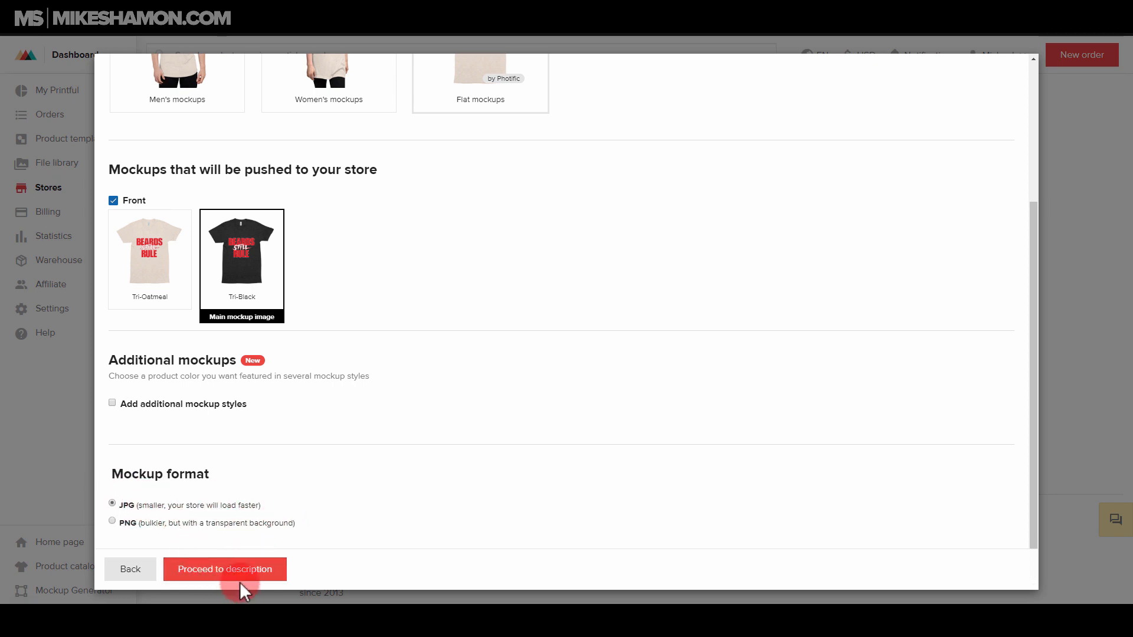
Step: Keep the default description and proceed to pricing with $25–$27 retail prices
{"action": "left_click", "coordinate": [224, 569]}
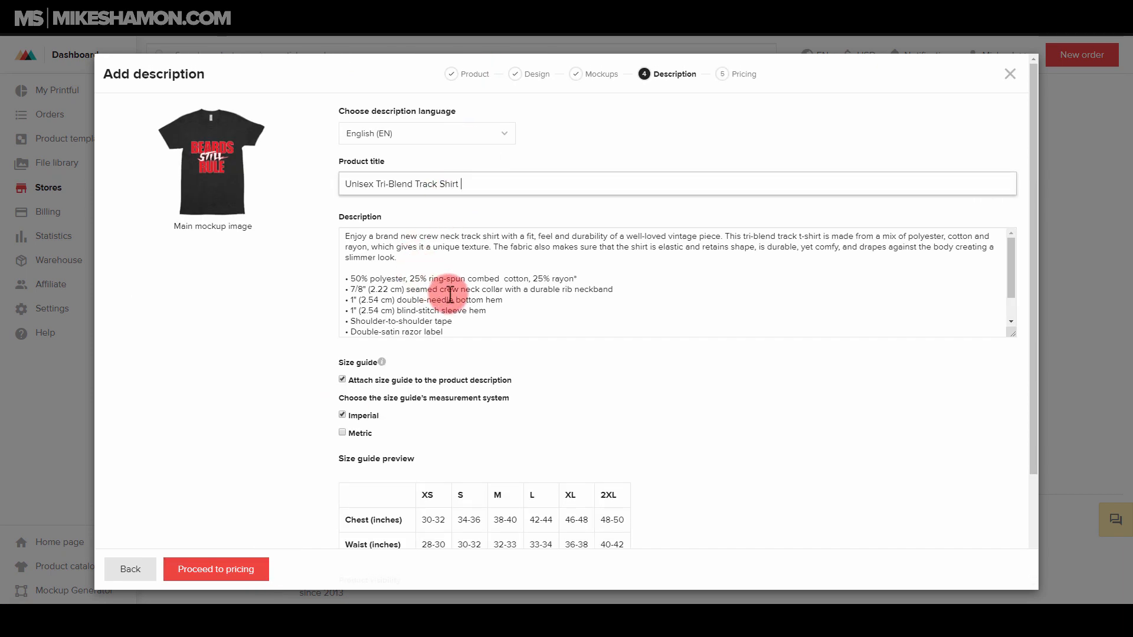
{"action": "scroll", "scroll_direction": "down", "scroll_amount": 3}
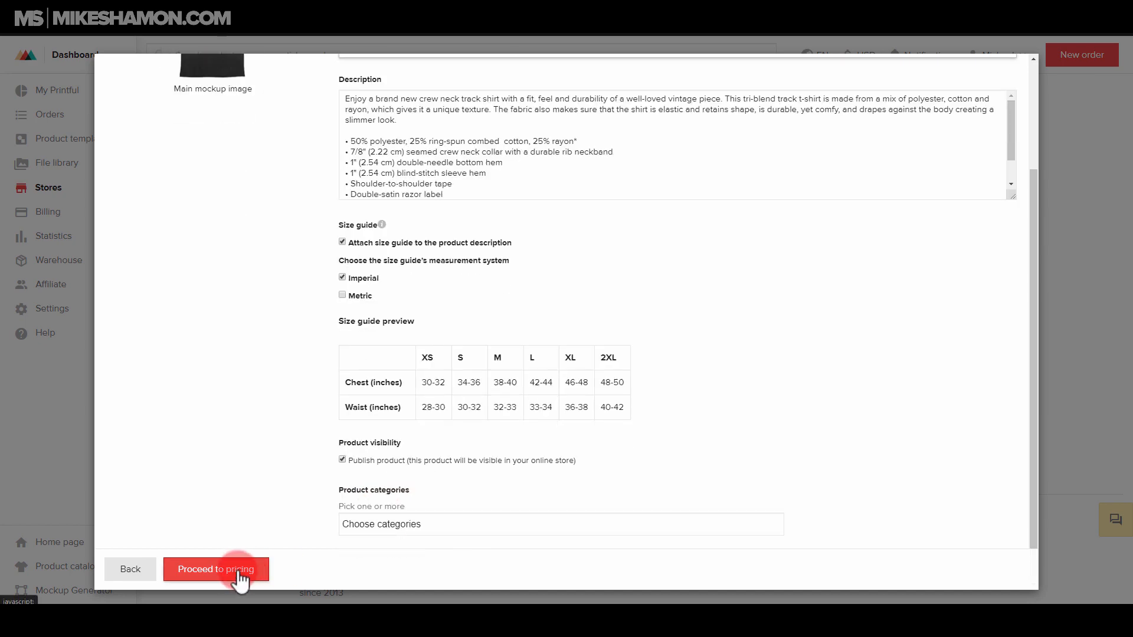
{"action": "left_click", "coordinate": [215, 568]}
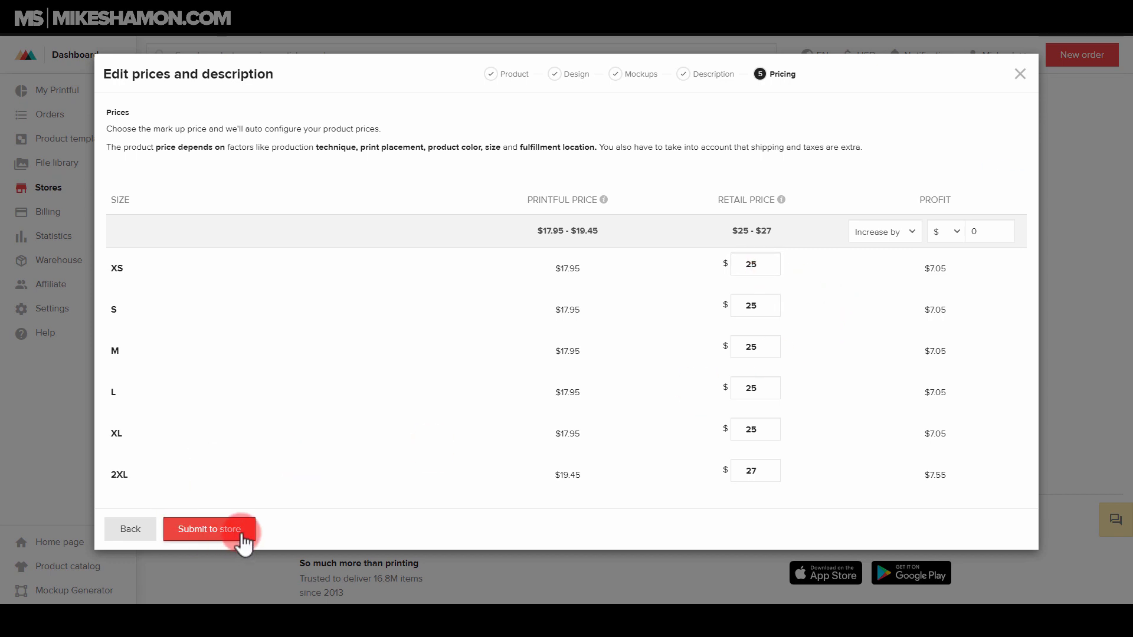
Step: Submit the finished Unisex Tri-Blend Track Shirt to the store
{"action": "left_click", "coordinate": [209, 528]}
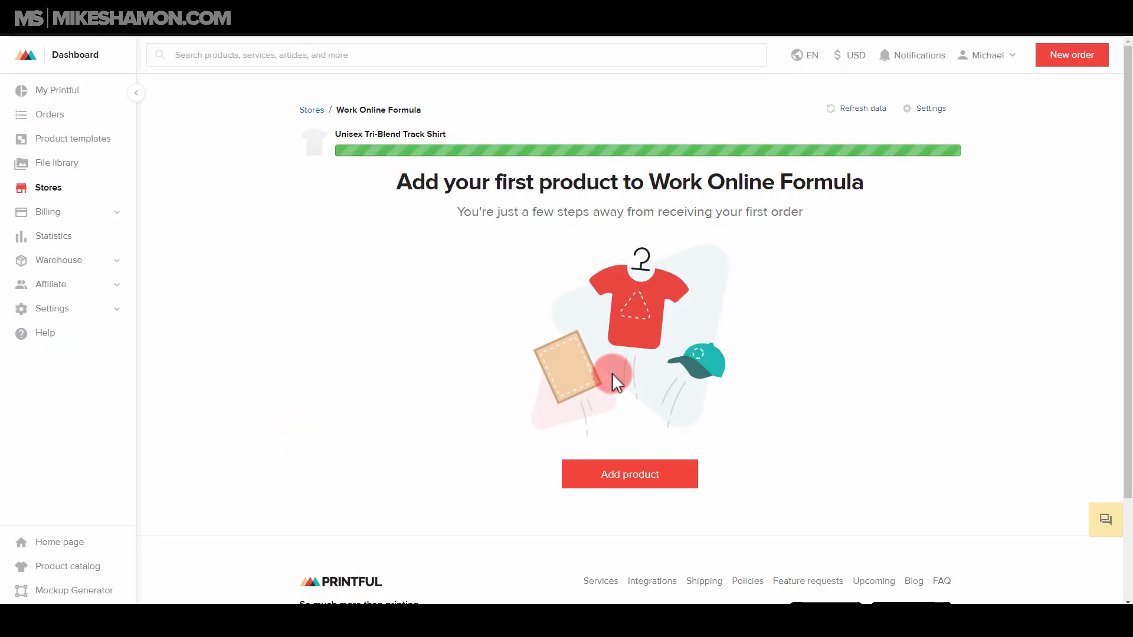
{"action": "mouse_move", "coordinate": [626, 245]}
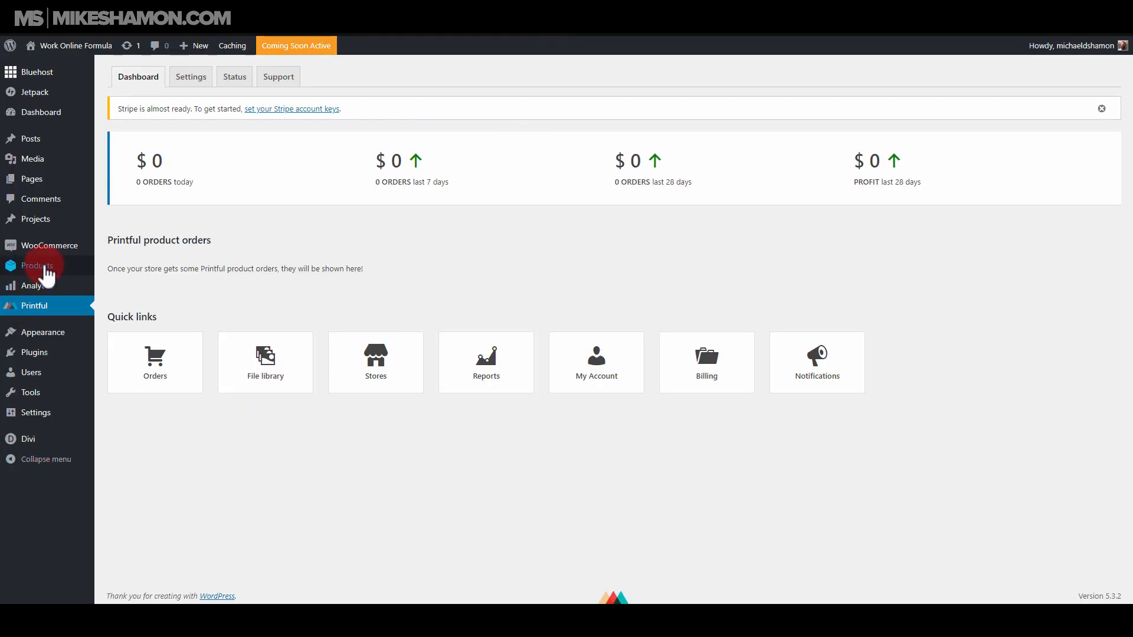
Step: View All Products, where the Tri-Blend Track Shirt lists at $25.00–$27.00
{"action": "left_click", "coordinate": [38, 265]}
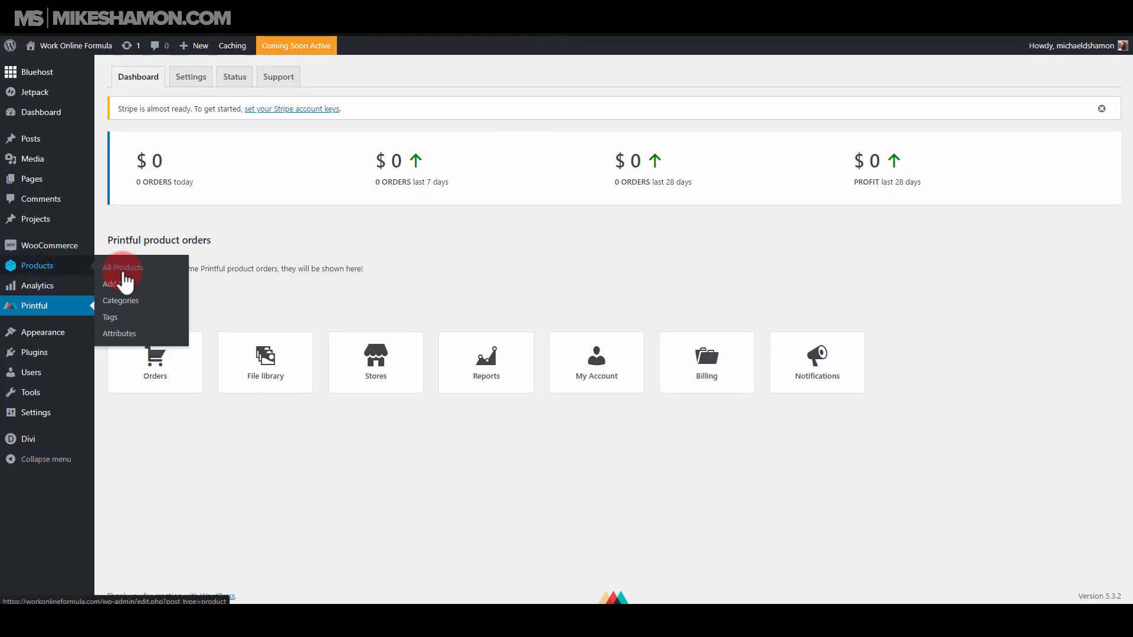
{"action": "left_click", "coordinate": [121, 268]}
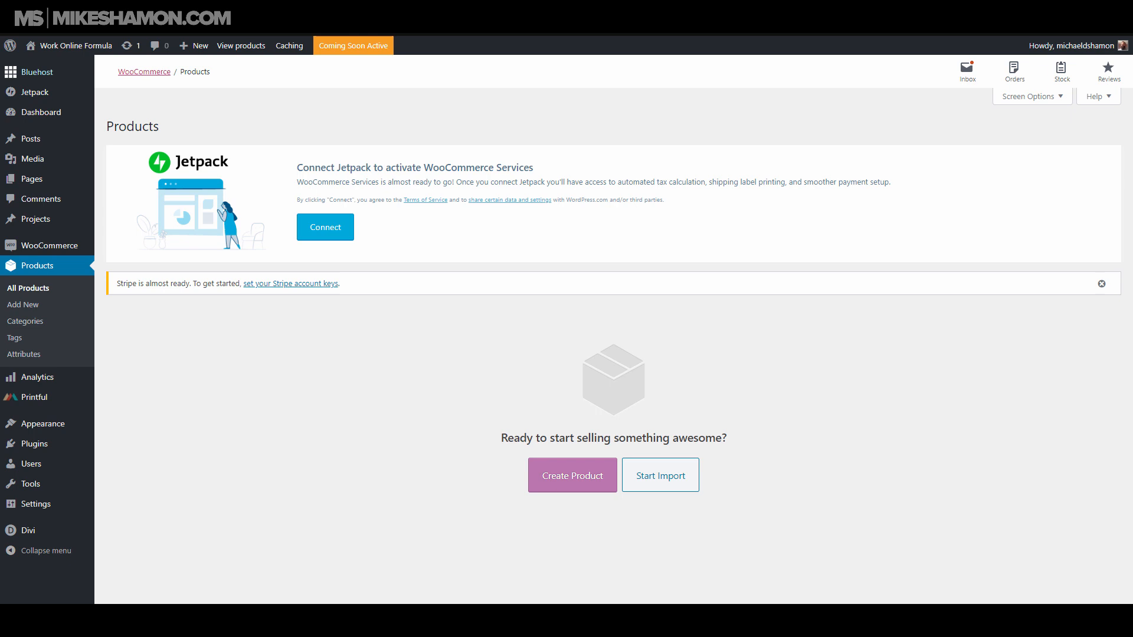
{"action": "left_click", "coordinate": [446, 278]}
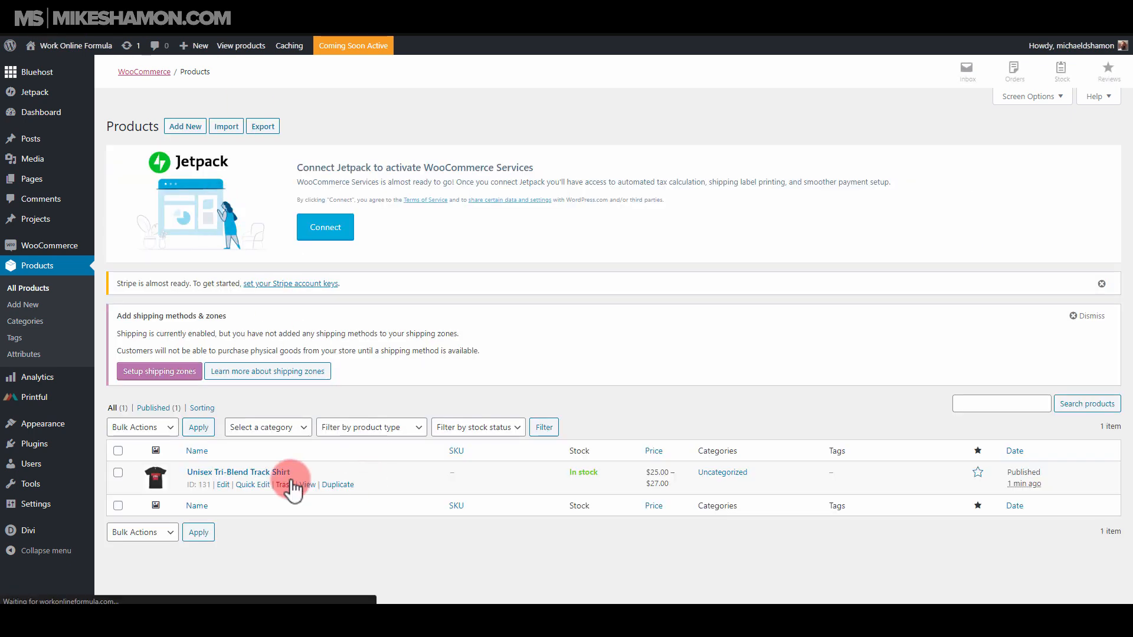
{"action": "mouse_move", "coordinate": [110, 279]}
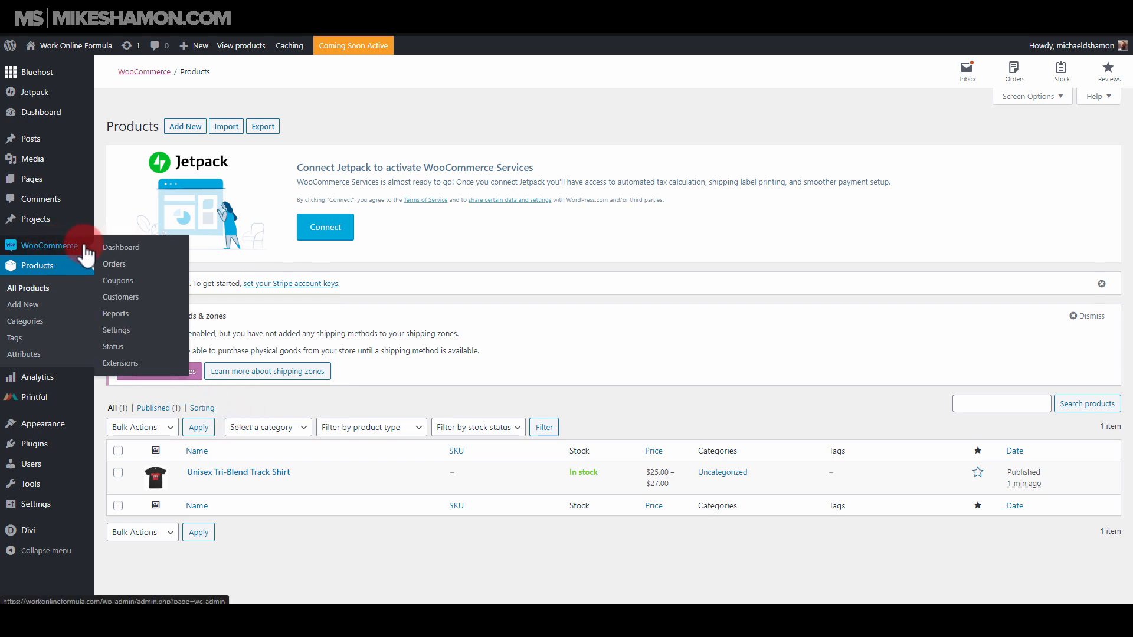
Step: Reach the WooCommerce Payments settings listing bank transfer, checks, cash on delivery, PayPal and Stripe
{"action": "left_click", "coordinate": [117, 331]}
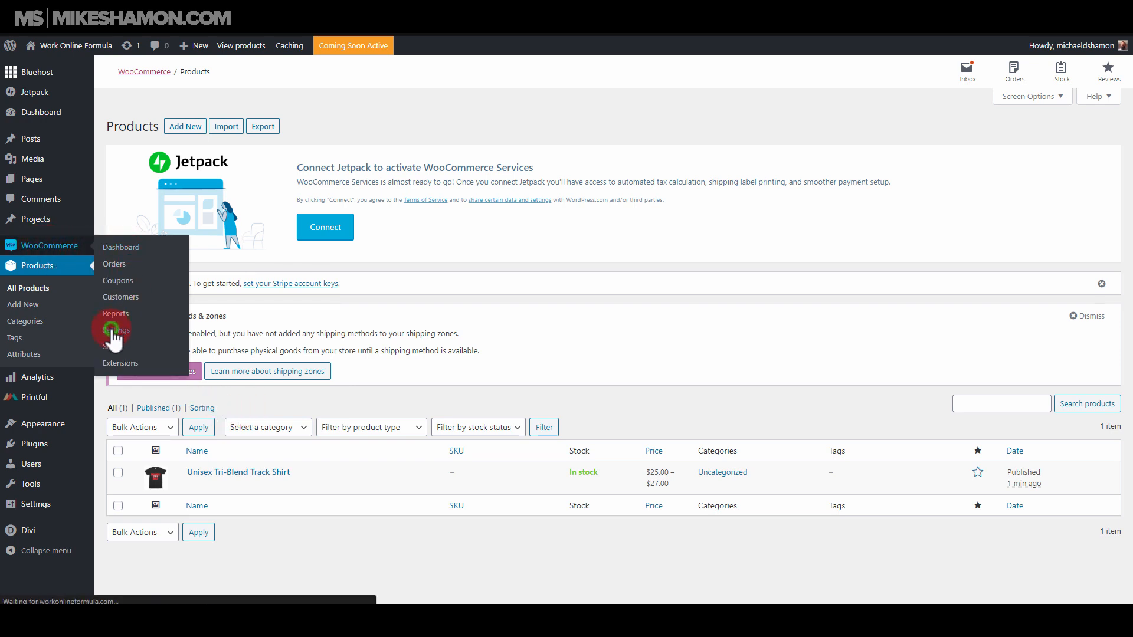
{"action": "left_click", "coordinate": [114, 330]}
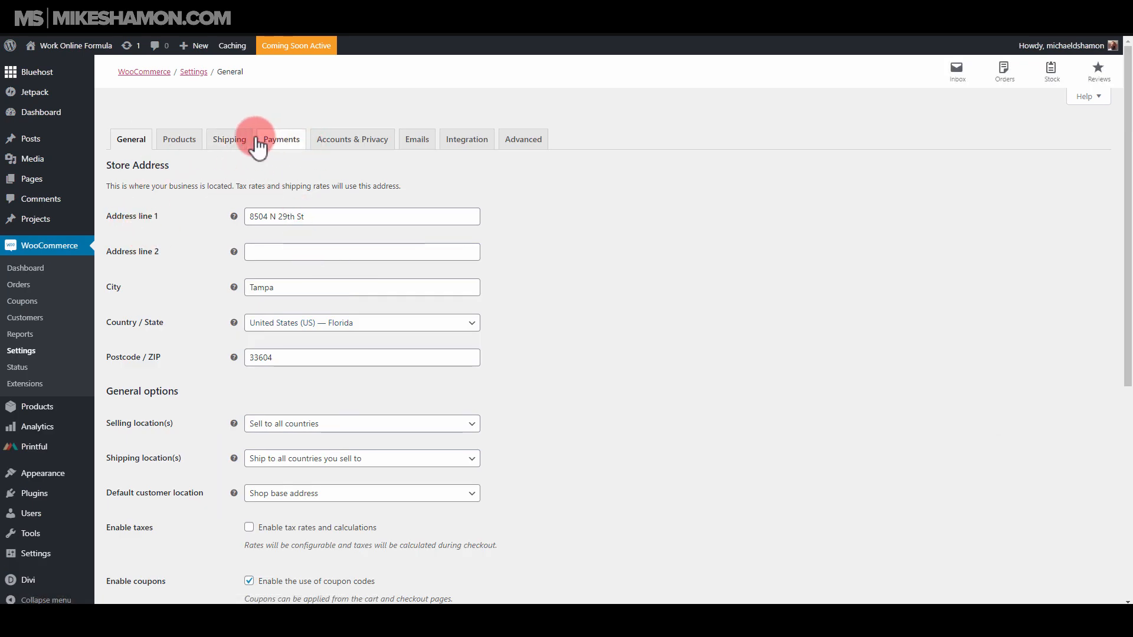
{"action": "mouse_move", "coordinate": [281, 139]}
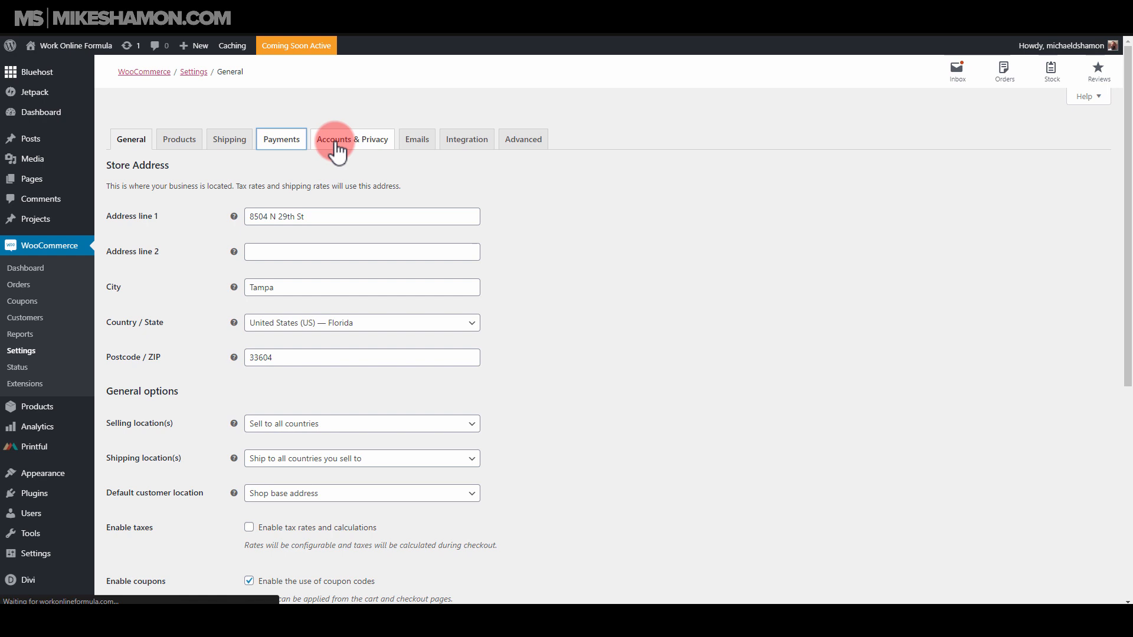
{"action": "left_click", "coordinate": [281, 140]}
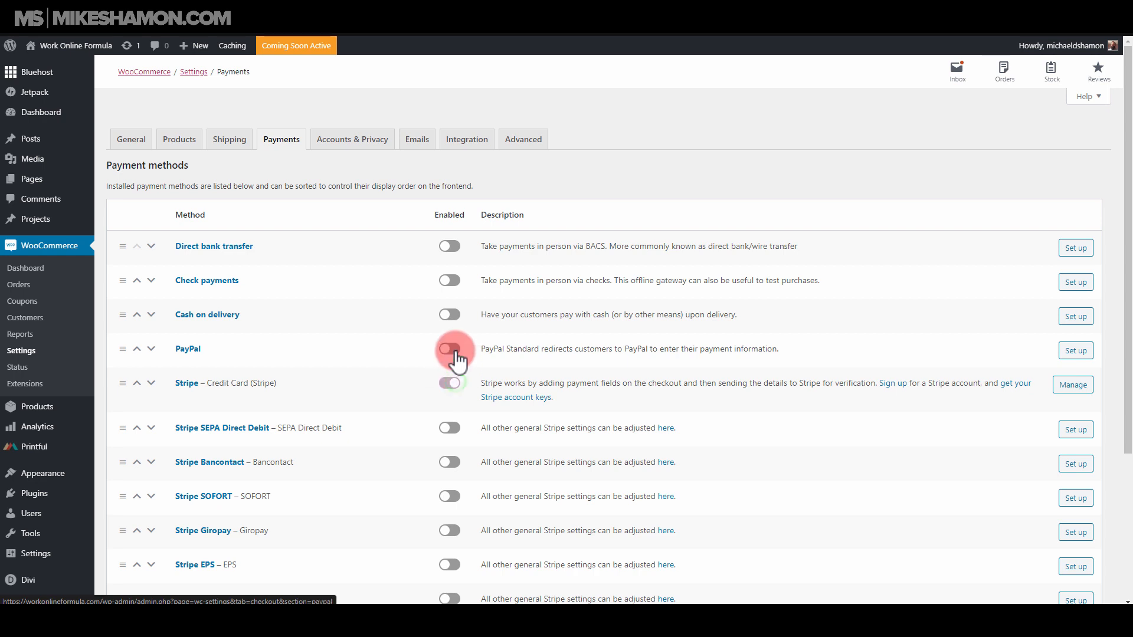
Step: Enable PayPal, review its live API username and password fields, and save the PayPal settings
{"action": "left_click", "coordinate": [449, 348]}
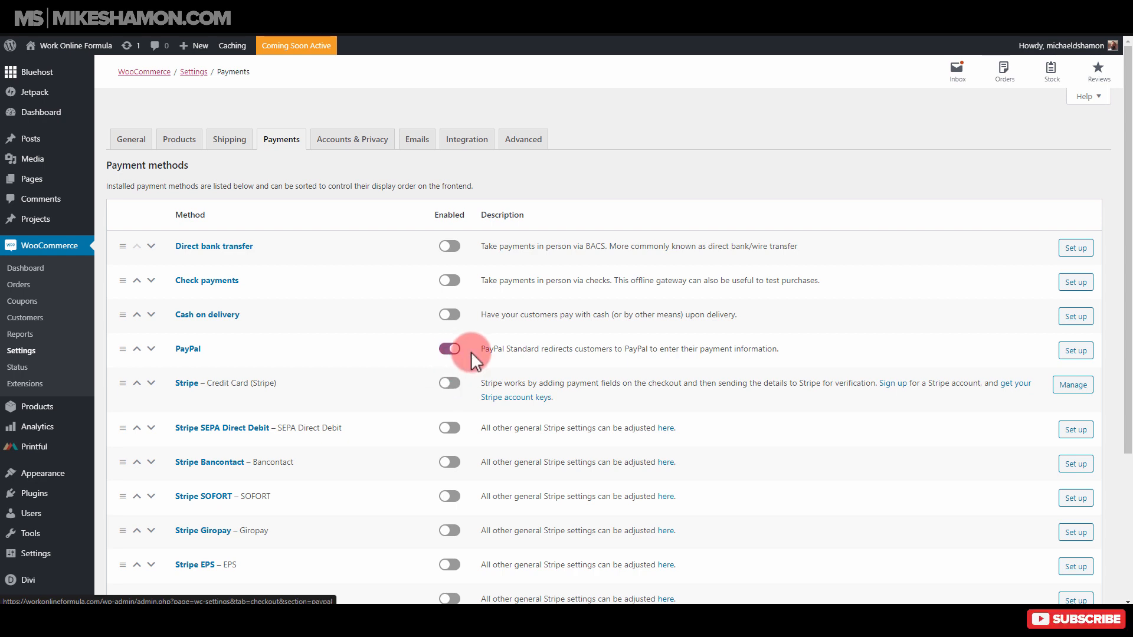
{"action": "left_click", "coordinate": [449, 348]}
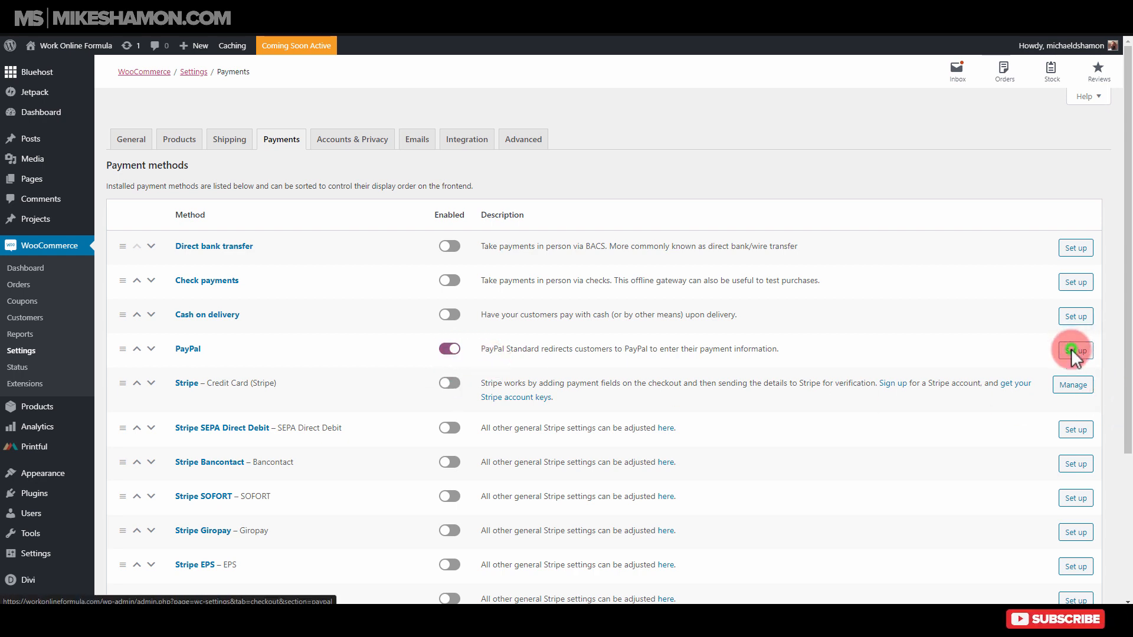
{"action": "left_click", "coordinate": [1074, 352]}
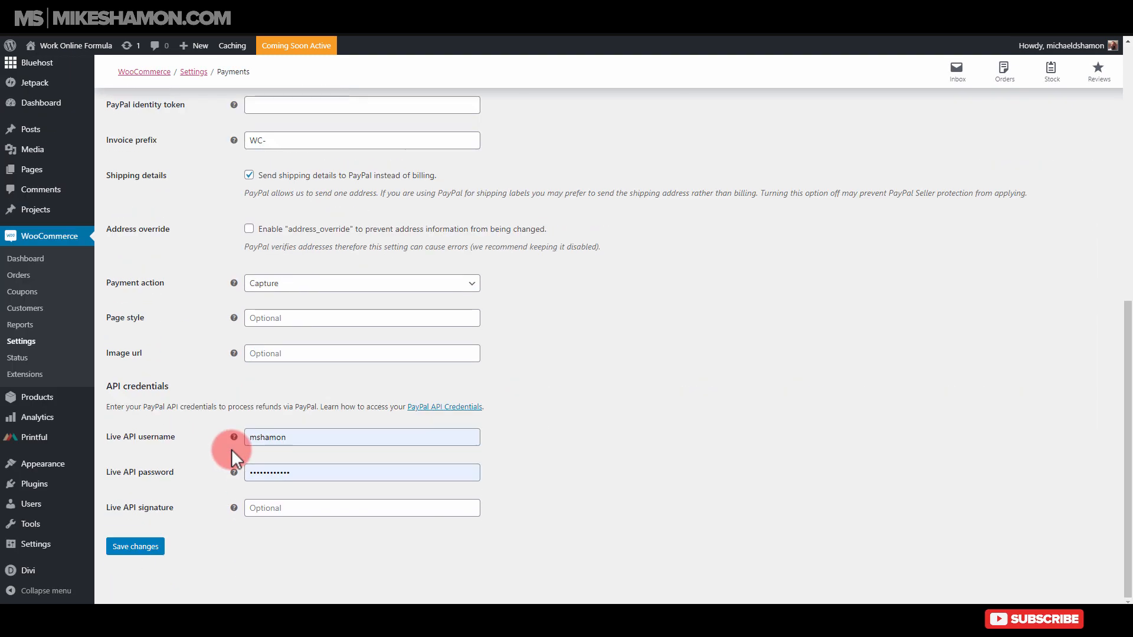
{"action": "left_click", "coordinate": [135, 545]}
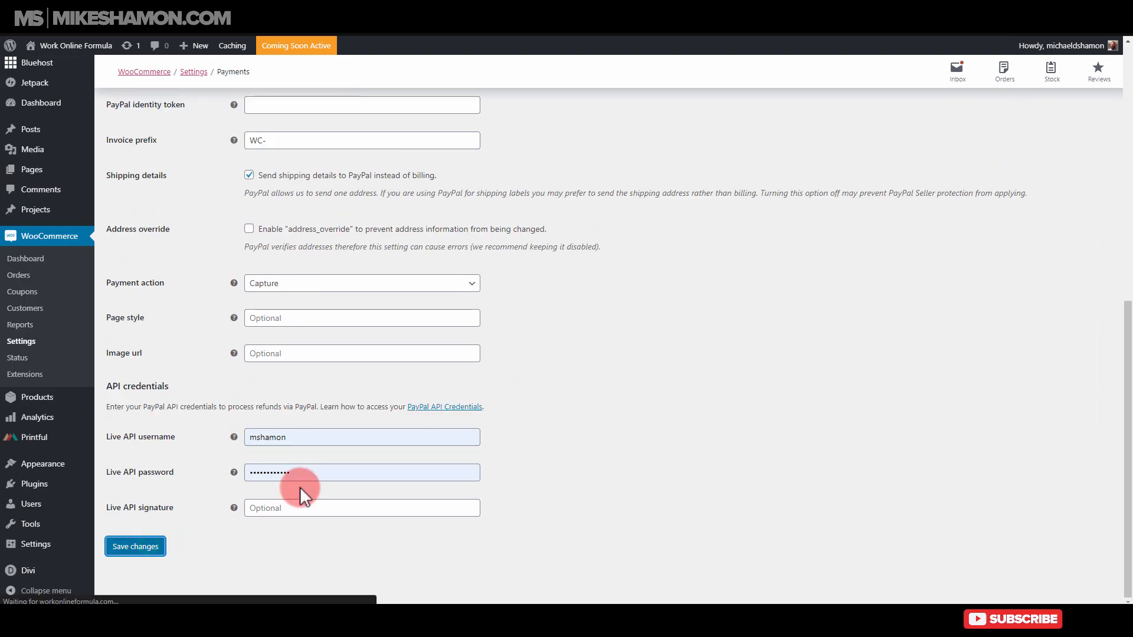
{"action": "left_click", "coordinate": [135, 547]}
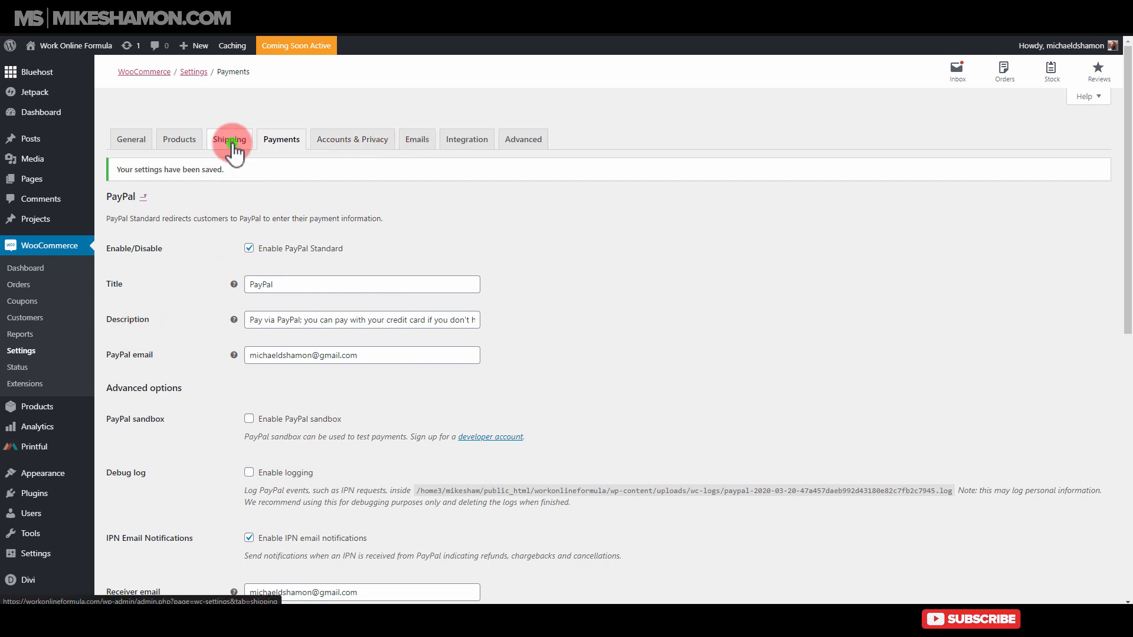
{"action": "left_click", "coordinate": [229, 139]}
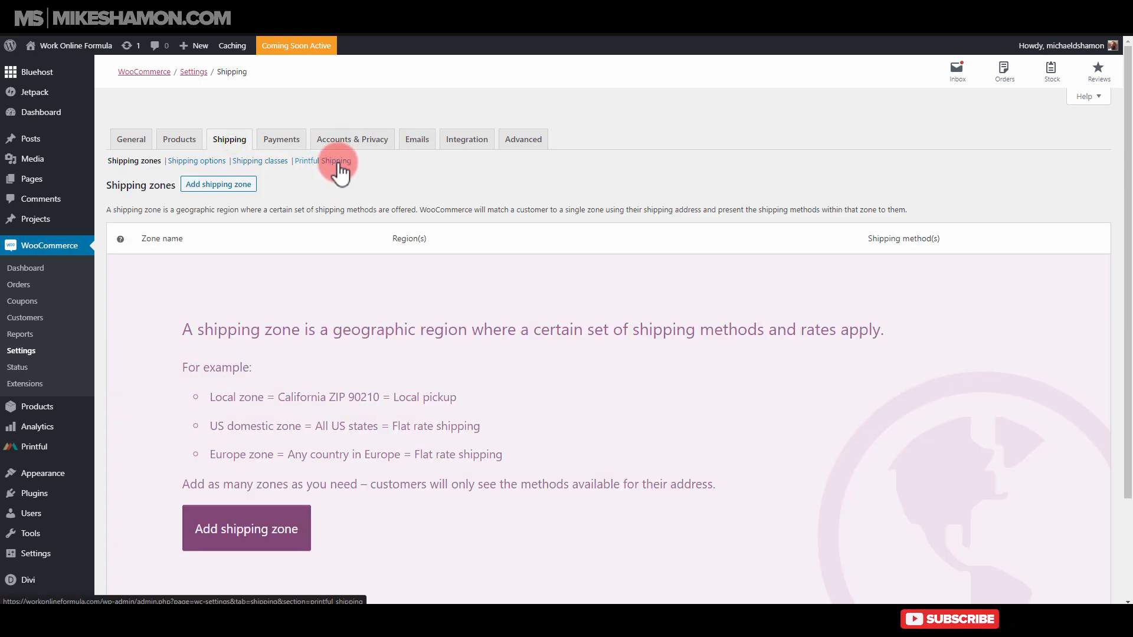
Step: Enable the Printful Shipping method for live rates and save the shipping settings
{"action": "left_click", "coordinate": [337, 161]}
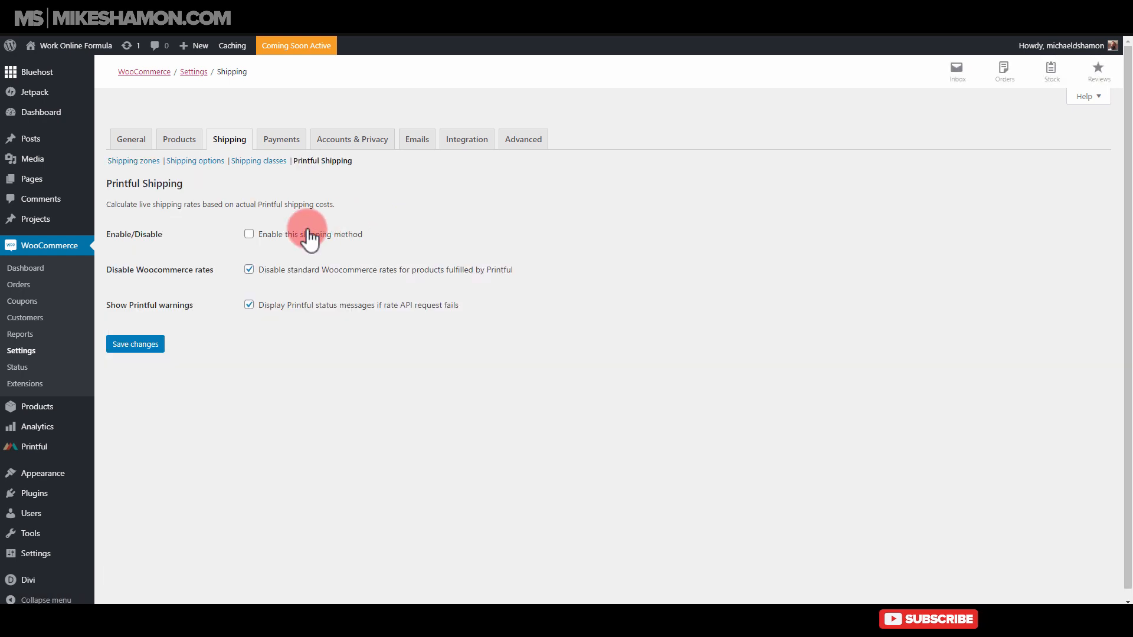
{"action": "left_click", "coordinate": [249, 234]}
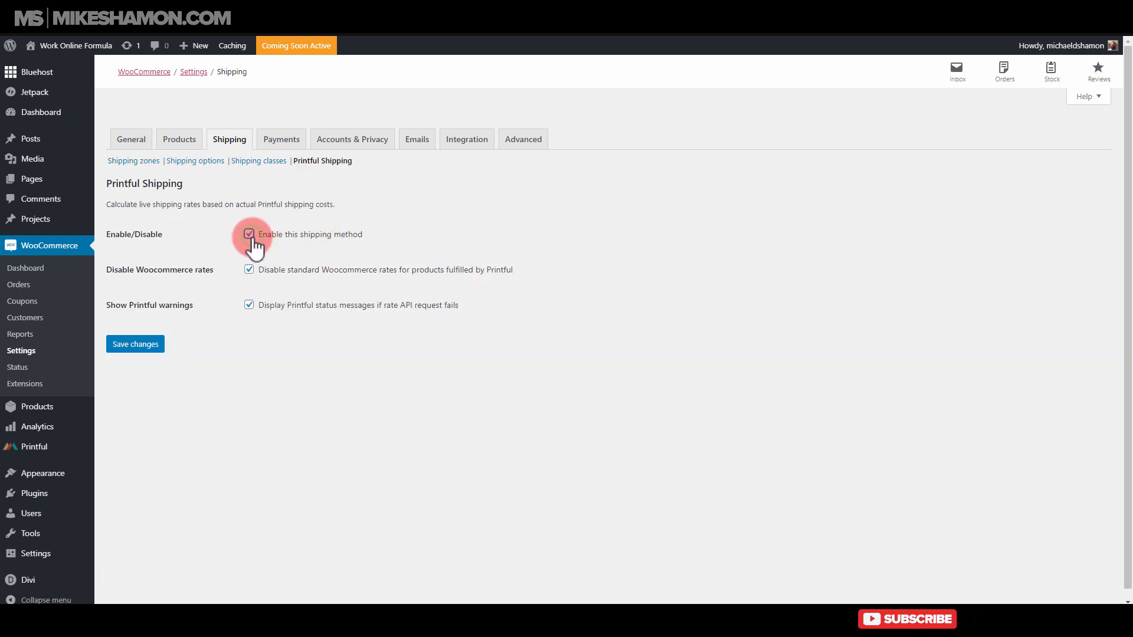
{"action": "mouse_move", "coordinate": [160, 289]}
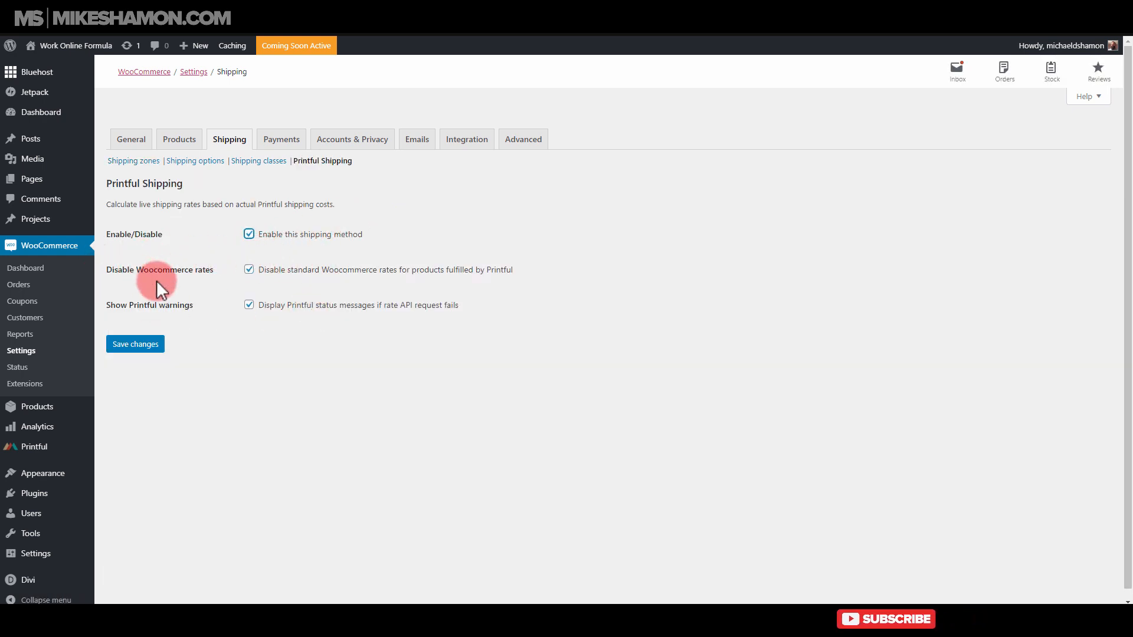
{"action": "mouse_move", "coordinate": [365, 316]}
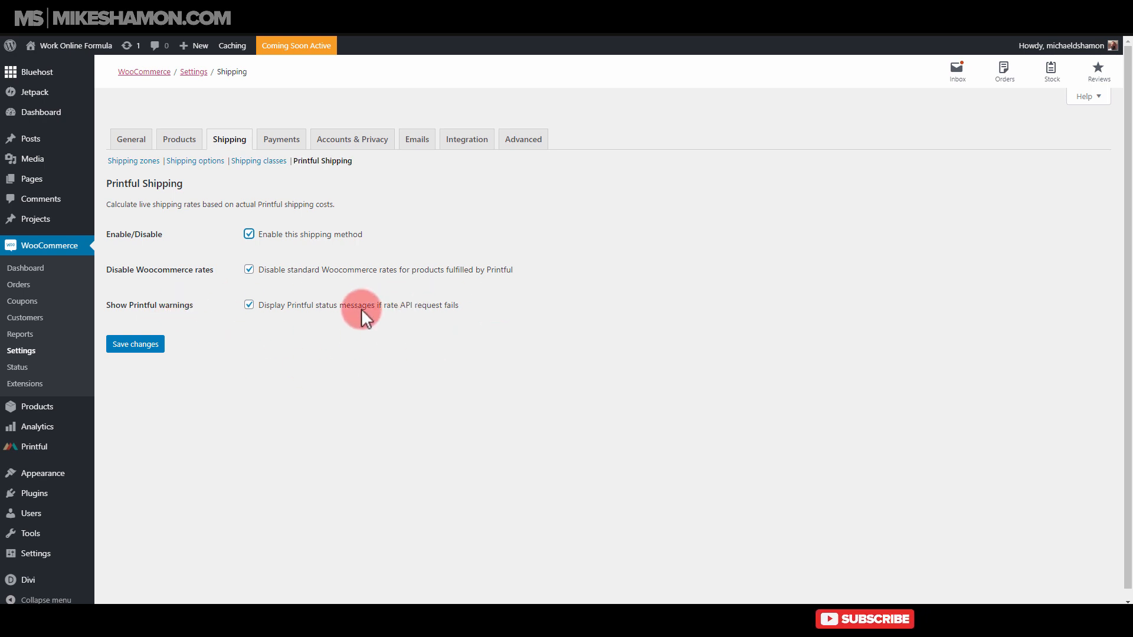
{"action": "left_click", "coordinate": [135, 344]}
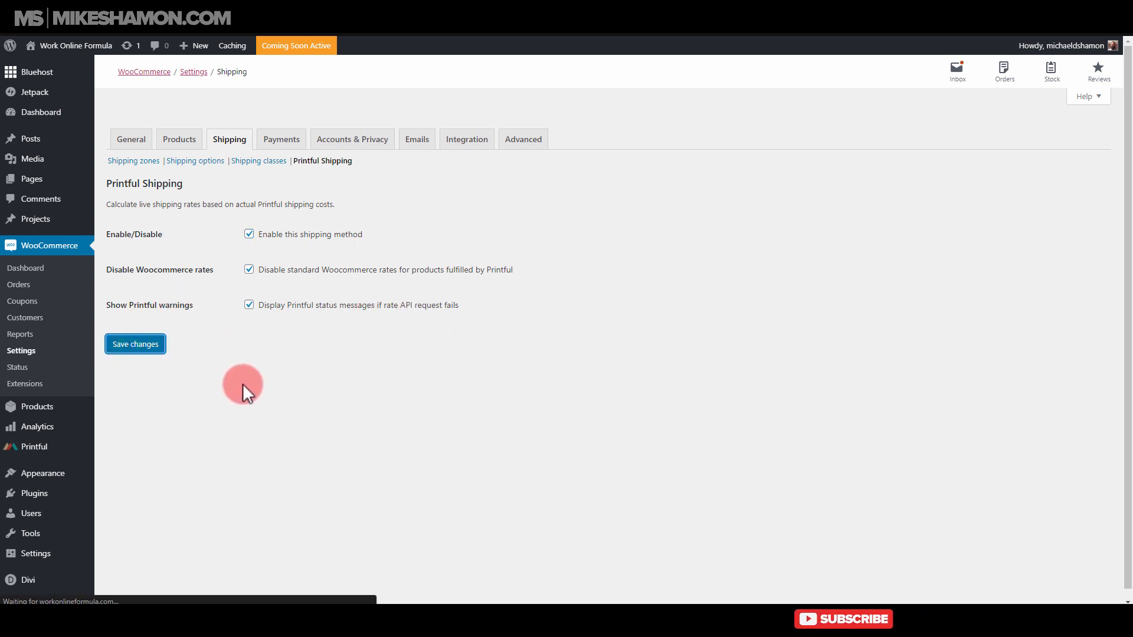
{"action": "left_click", "coordinate": [135, 343]}
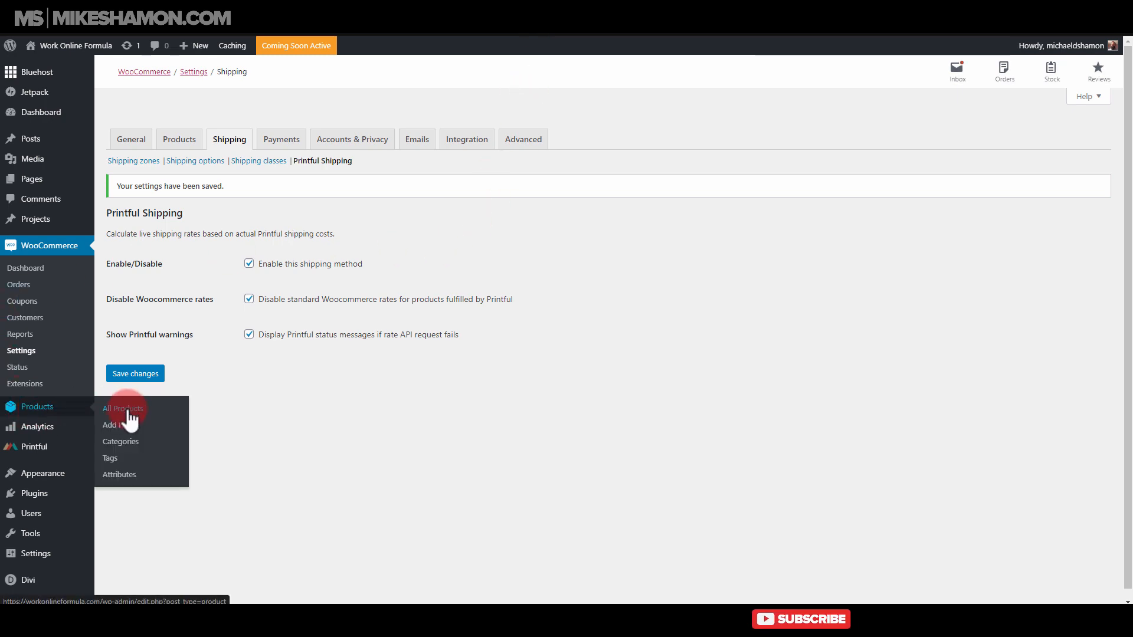
Step: Add the Unisex Tri-Blend Track Shirt to the cart from its storefront page and view the cart
{"action": "left_click", "coordinate": [122, 408]}
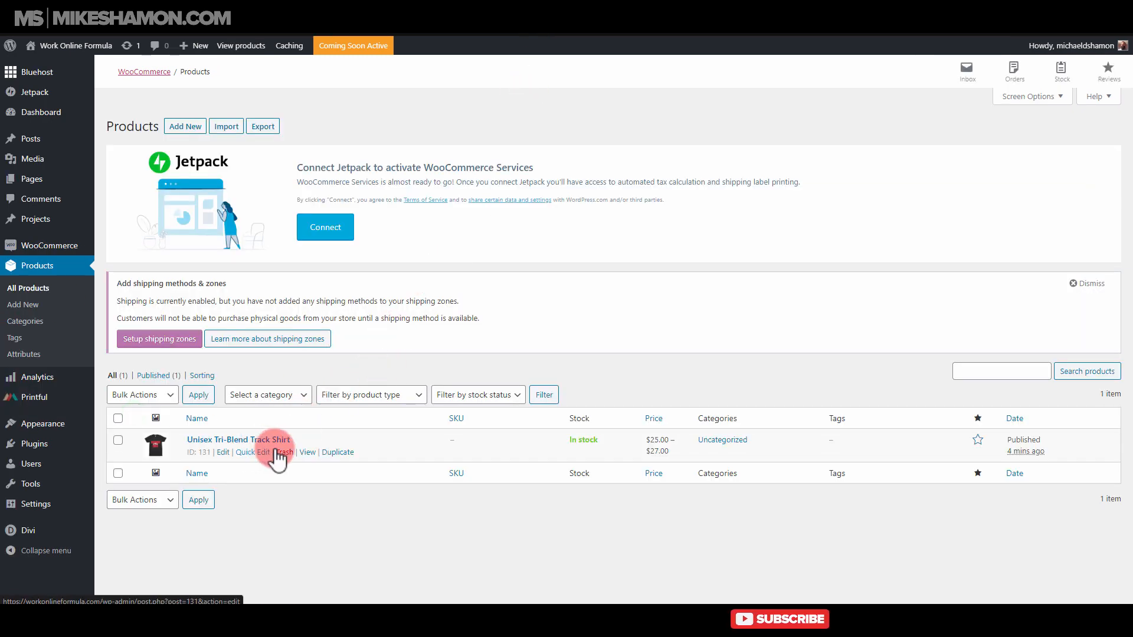
{"action": "left_click", "coordinate": [306, 453]}
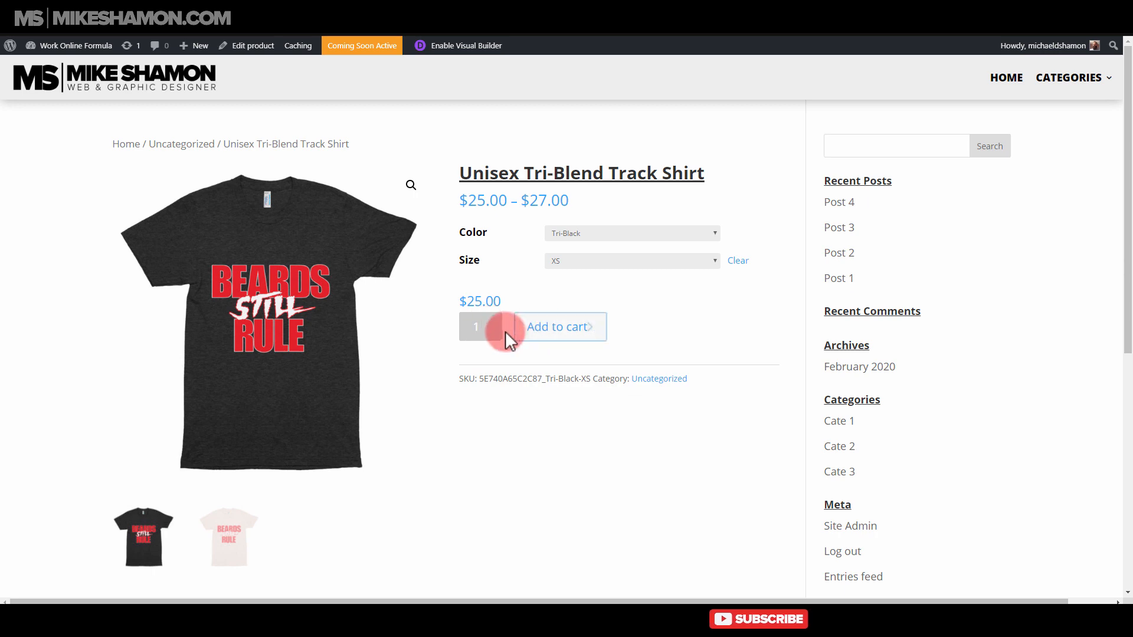
{"action": "left_click", "coordinate": [556, 327]}
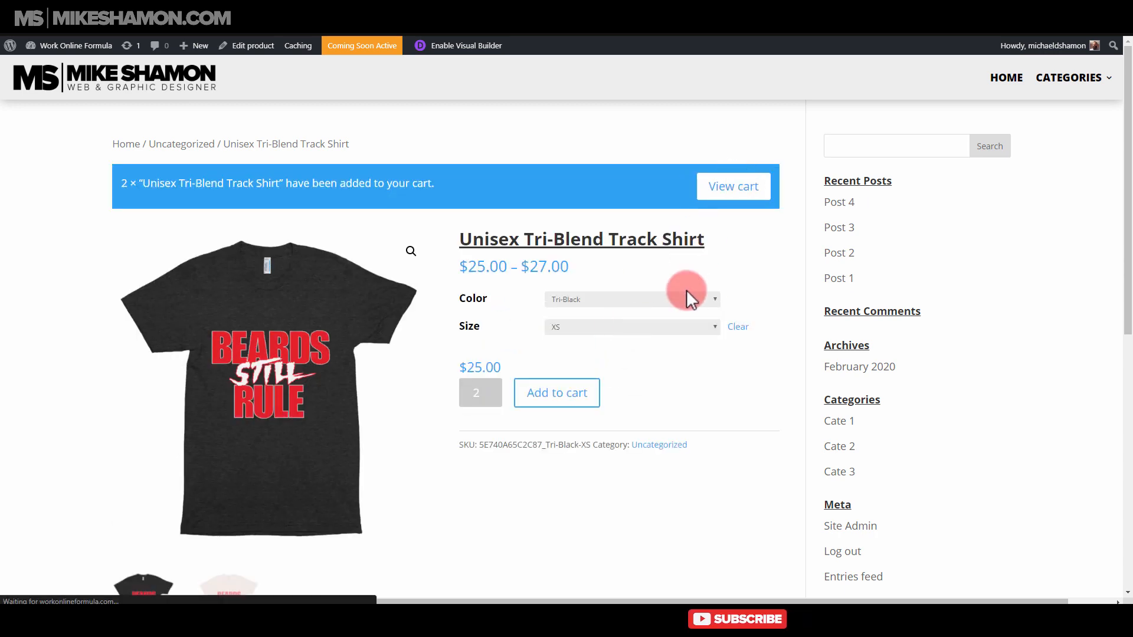
{"action": "left_click", "coordinate": [733, 186]}
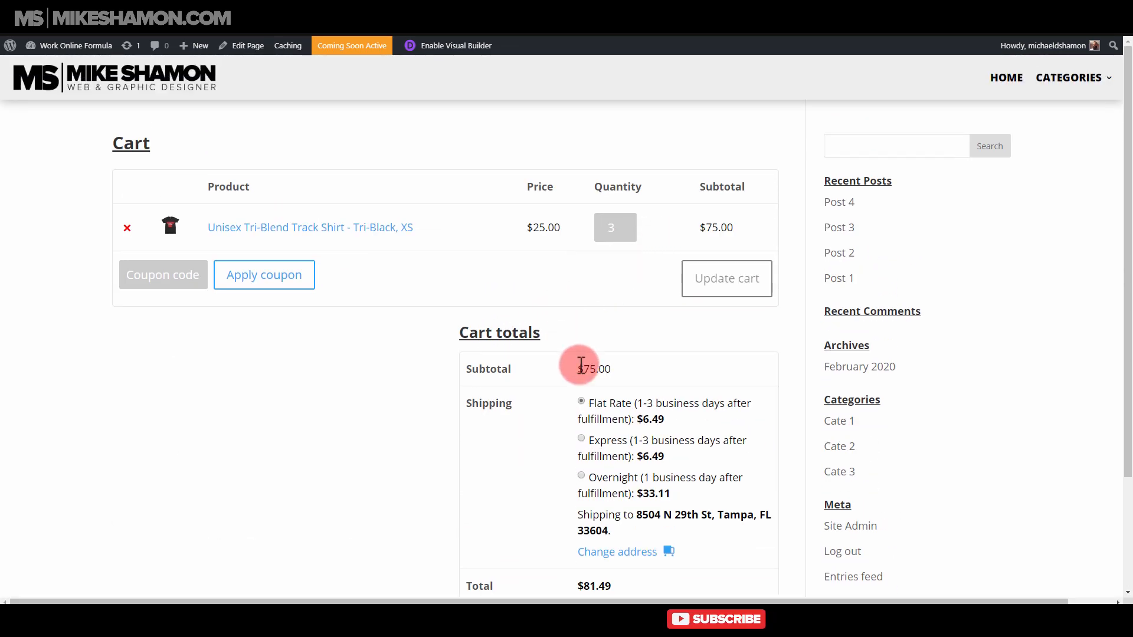
Step: Try the Express shipping rate, return to Flat Rate, and proceed to checkout
{"action": "scroll", "scroll_direction": "down", "scroll_amount": 3}
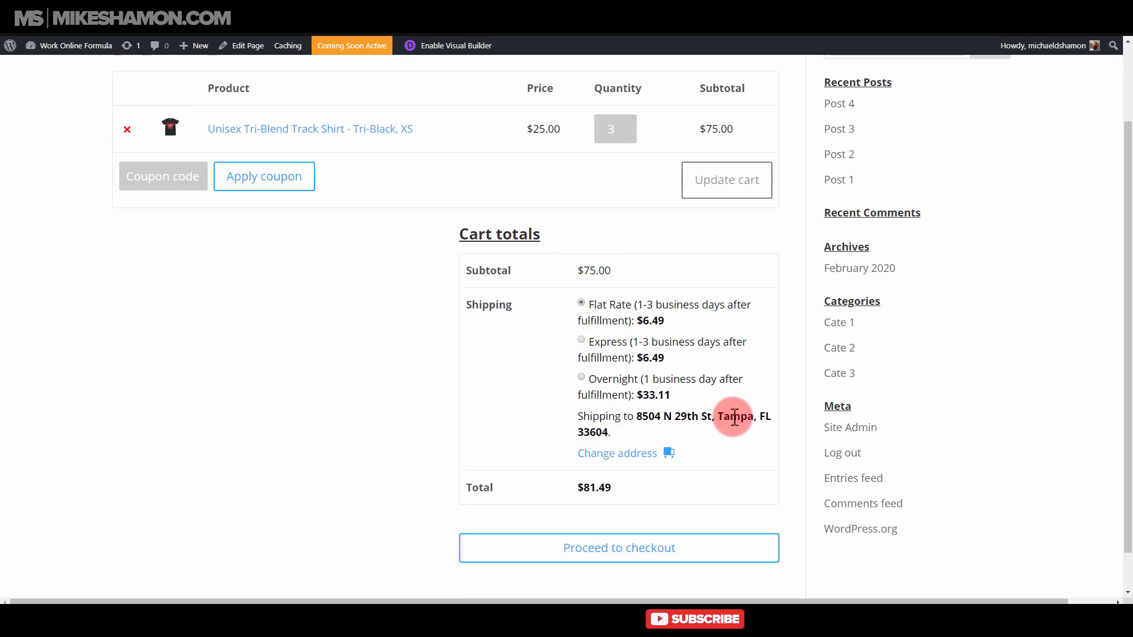
{"action": "left_click", "coordinate": [581, 343]}
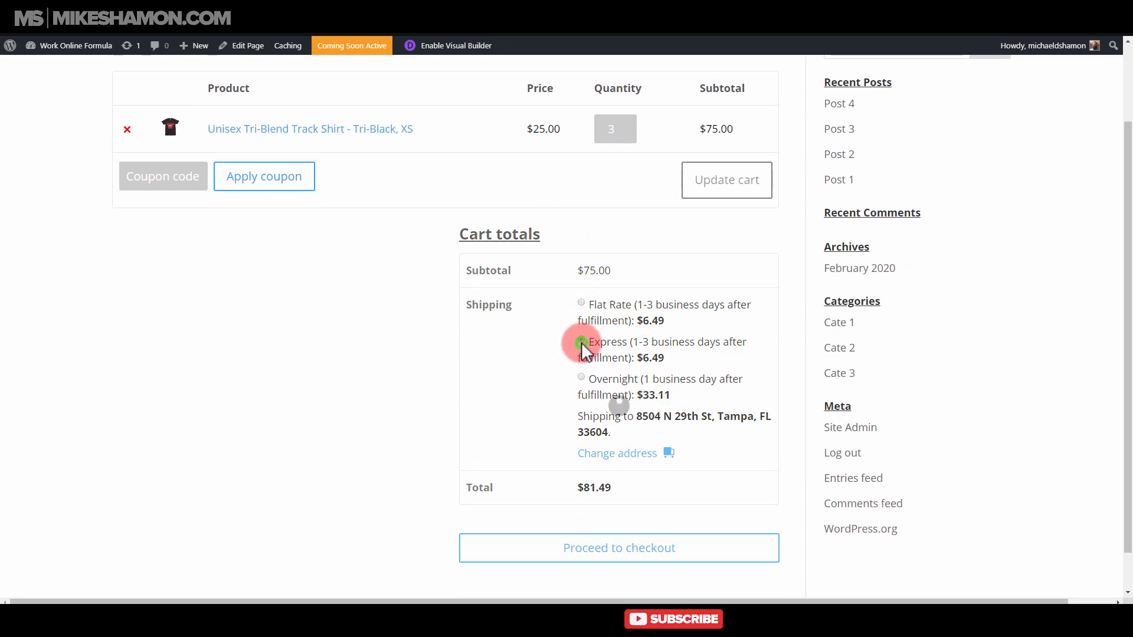
{"action": "left_click", "coordinate": [580, 340]}
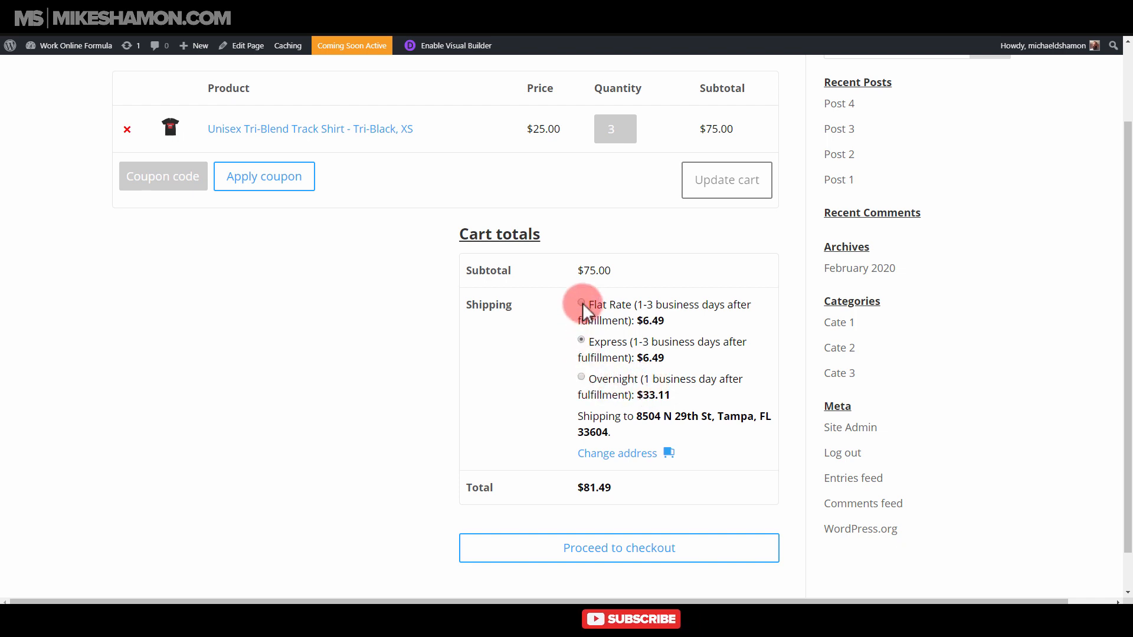
{"action": "left_click", "coordinate": [581, 303]}
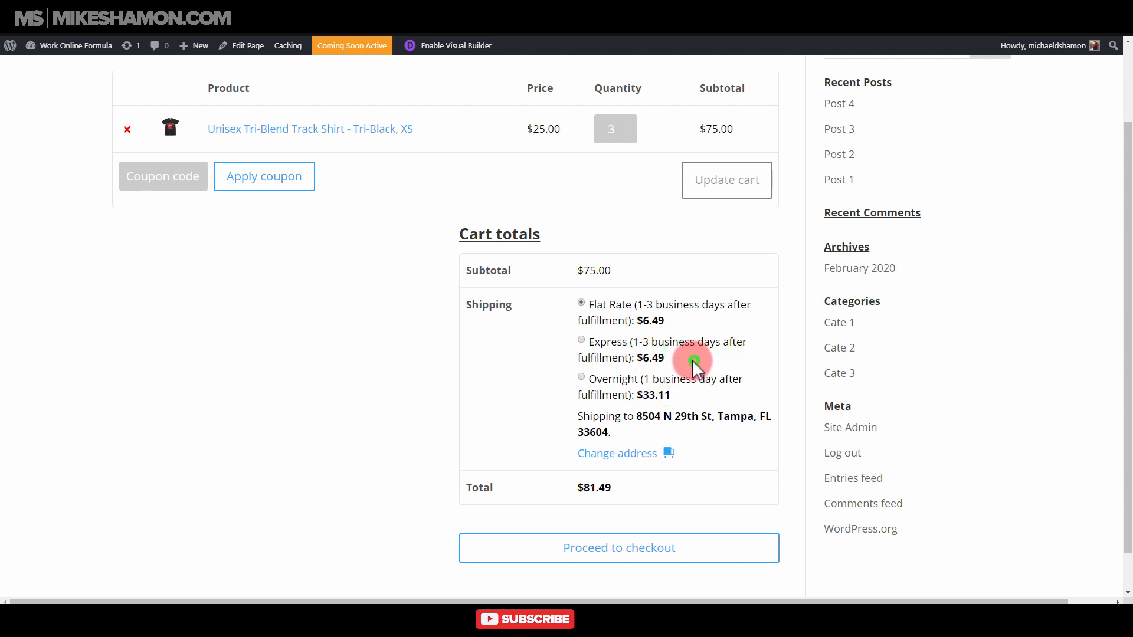
{"action": "scroll", "scroll_direction": "down", "scroll_amount": 3}
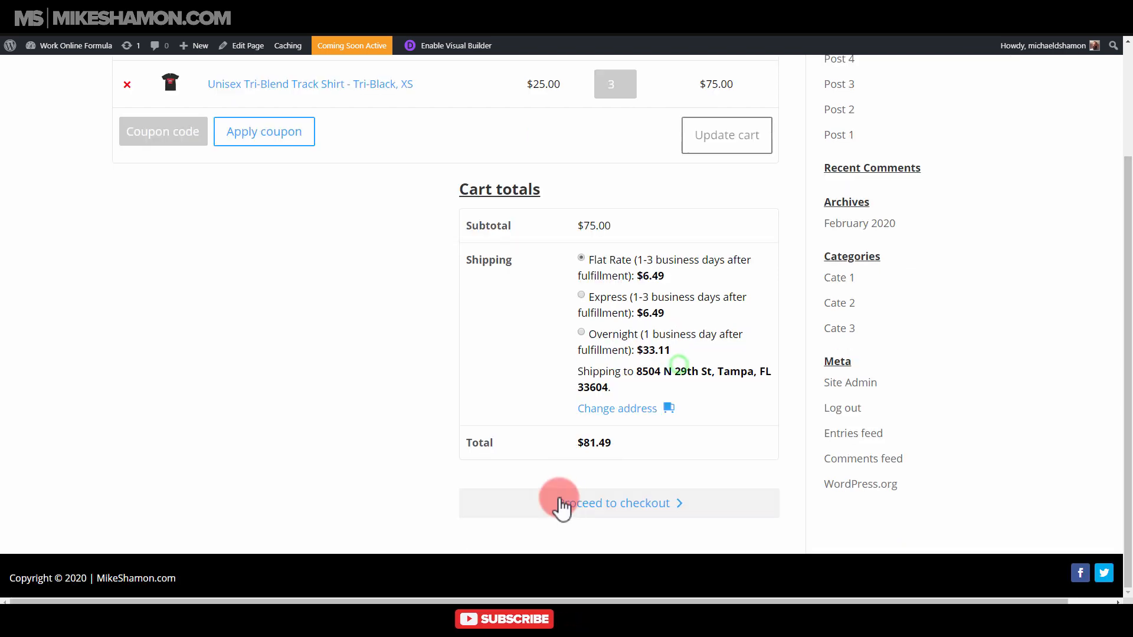
{"action": "left_click", "coordinate": [618, 503]}
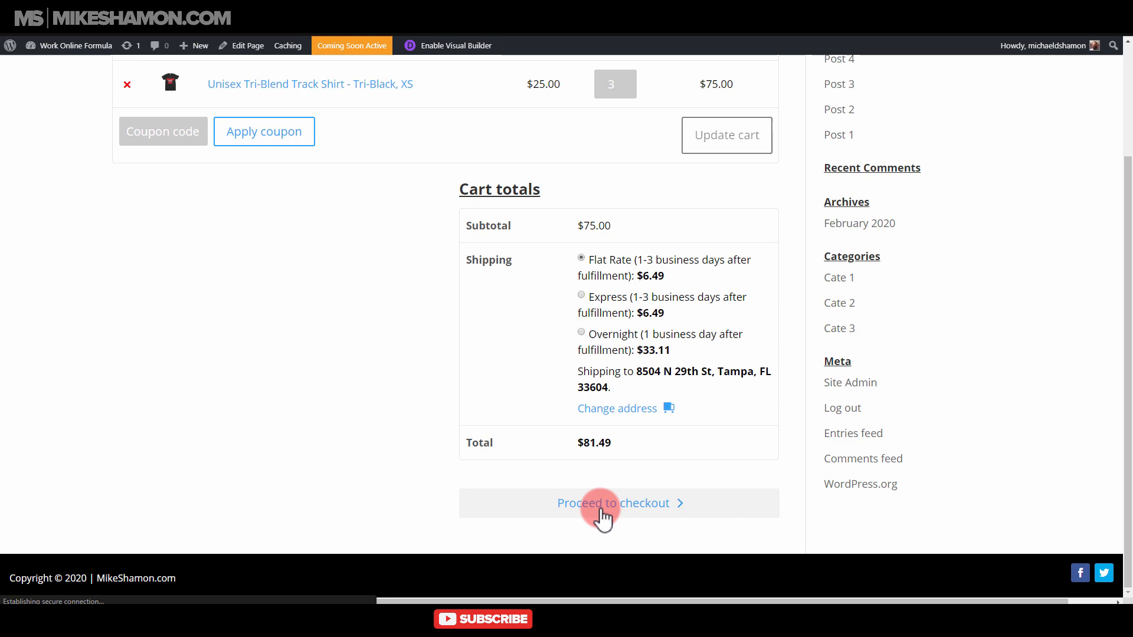
Step: Submit the order via Proceed to PayPal and review the required billing first name, last name and phone errors
{"action": "left_click", "coordinate": [614, 503]}
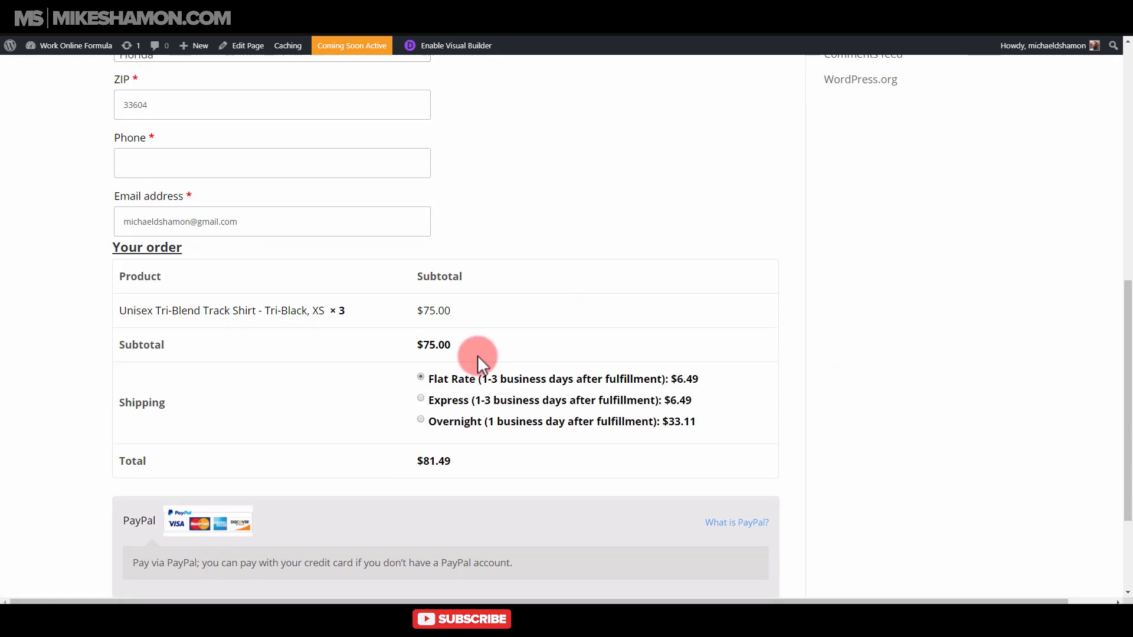
{"action": "scroll", "scroll_direction": "down", "scroll_amount": 3}
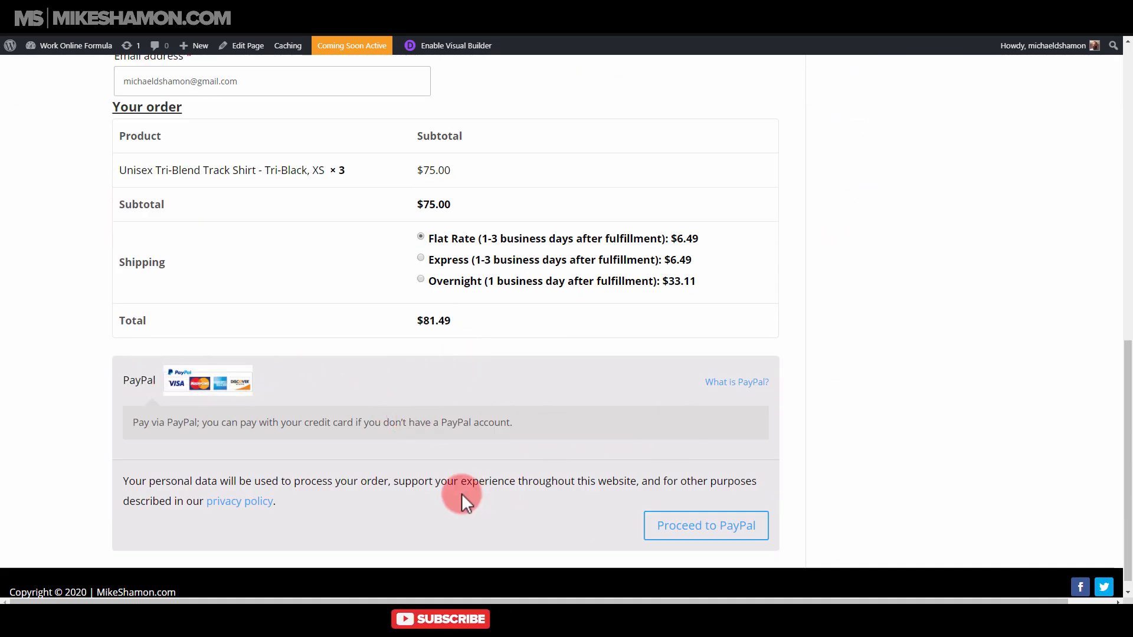
{"action": "mouse_move", "coordinate": [633, 538]}
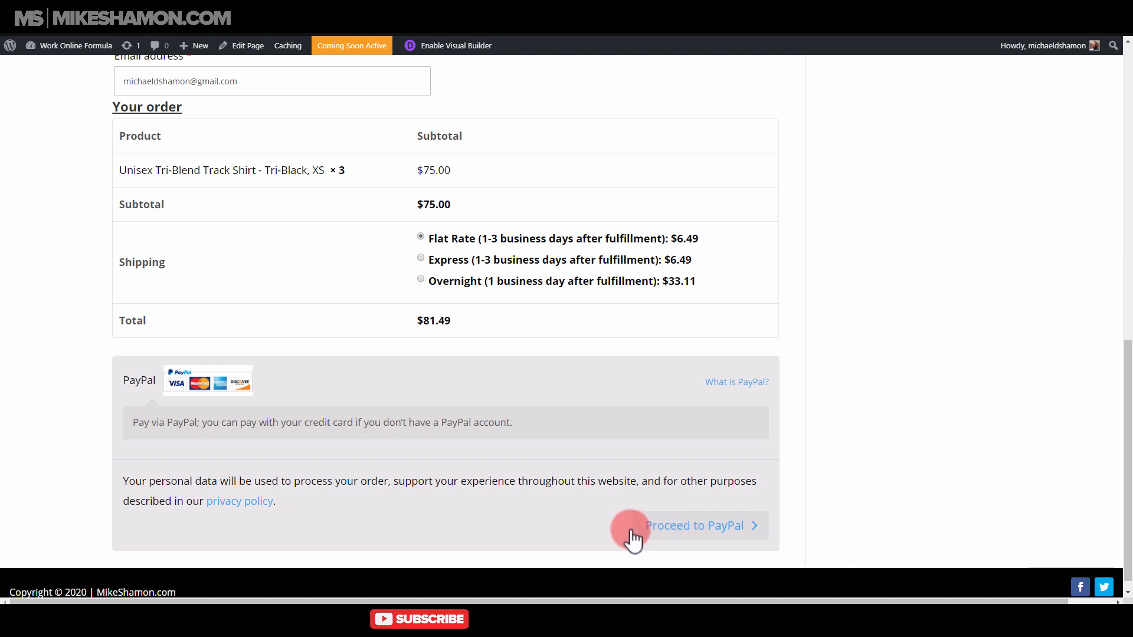
{"action": "mouse_move", "coordinate": [728, 415]}
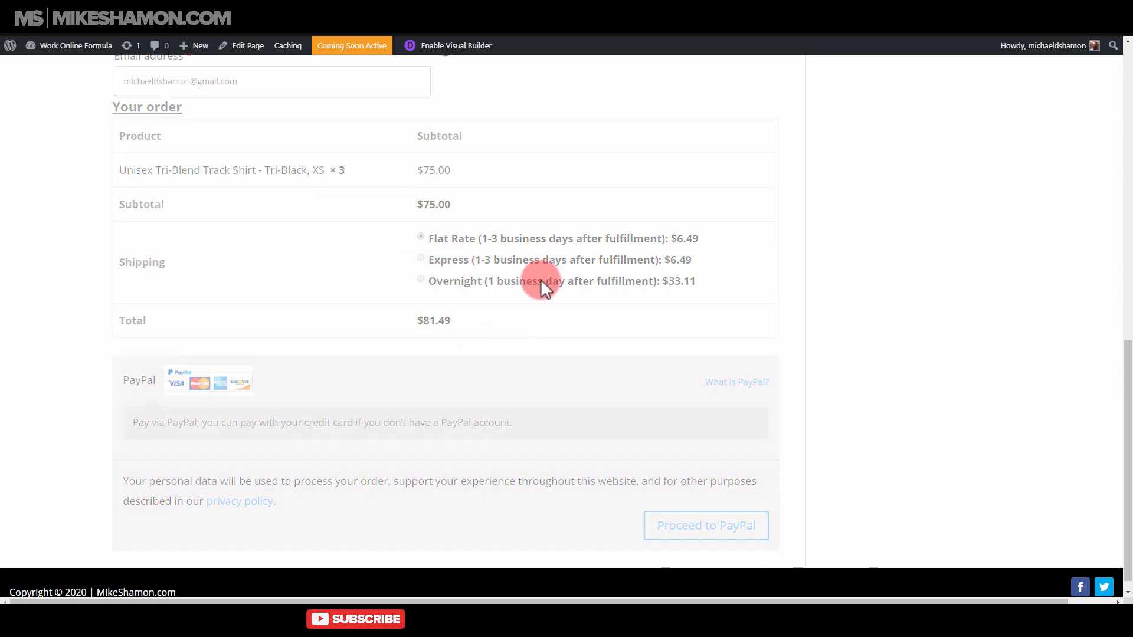
{"action": "left_click", "coordinate": [706, 525]}
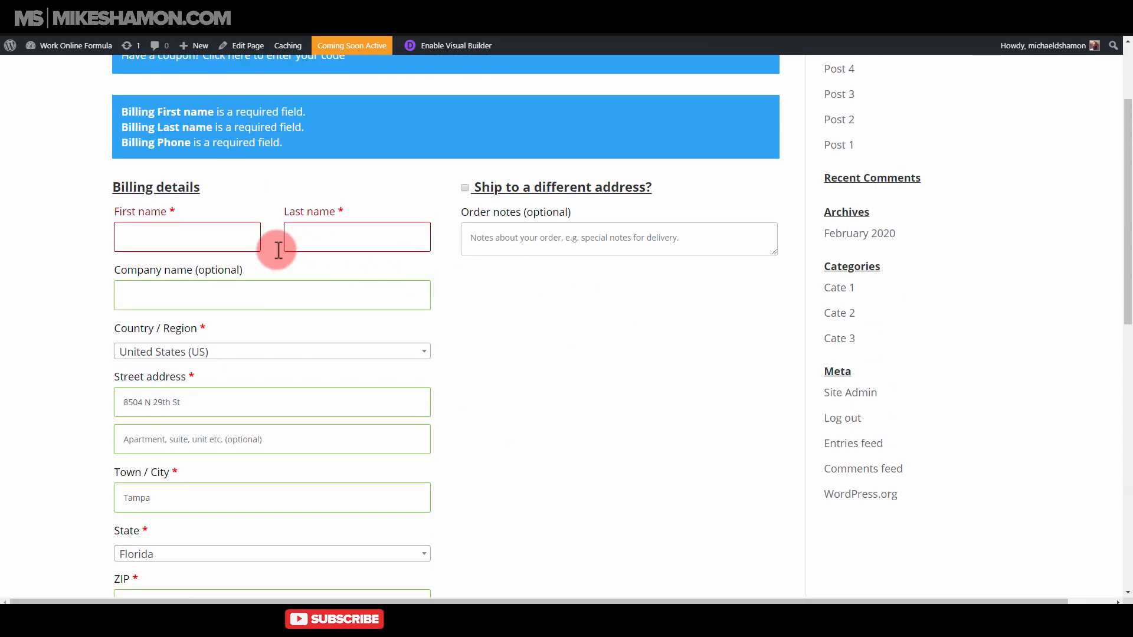
{"action": "scroll", "scroll_direction": "up", "scroll_amount": 3}
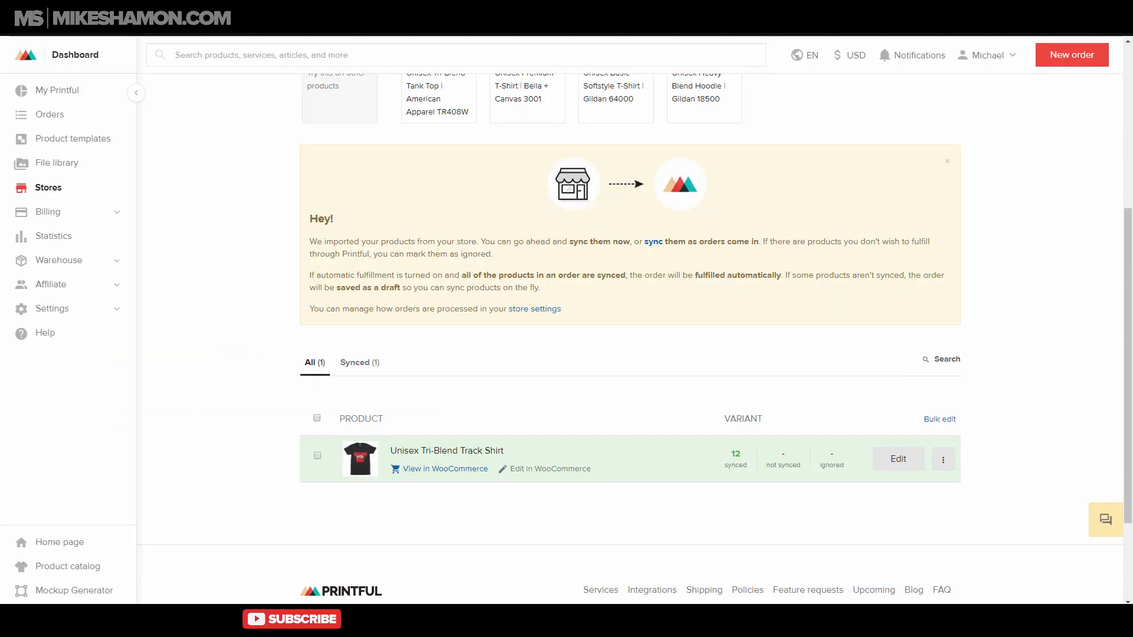
{"action": "scroll", "scroll_direction": "up", "scroll_amount": 3}
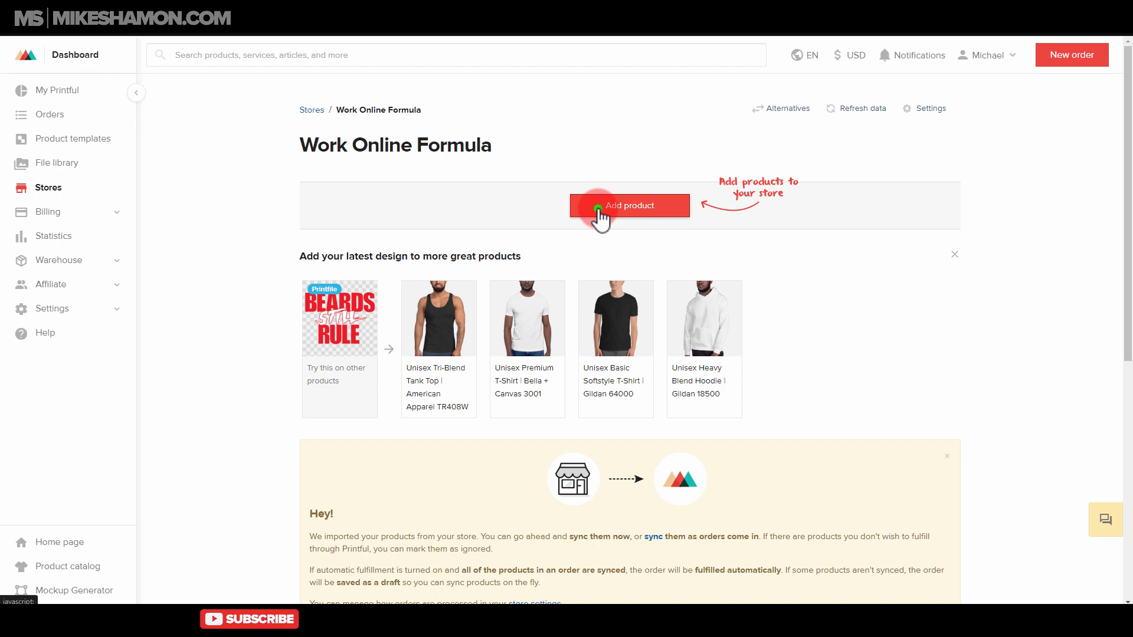
{"action": "left_click", "coordinate": [628, 205]}
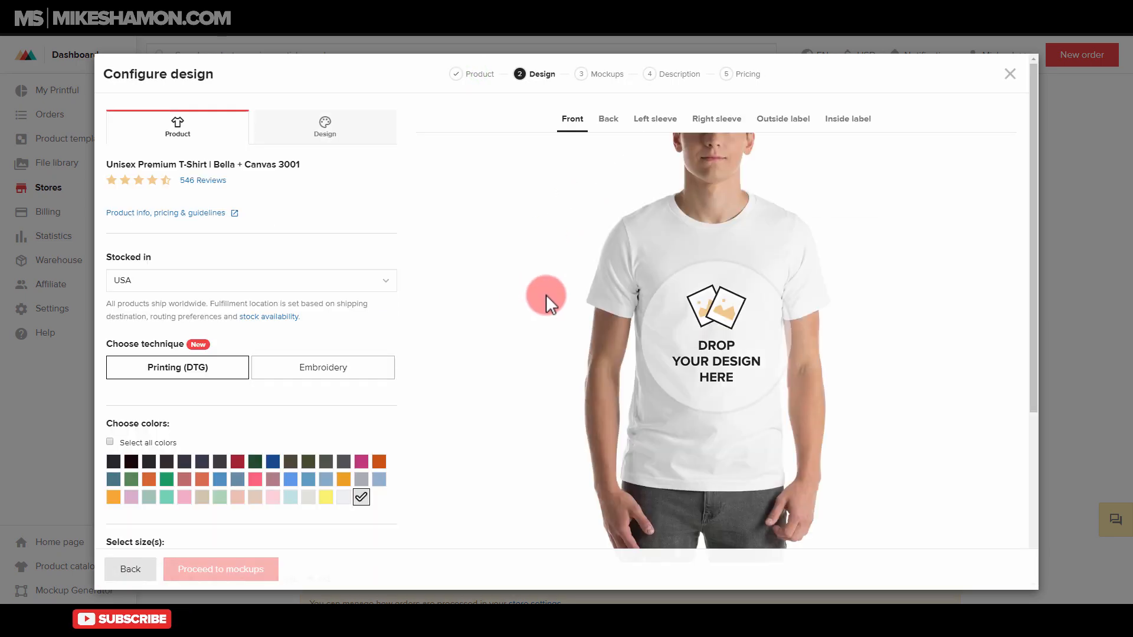
{"action": "mouse_move", "coordinate": [944, 74]}
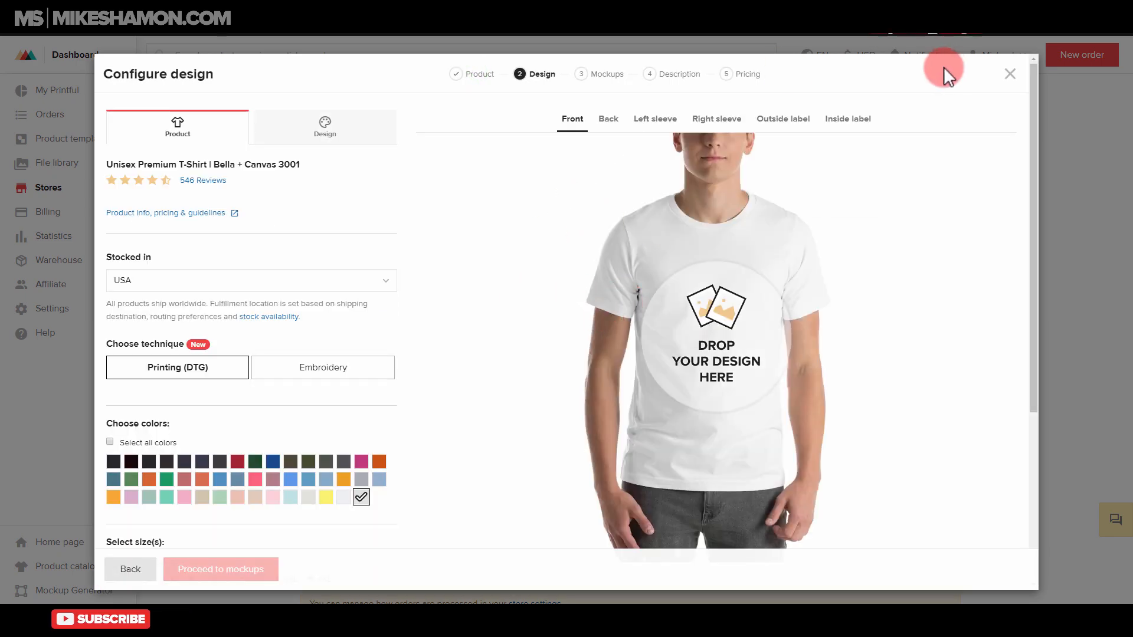
{"action": "left_click", "coordinate": [1009, 73]}
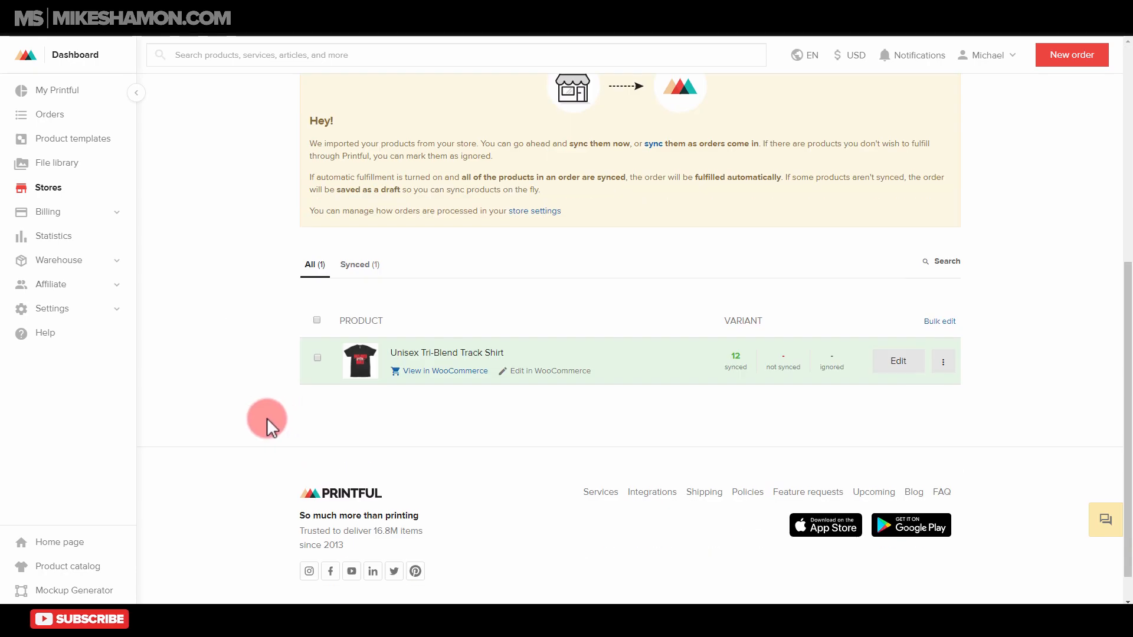
{"action": "mouse_move", "coordinate": [318, 416]}
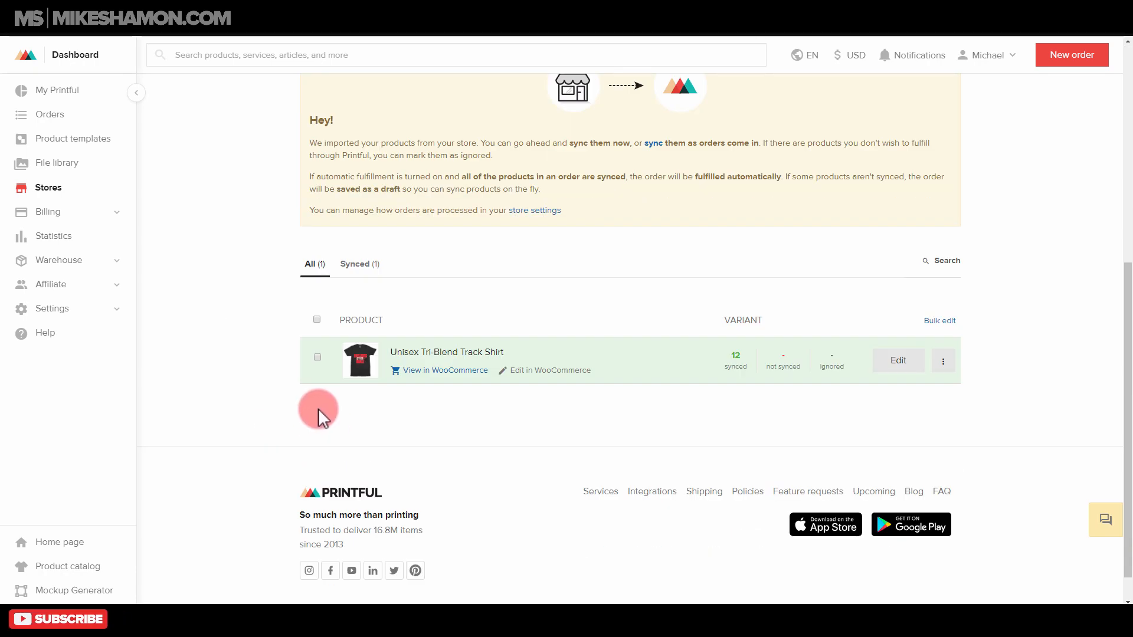
{"action": "mouse_move", "coordinate": [404, 419]}
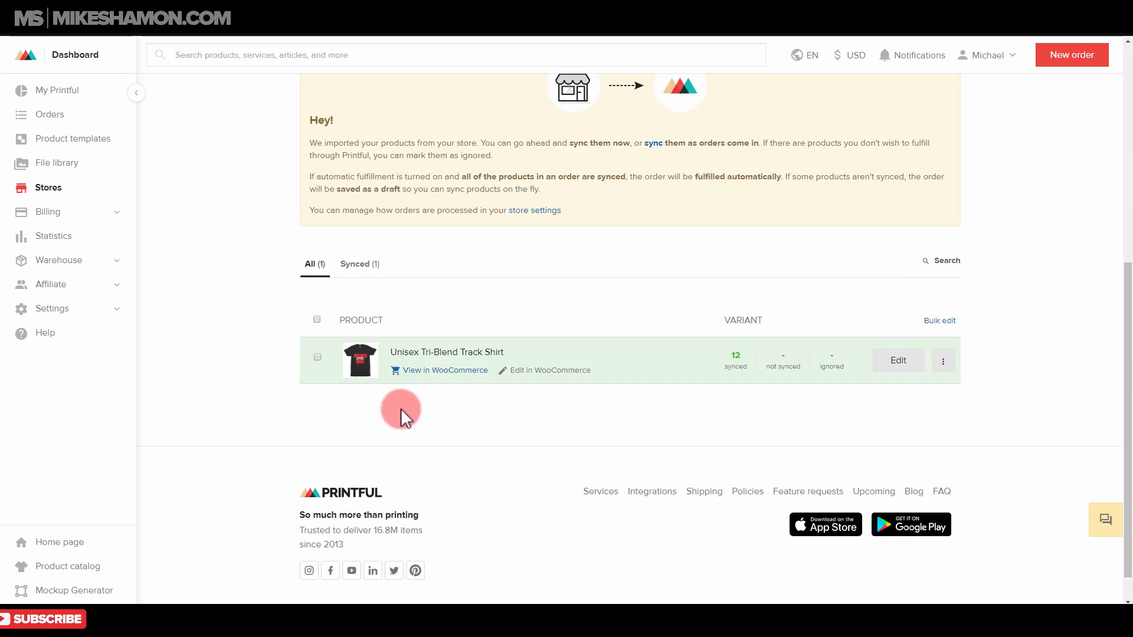
{"action": "mouse_move", "coordinate": [426, 459]}
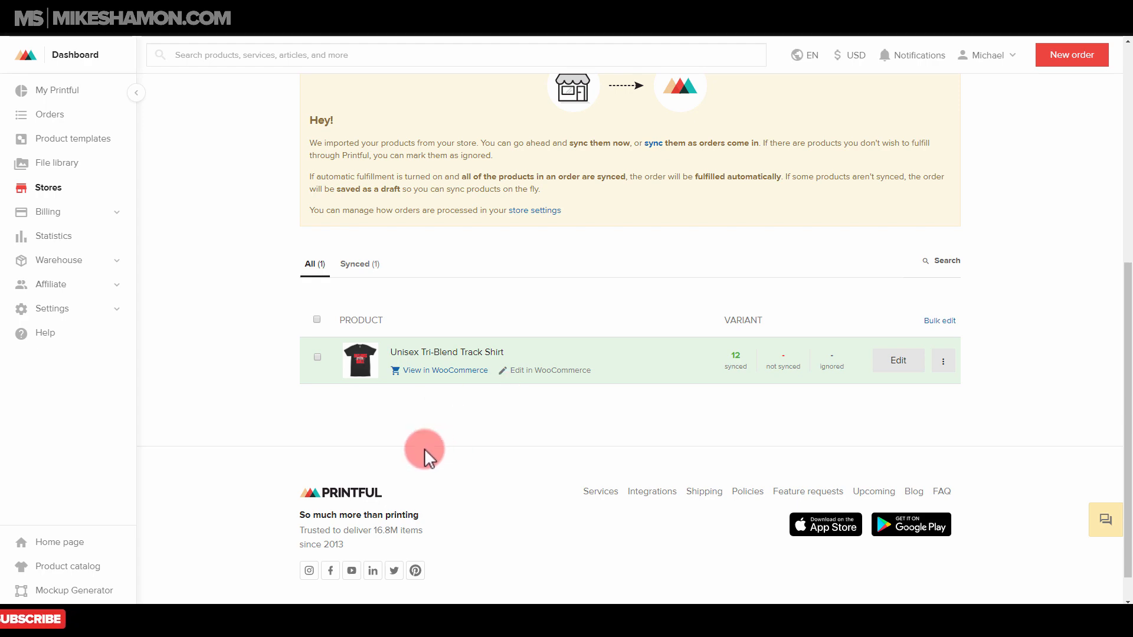
{"action": "mouse_move", "coordinate": [494, 404]}
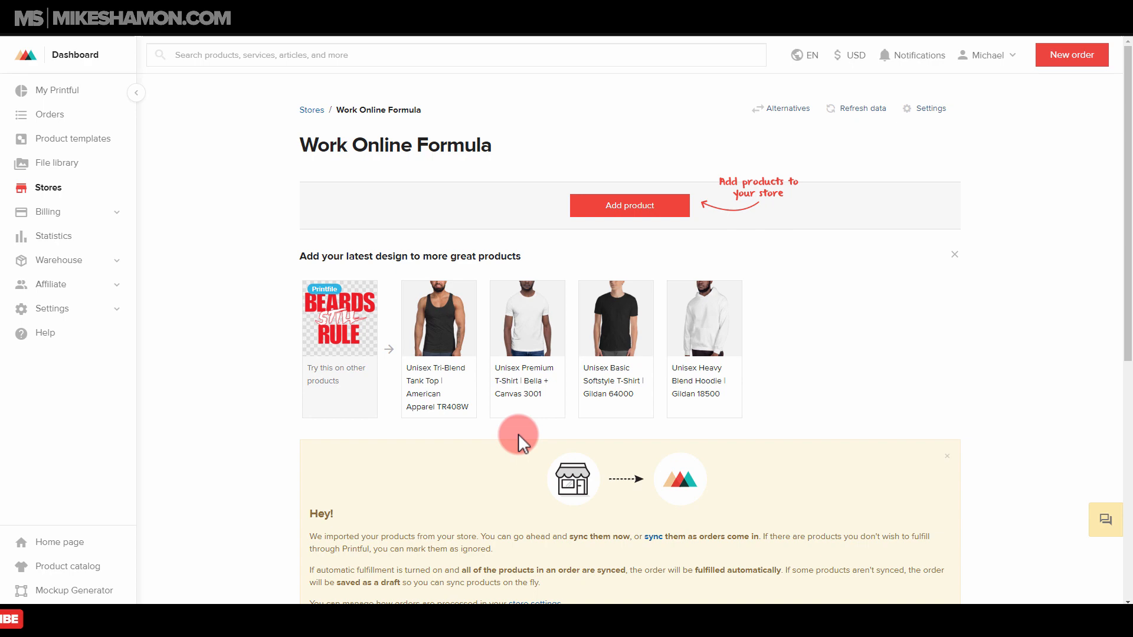
{"action": "mouse_move", "coordinate": [517, 425]}
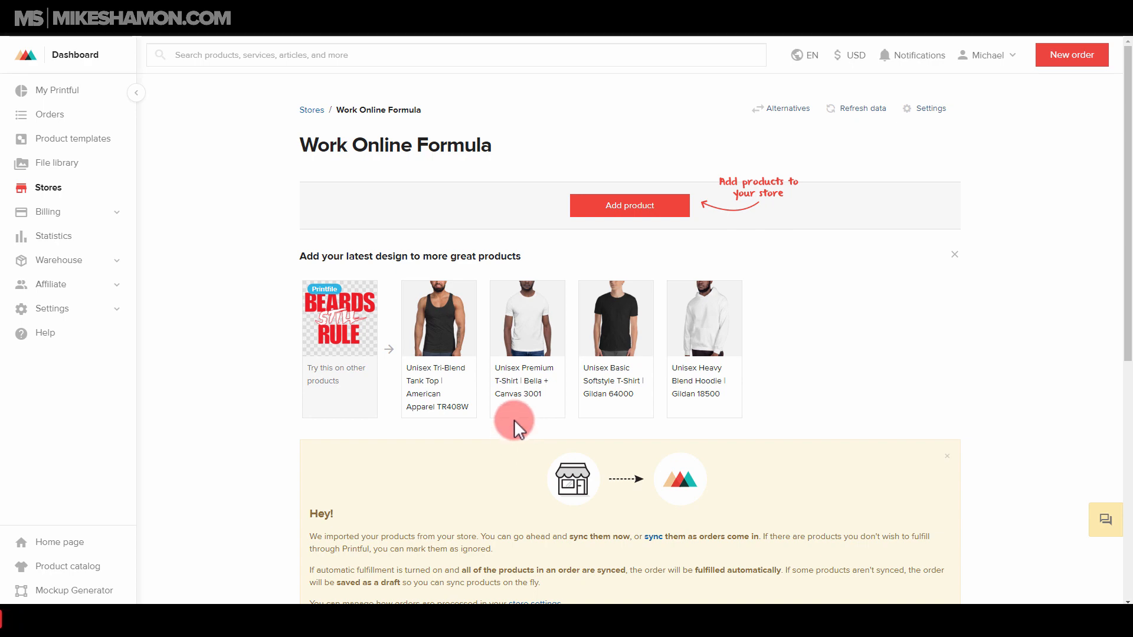